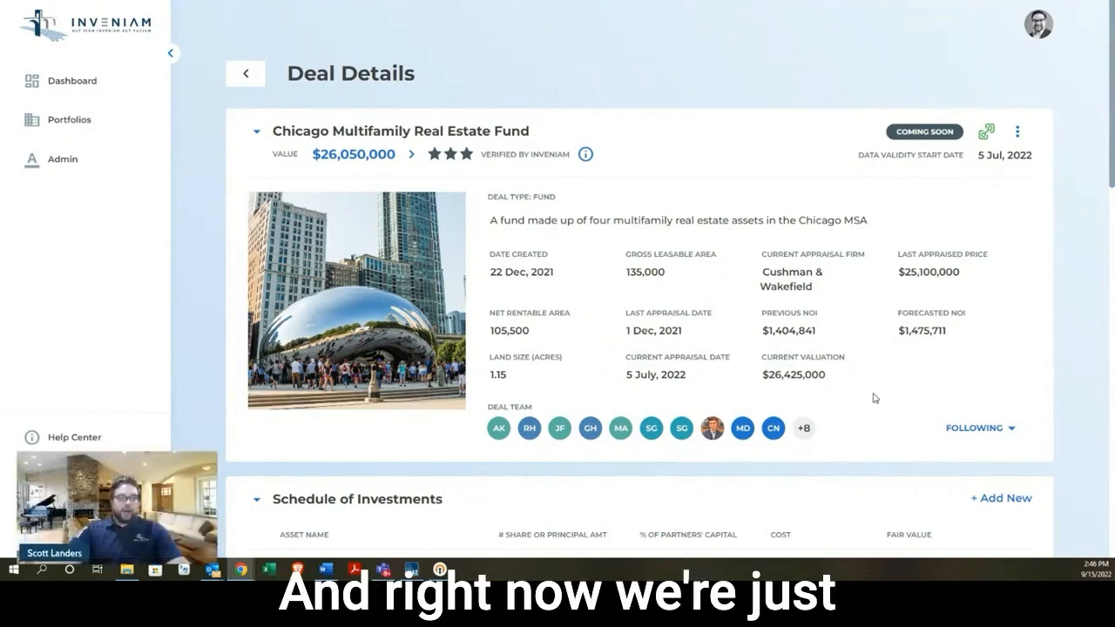
mouse_move(726, 327)
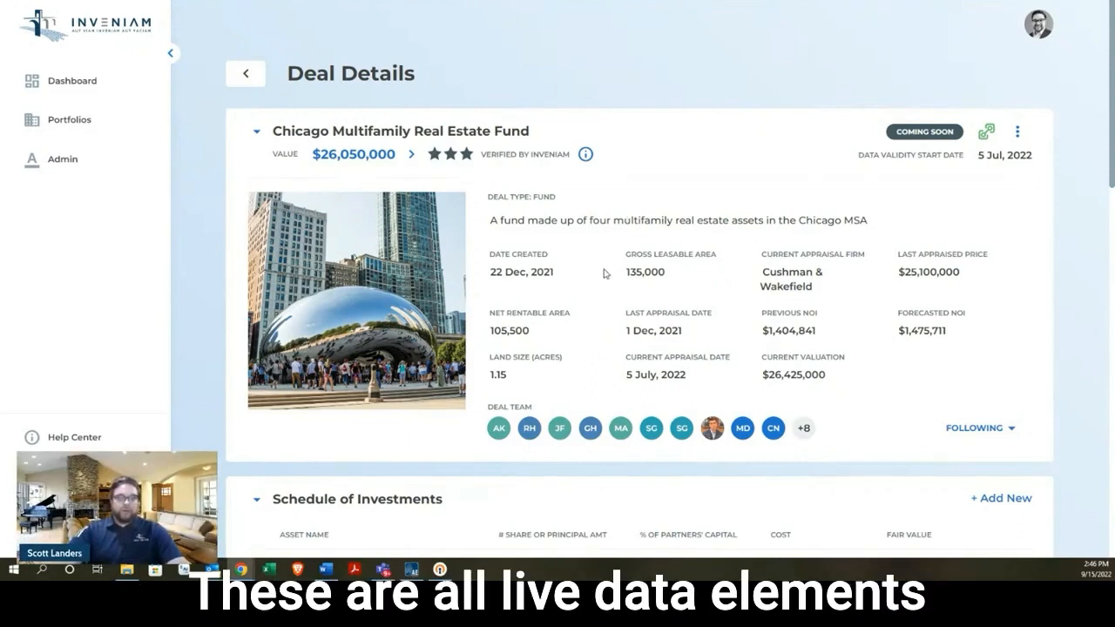
mouse_move(598, 282)
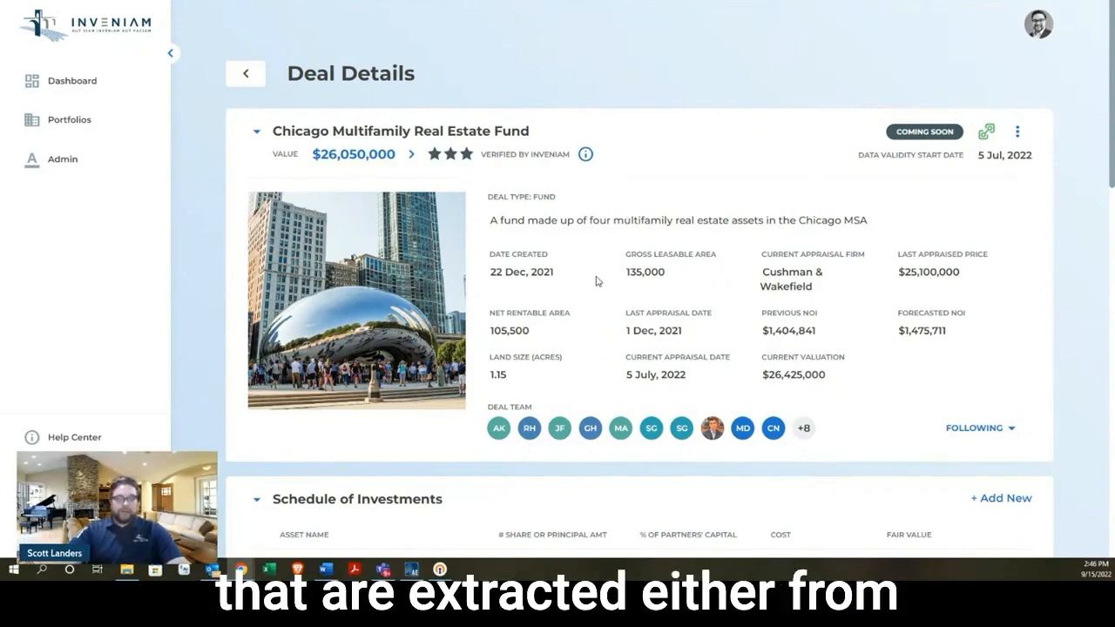
mouse_move(584, 277)
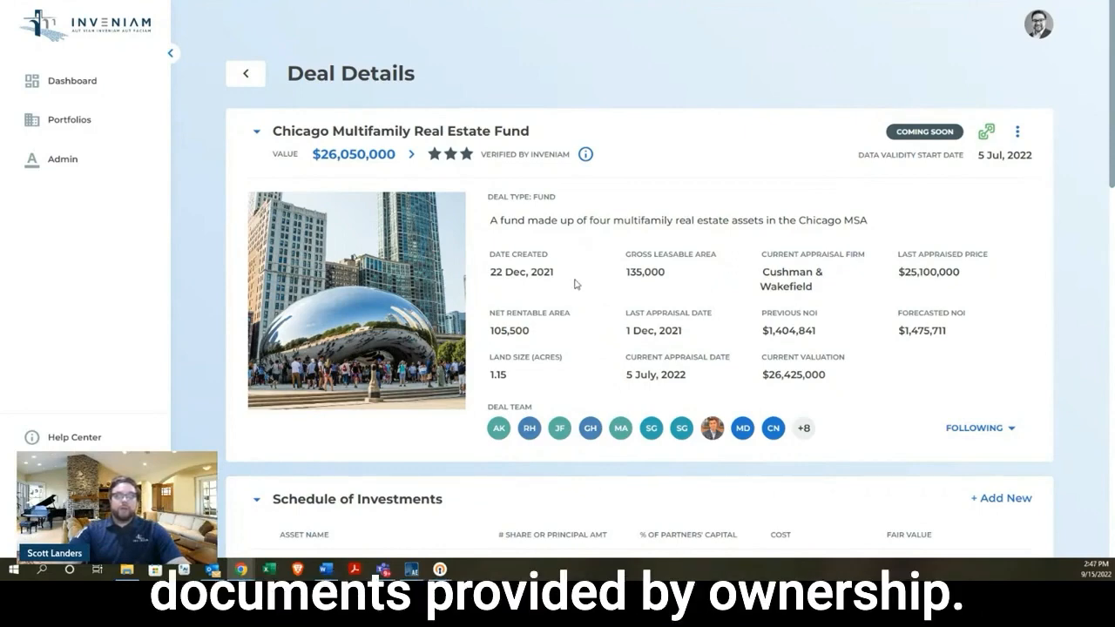
Scroll through Fairchild Towers' deal details down to its deal team, schedule of investments, workflow and 23-task calendar
scroll("down", 3)
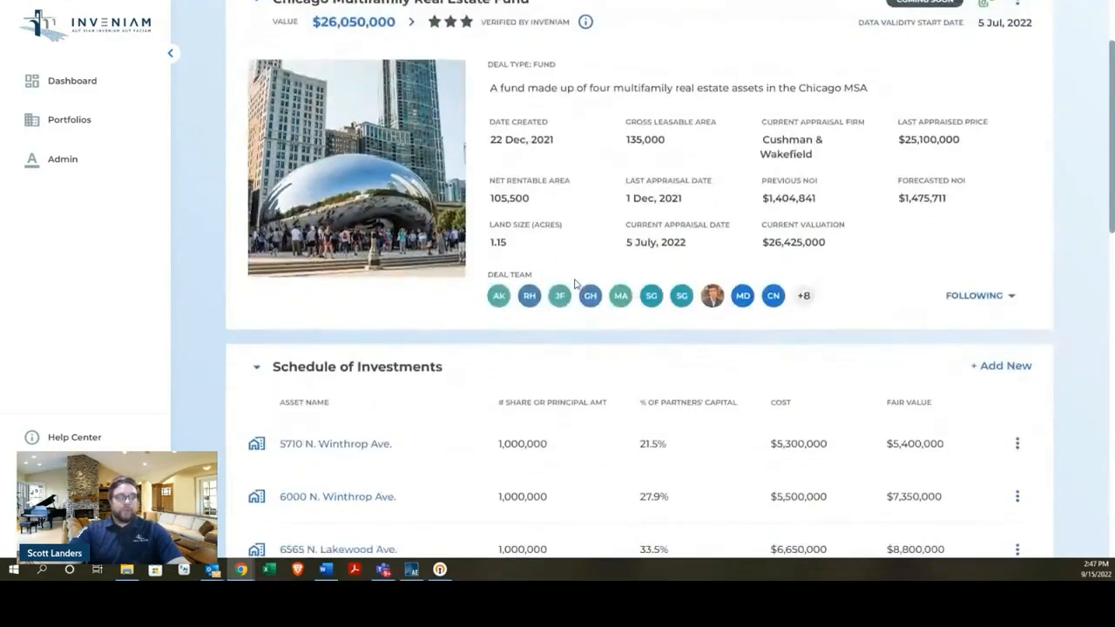
scroll("down", 3)
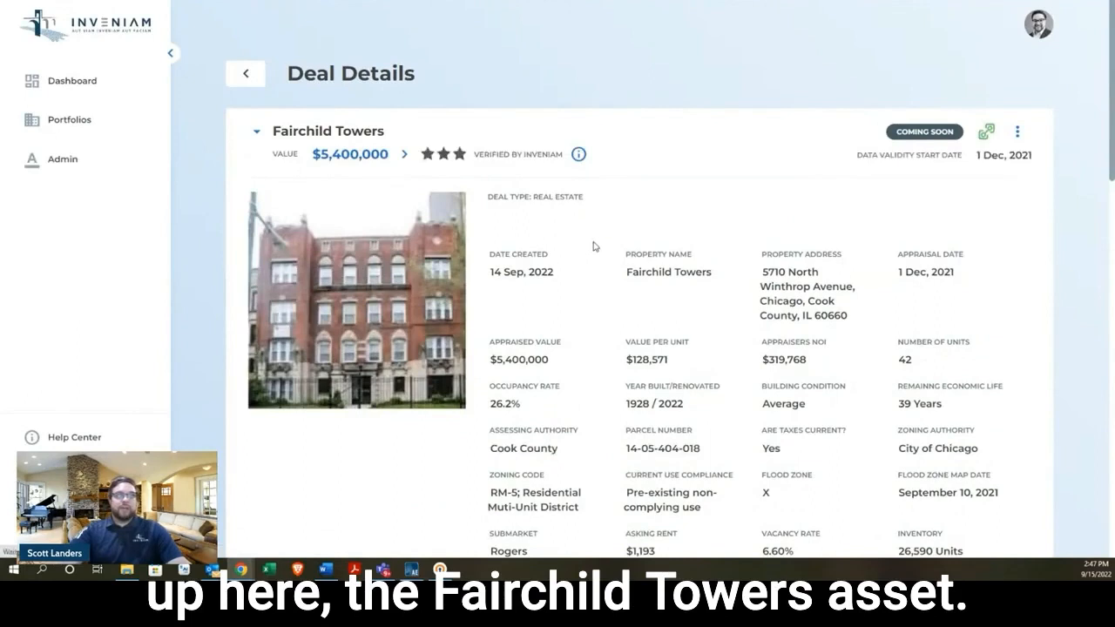
scroll("down", 3)
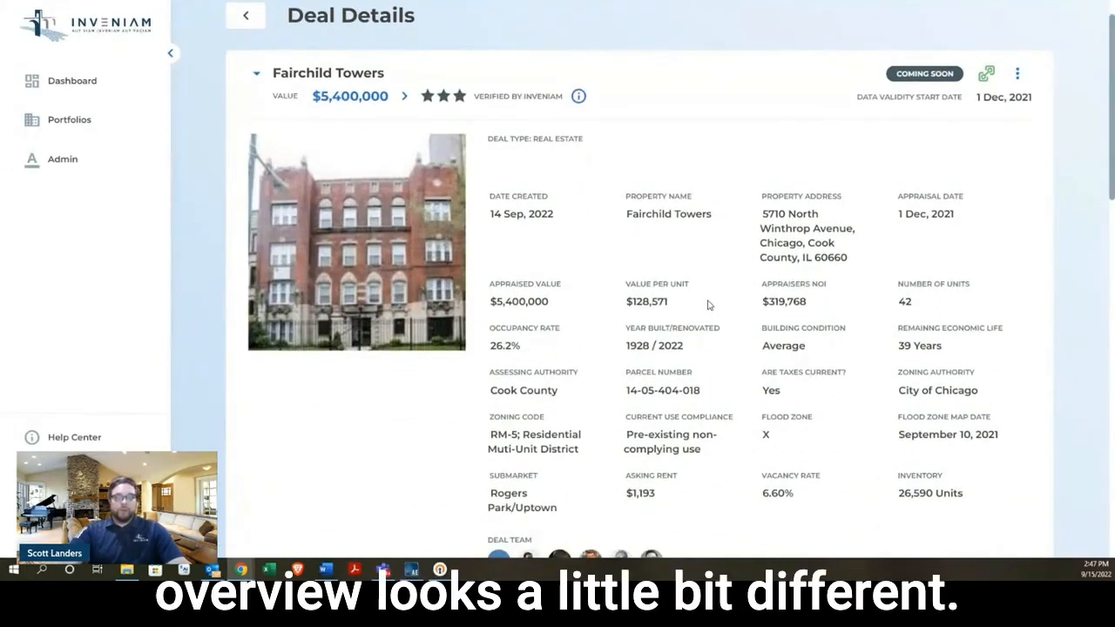
scroll("down", 3)
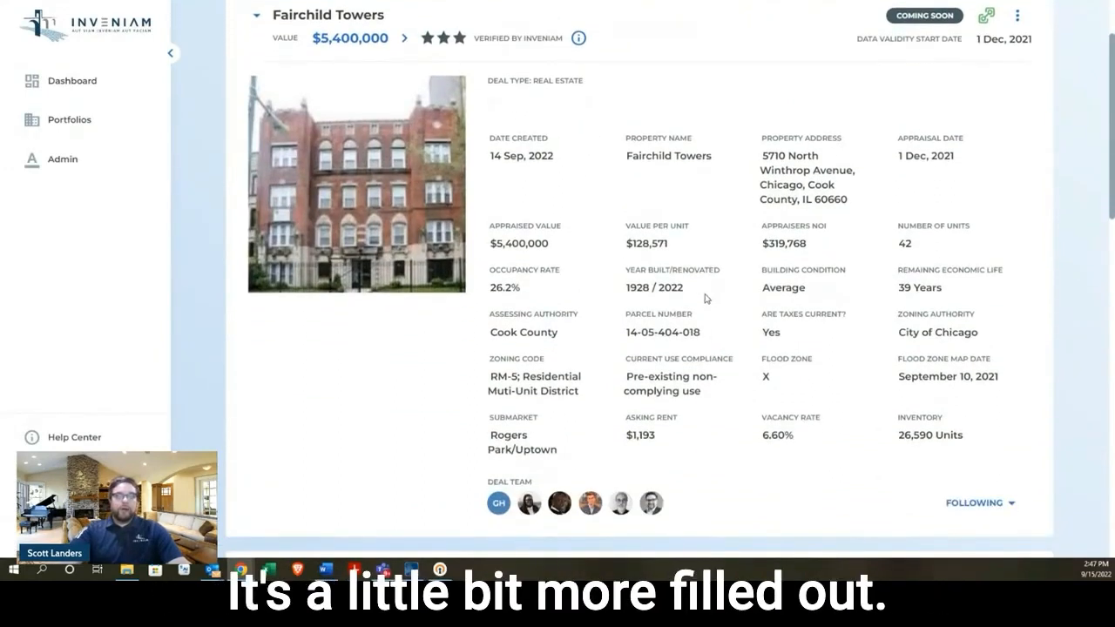
mouse_move(718, 296)
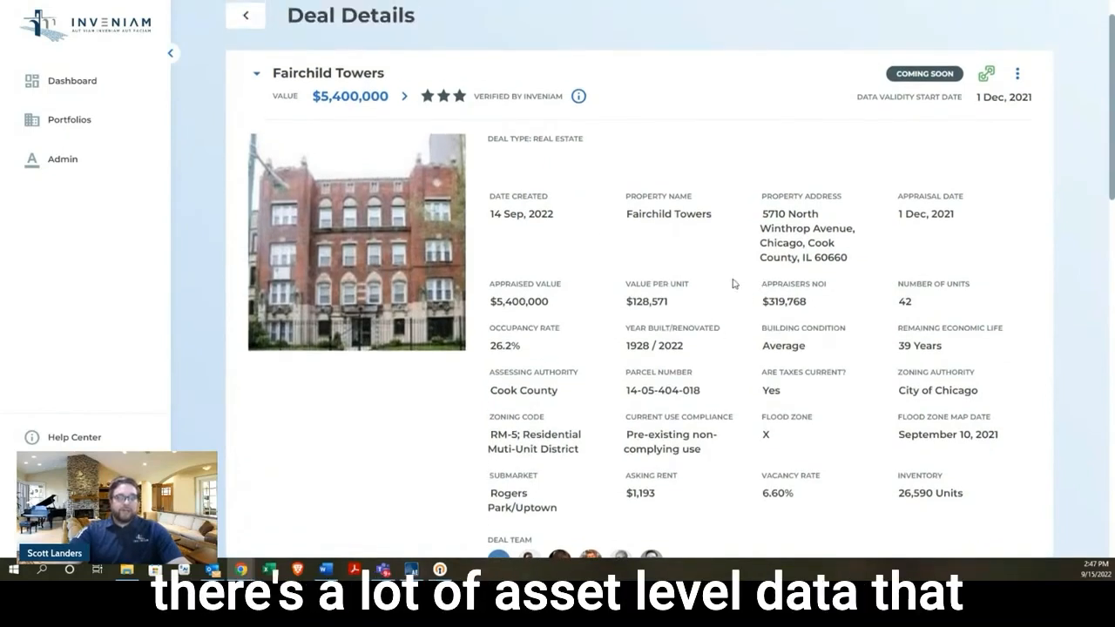
mouse_move(695, 281)
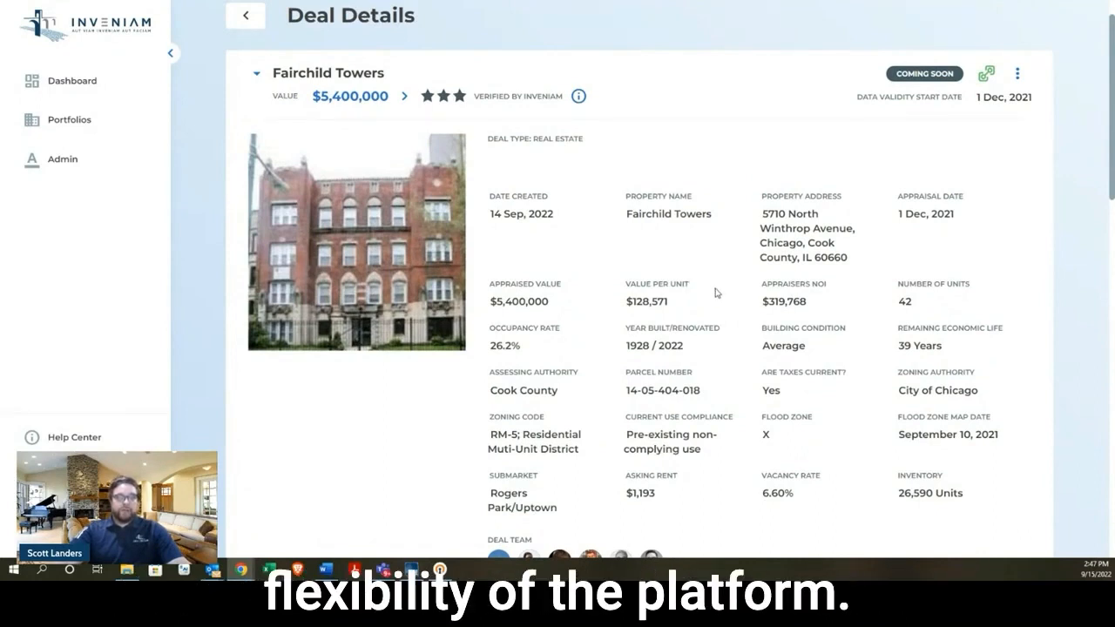
scroll("down", 3)
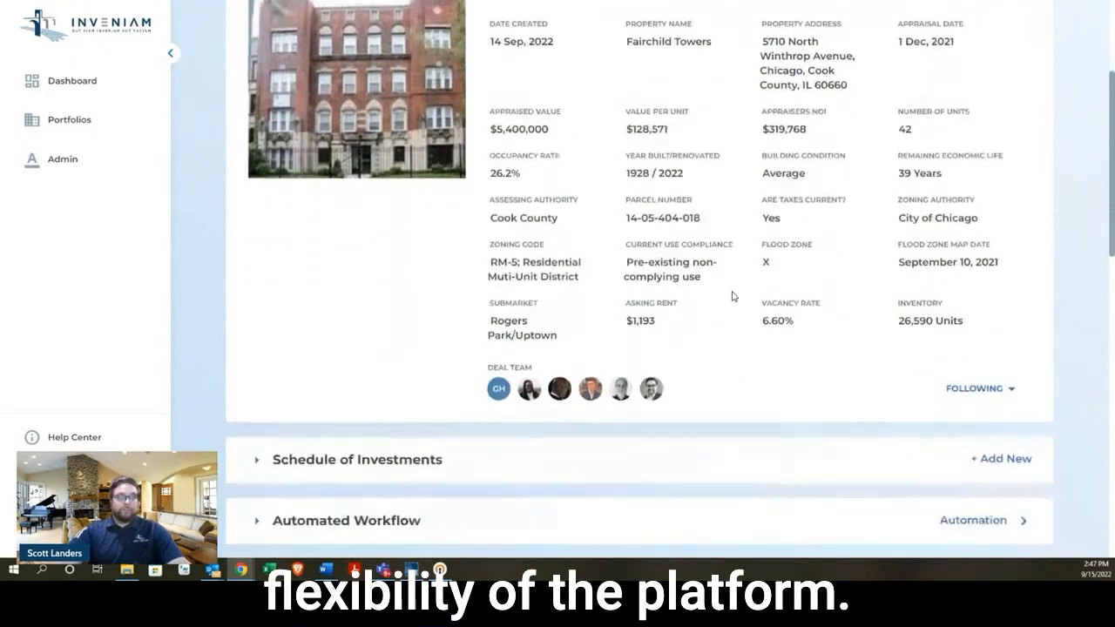
scroll("down", 3)
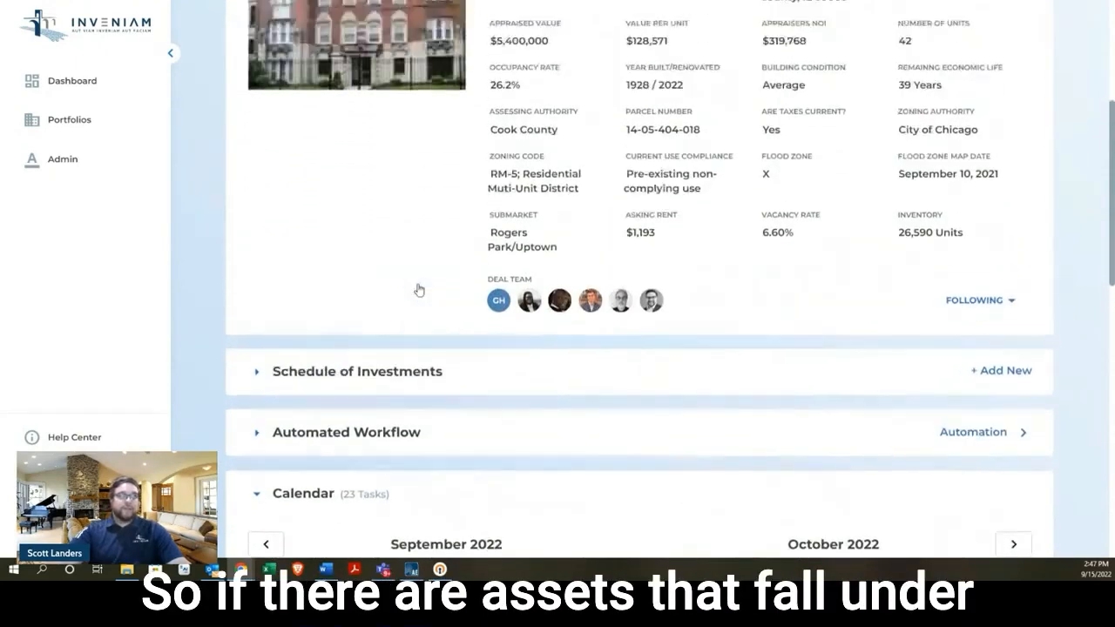
scroll("down", 3)
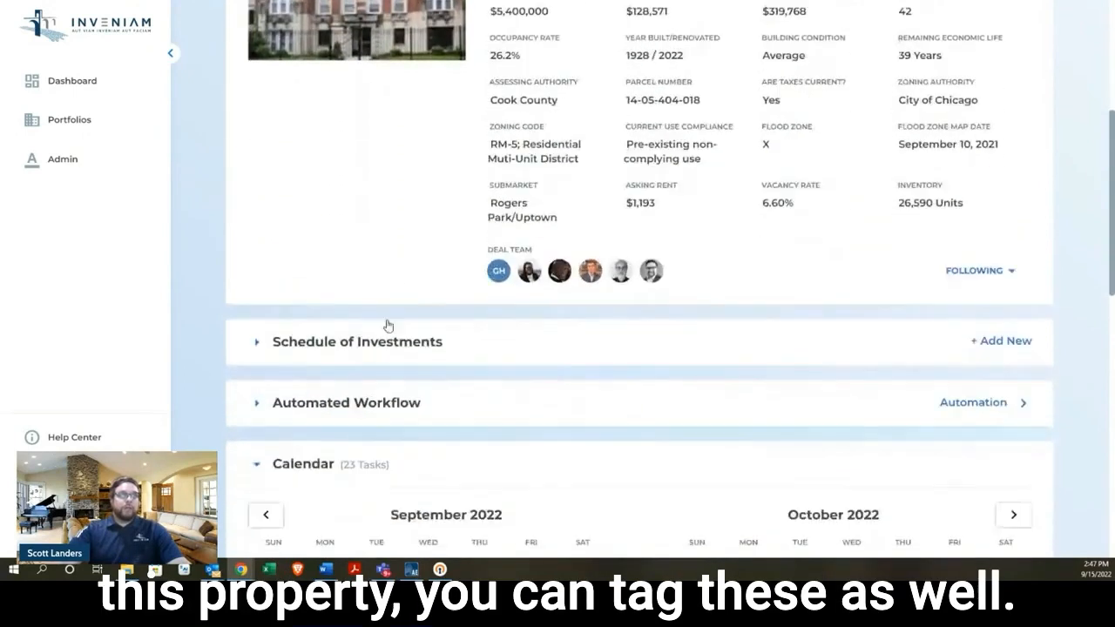
scroll("down", 3)
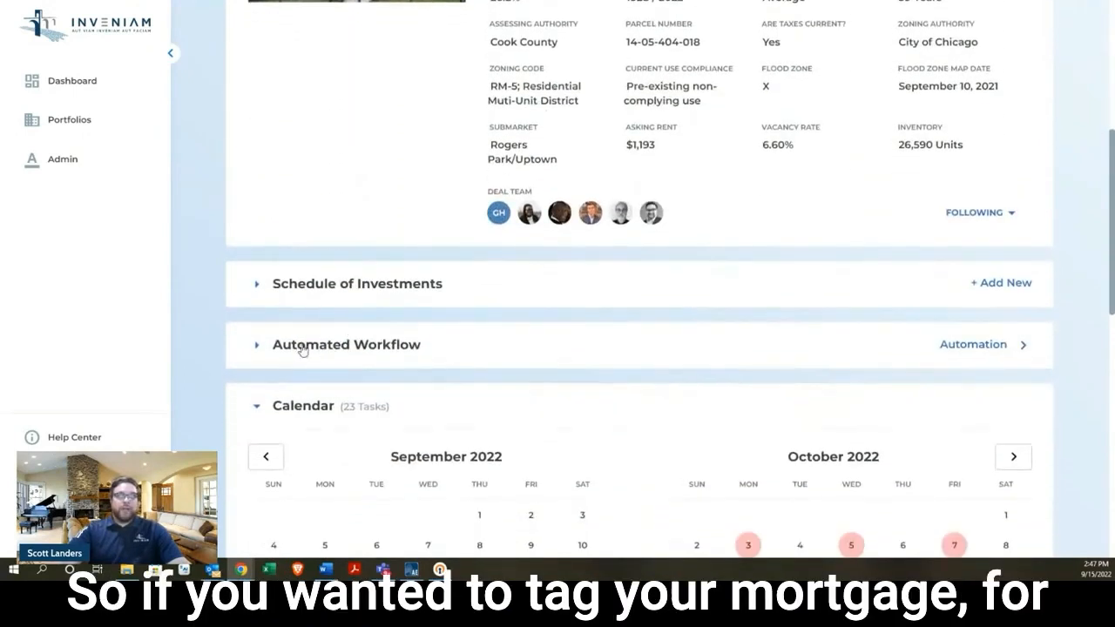
left_click(257, 344)
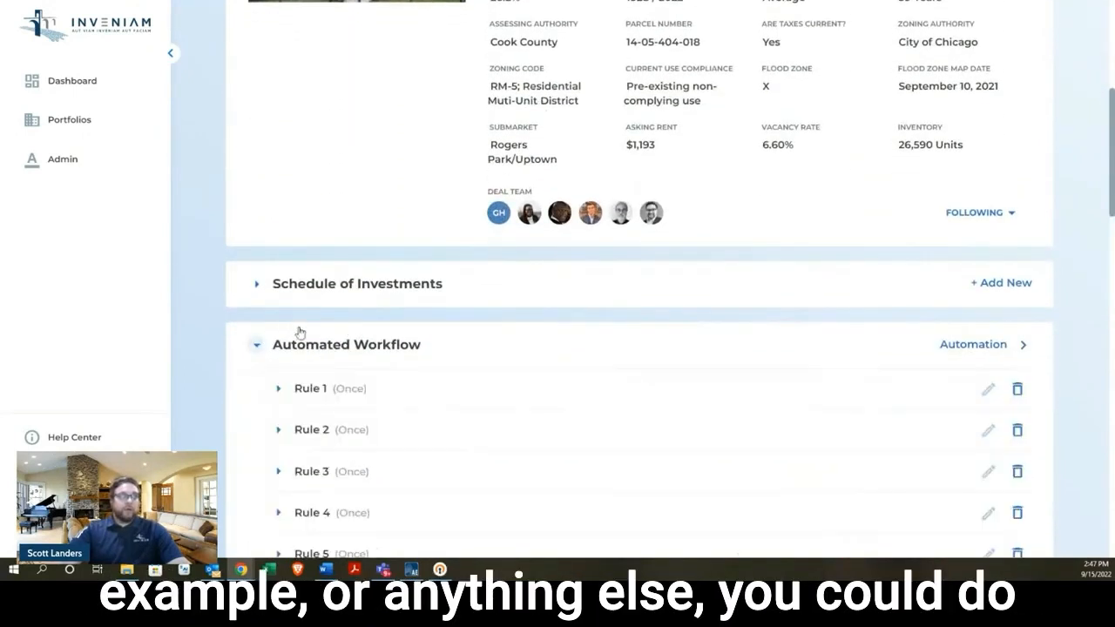
mouse_move(342, 310)
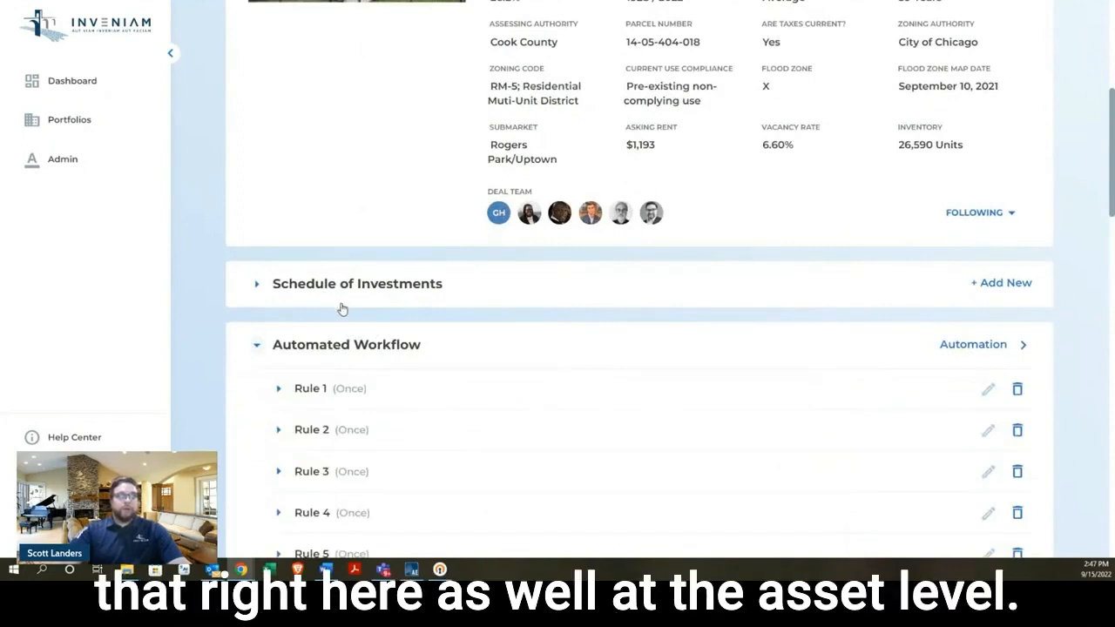
scroll("down", 3)
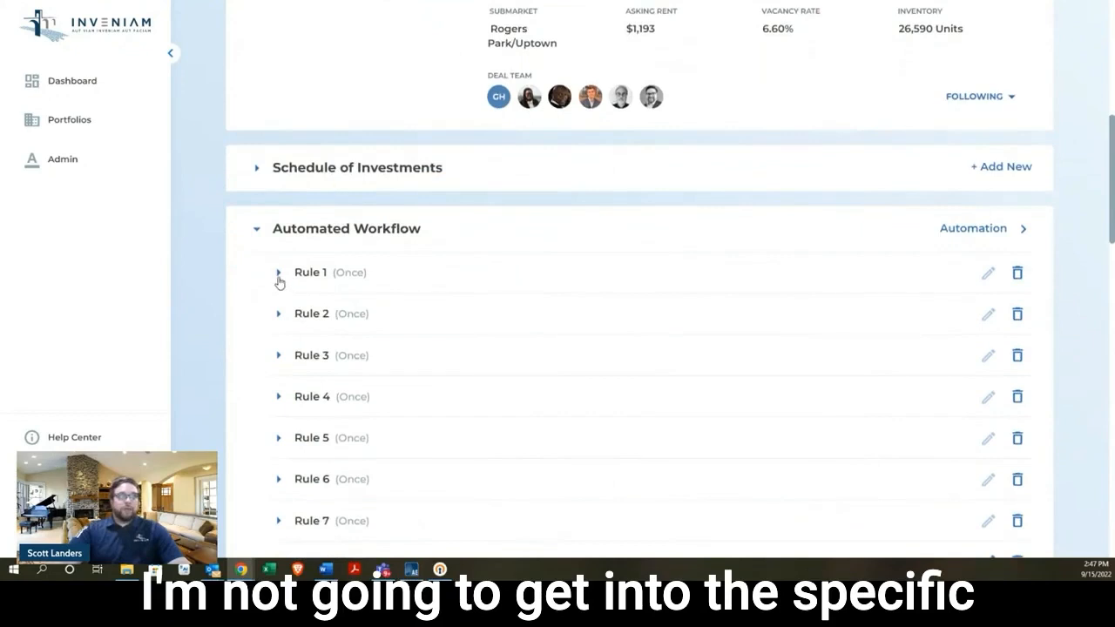
scroll("down", 3)
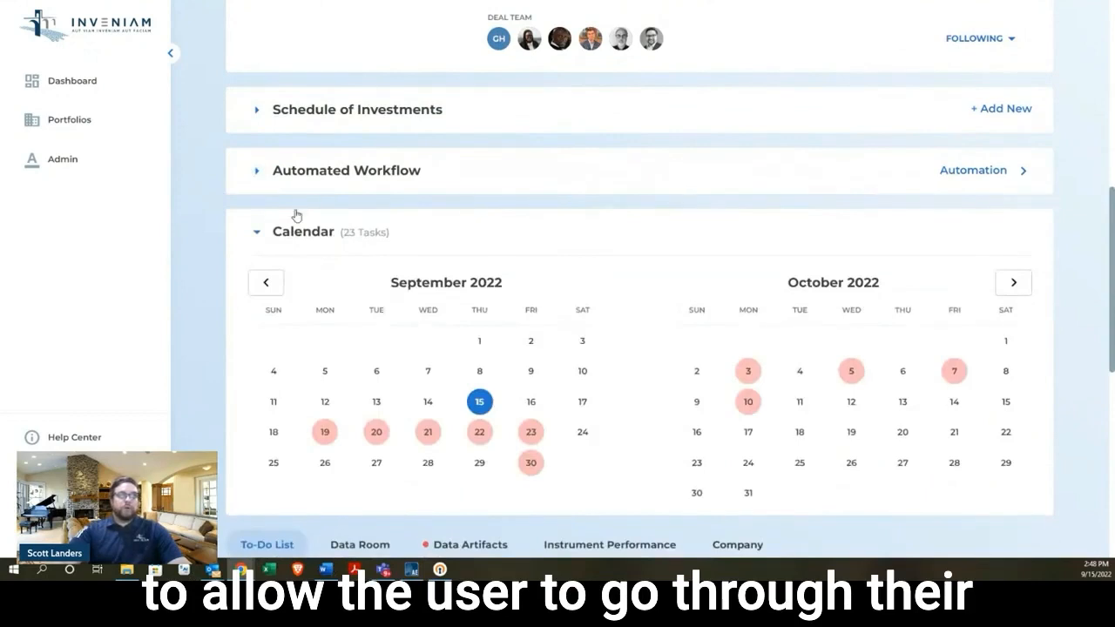
mouse_move(303, 216)
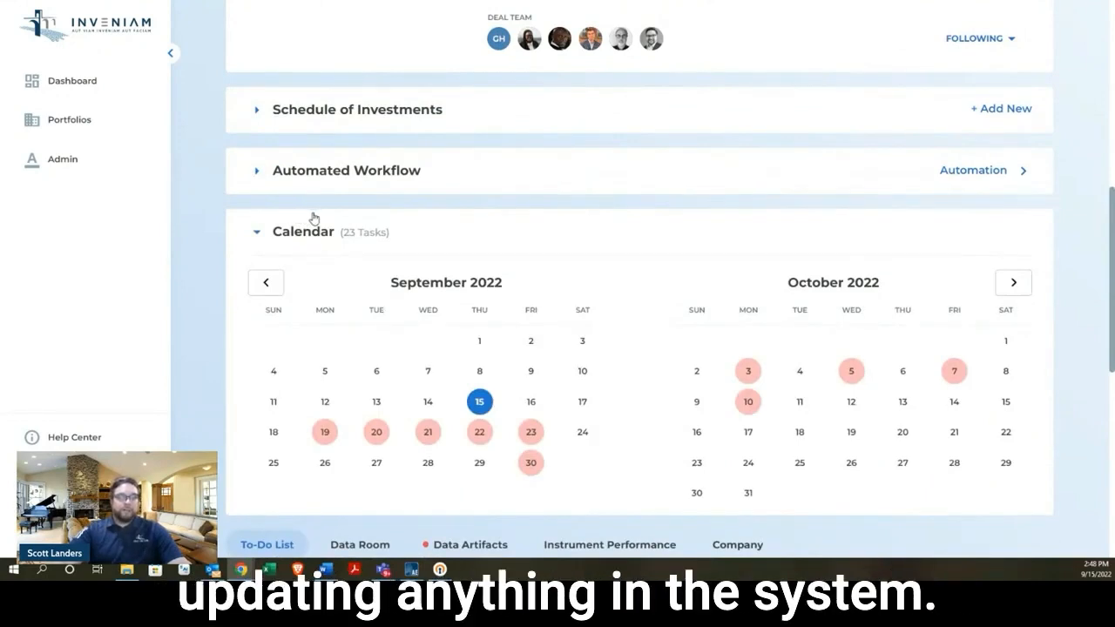
Check the highlighted calendar dates, then expand the Onboarding phase of the to-do list to show its completed tasks
scroll("down", 3)
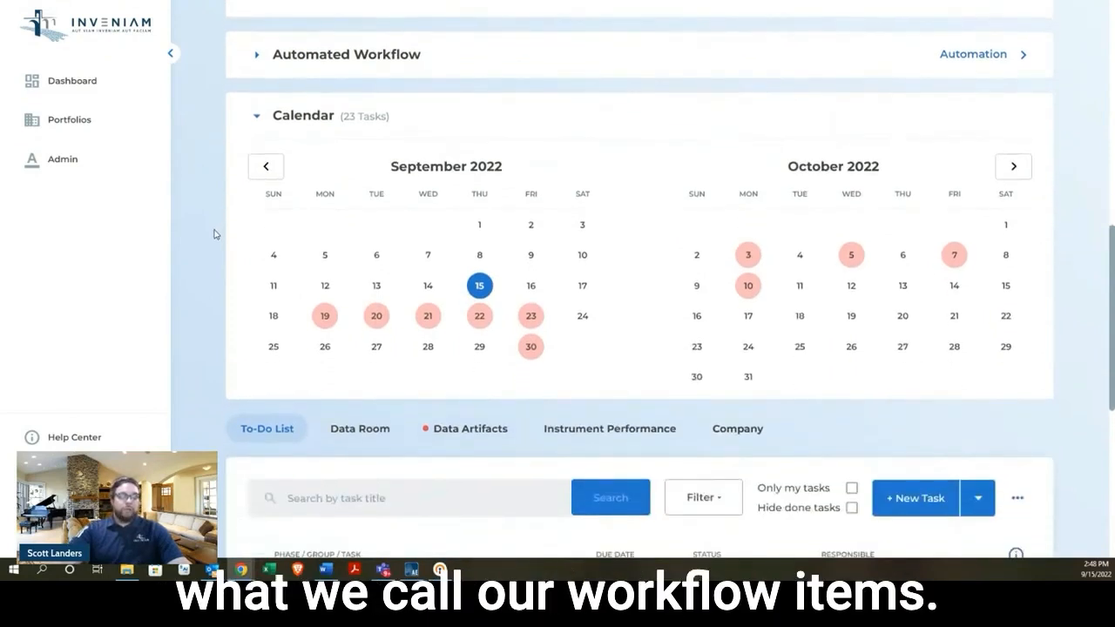
mouse_move(353, 268)
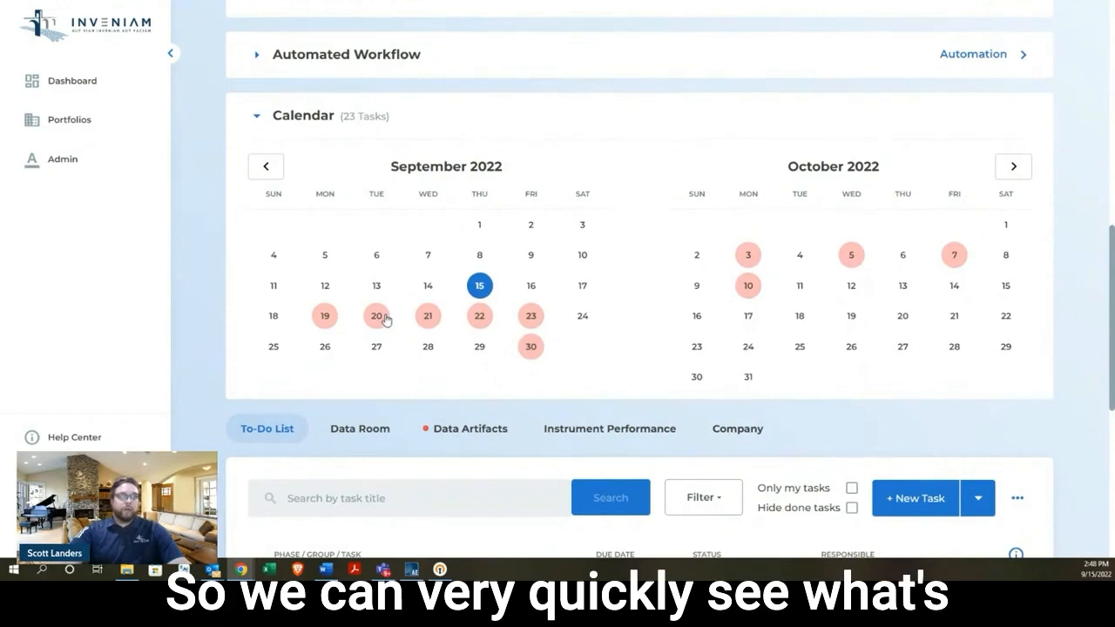
mouse_move(530, 325)
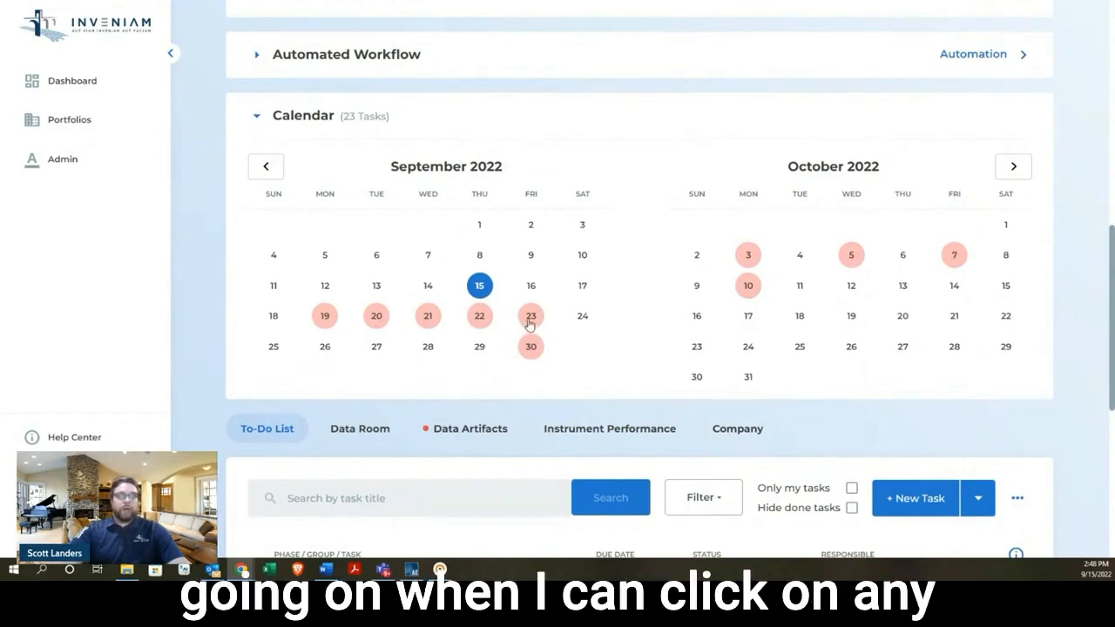
left_click(530, 315)
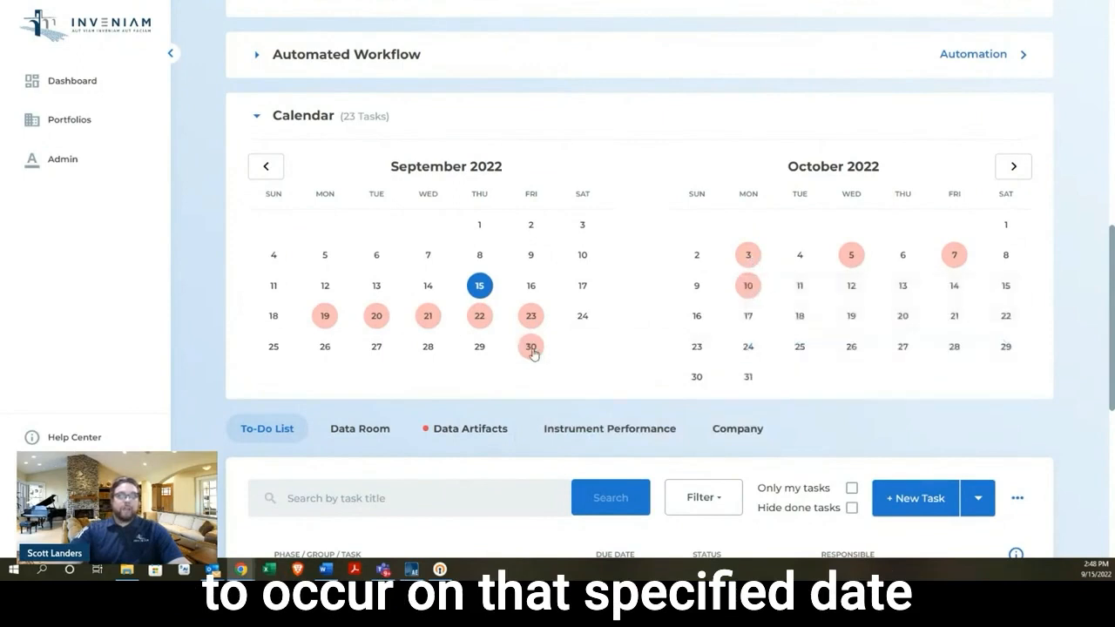
left_click(529, 345)
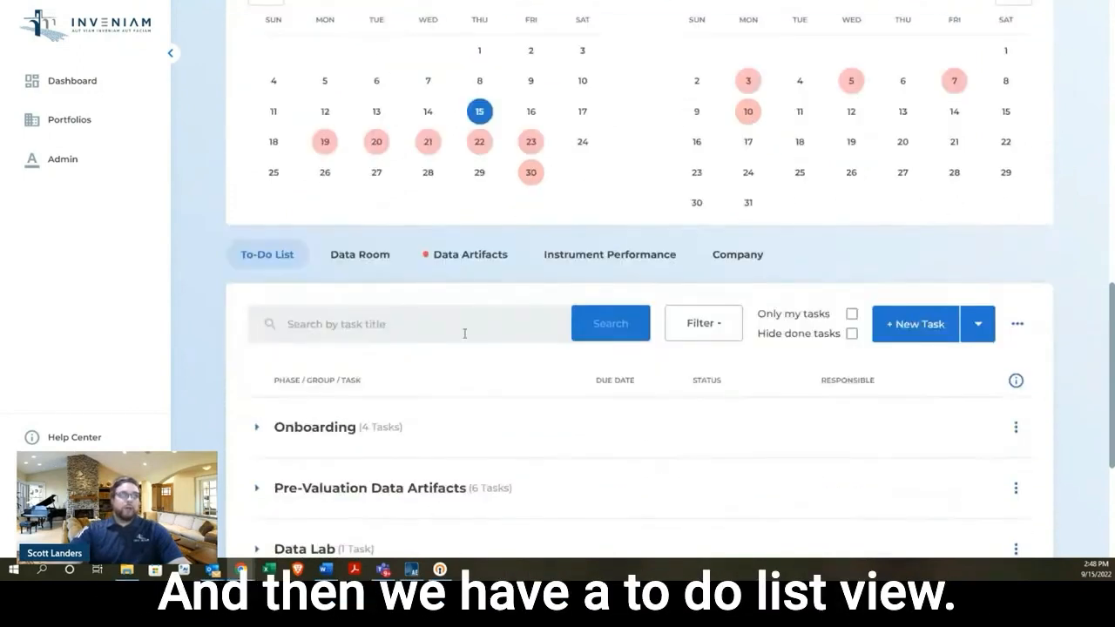
scroll("down", 3)
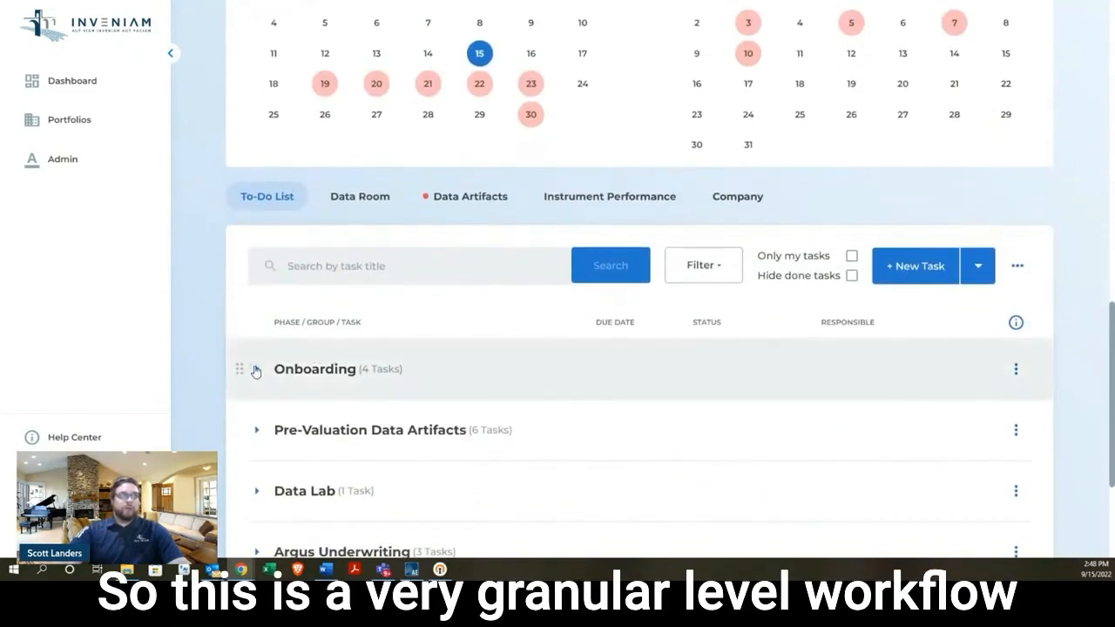
left_click(256, 370)
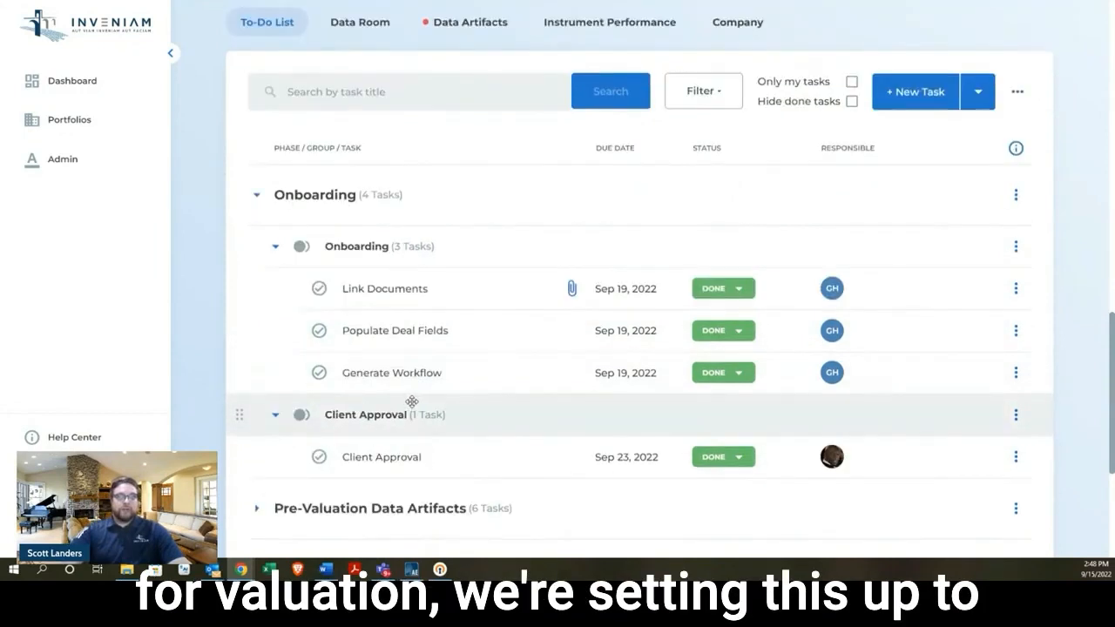
mouse_move(463, 386)
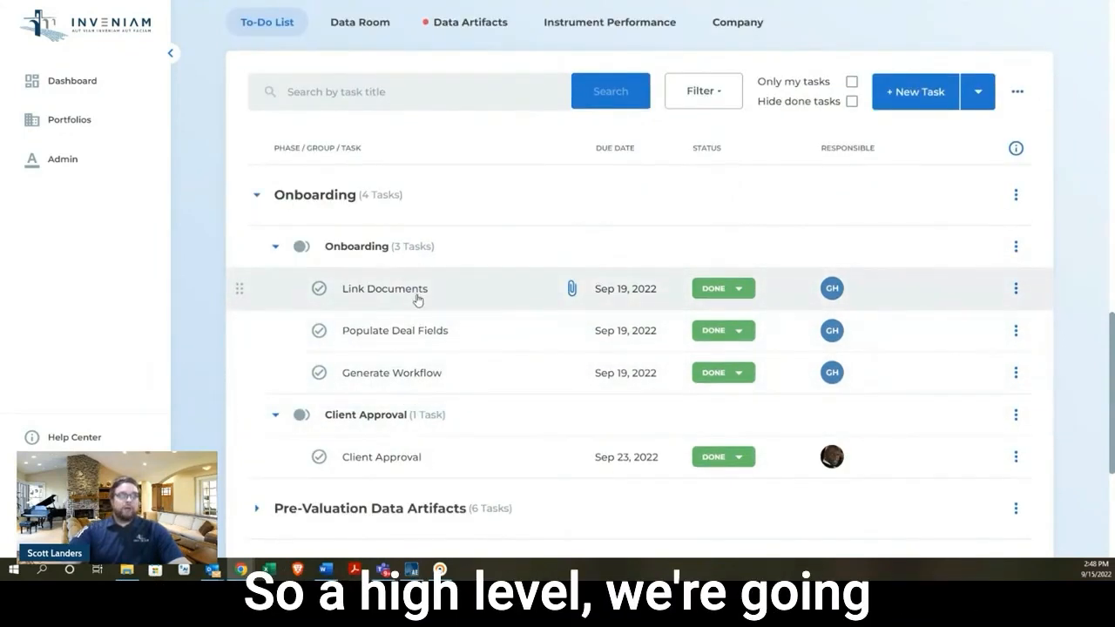
In the Link Documents task, show the October trailing document's verified version V1 with its blockchain records
left_click(383, 289)
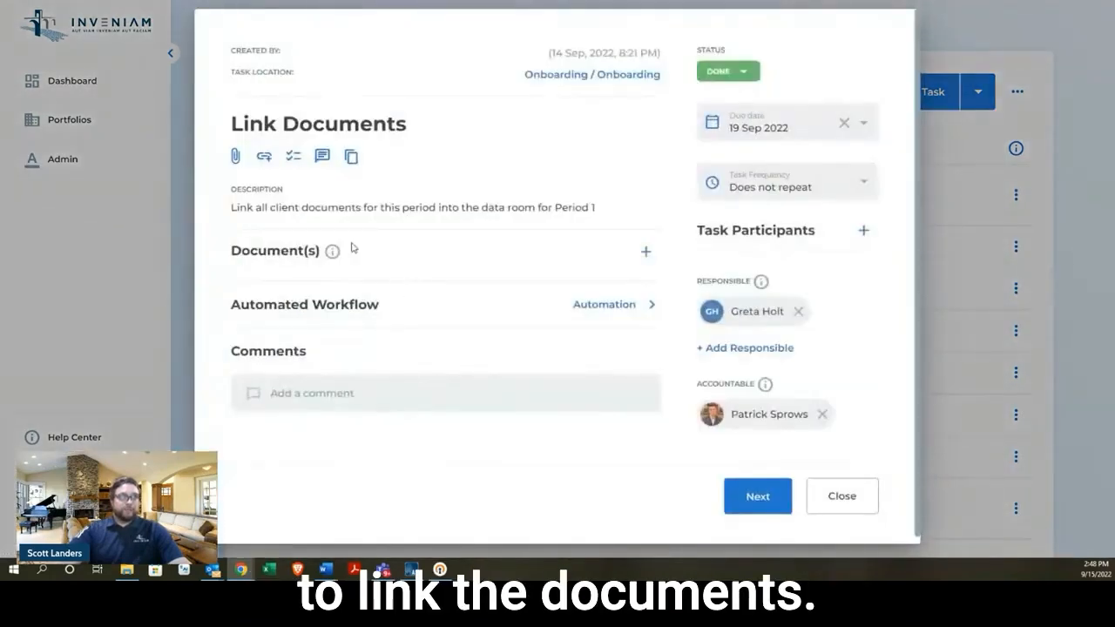
left_click(645, 250)
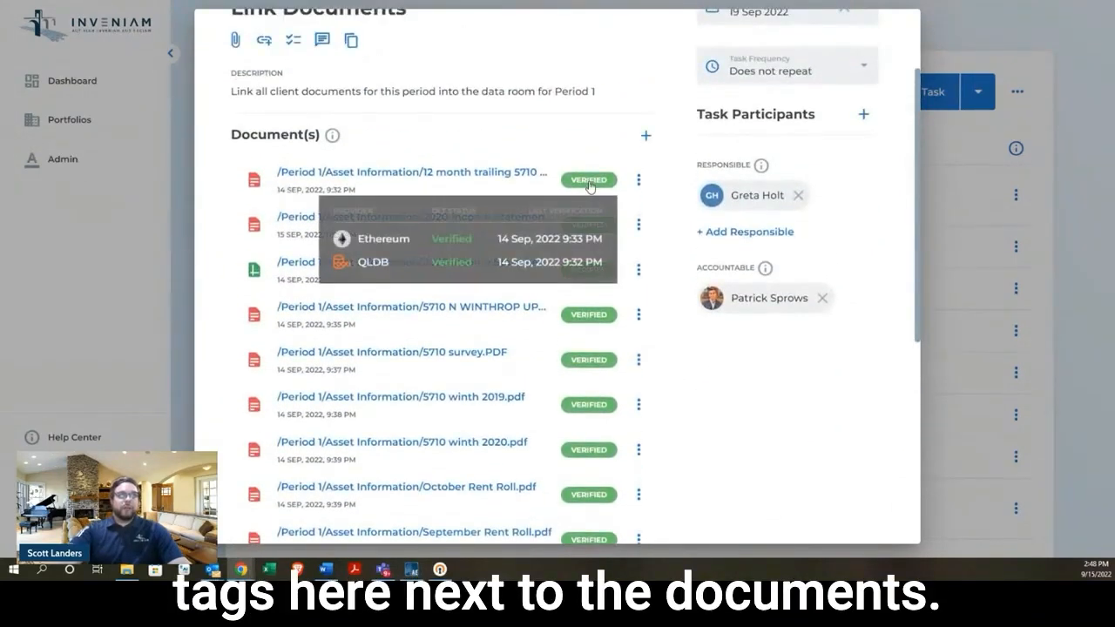
left_click(589, 179)
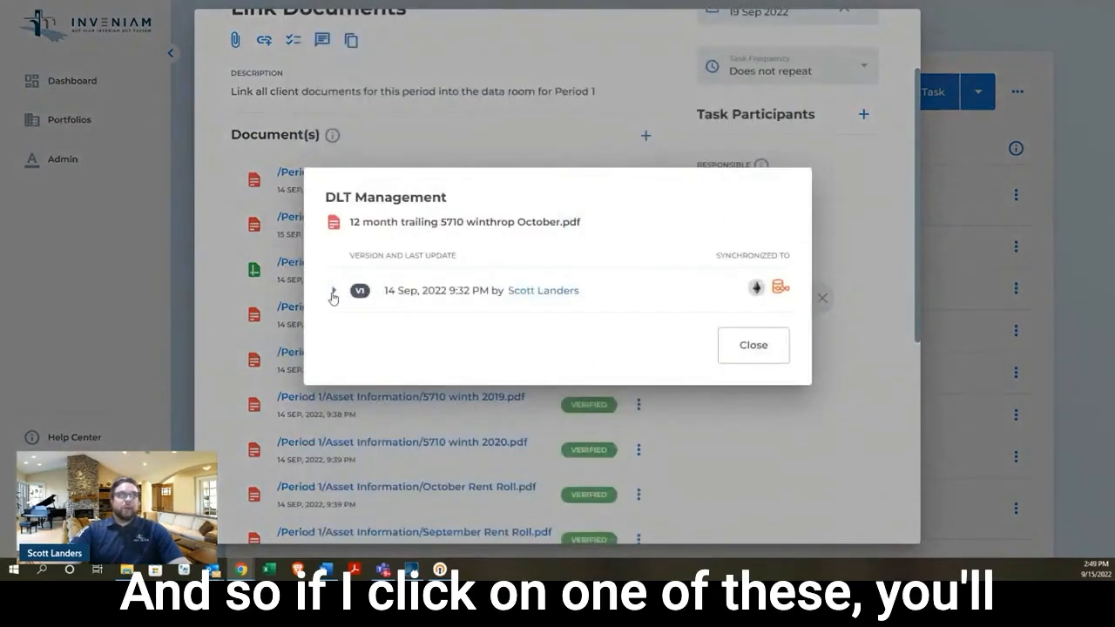
left_click(334, 291)
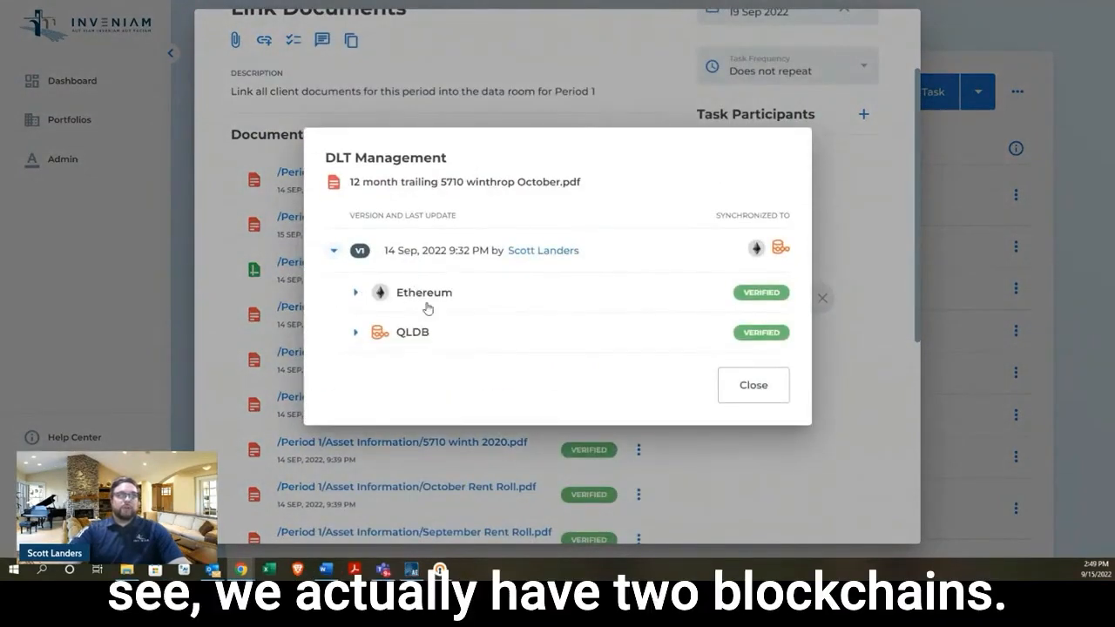
mouse_move(453, 312)
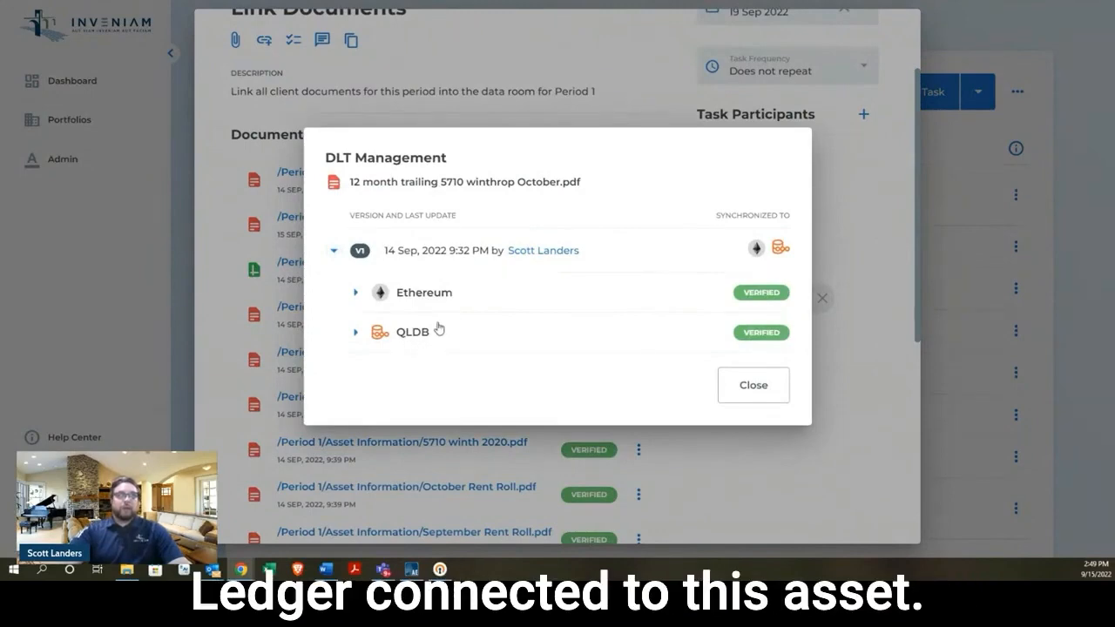
Expand the Ethereum record to review its deal, URI, SHA-256 checksum, timestamp and Etherscan link
left_click(355, 293)
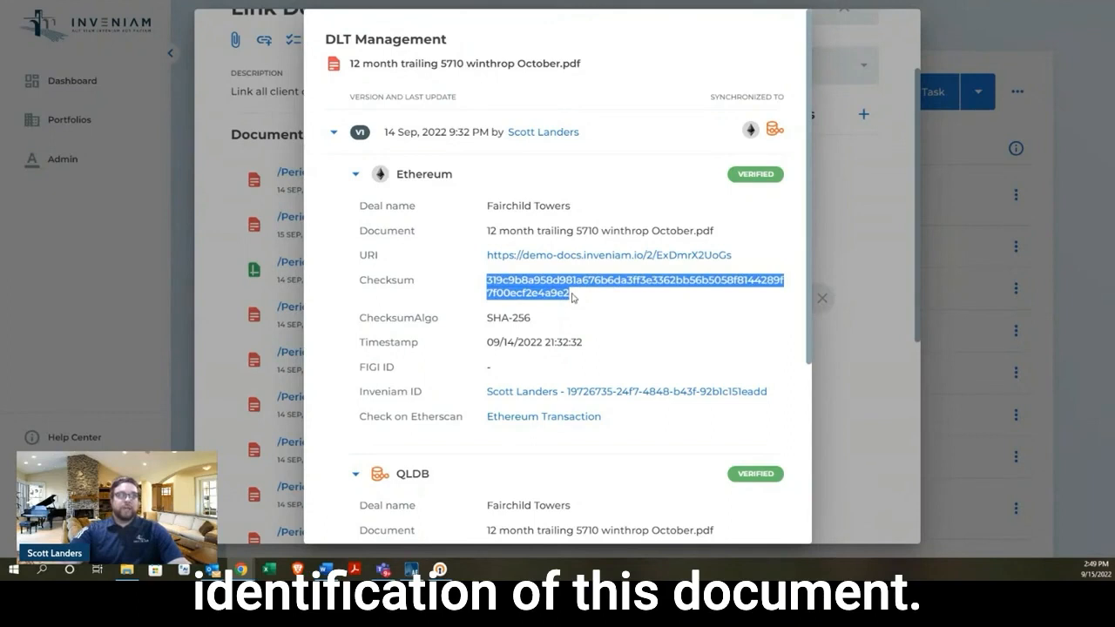
left_click(634, 287)
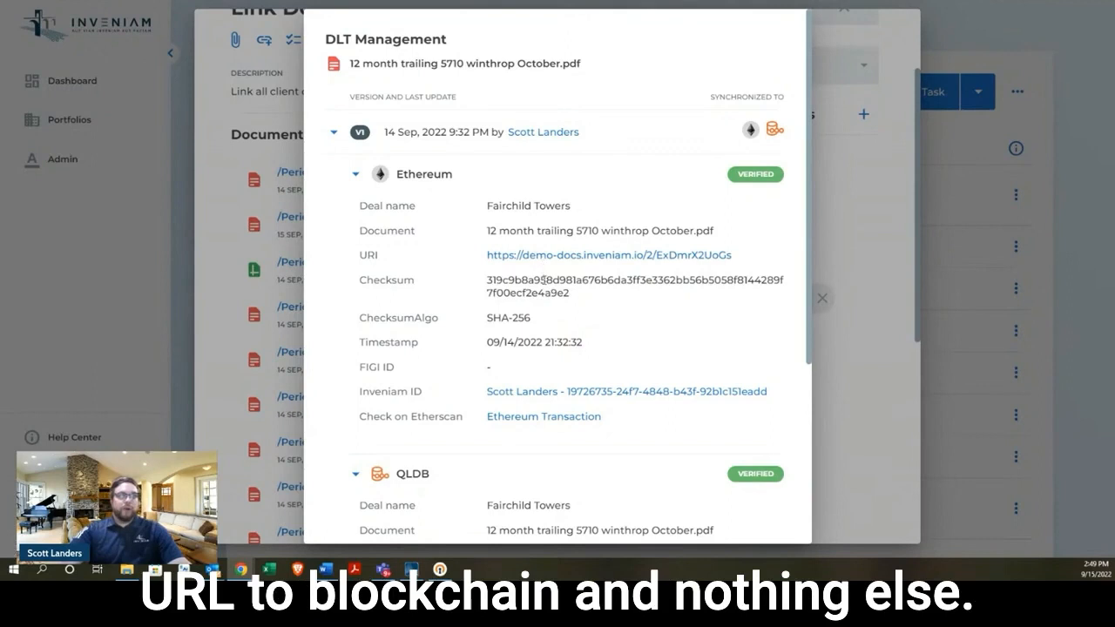
mouse_move(585, 293)
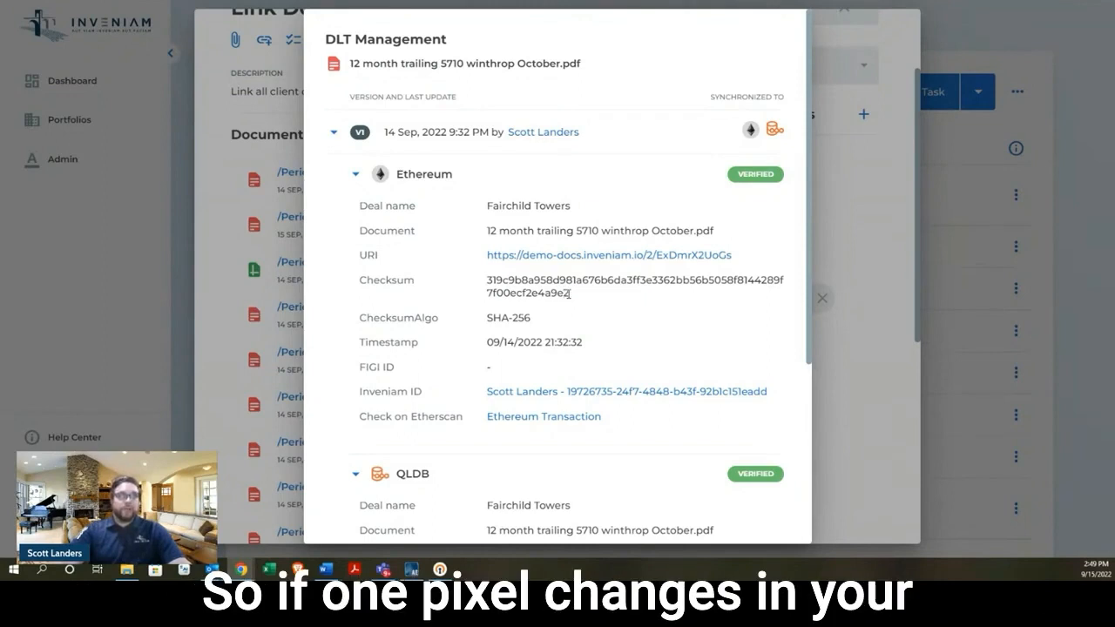
mouse_move(575, 298)
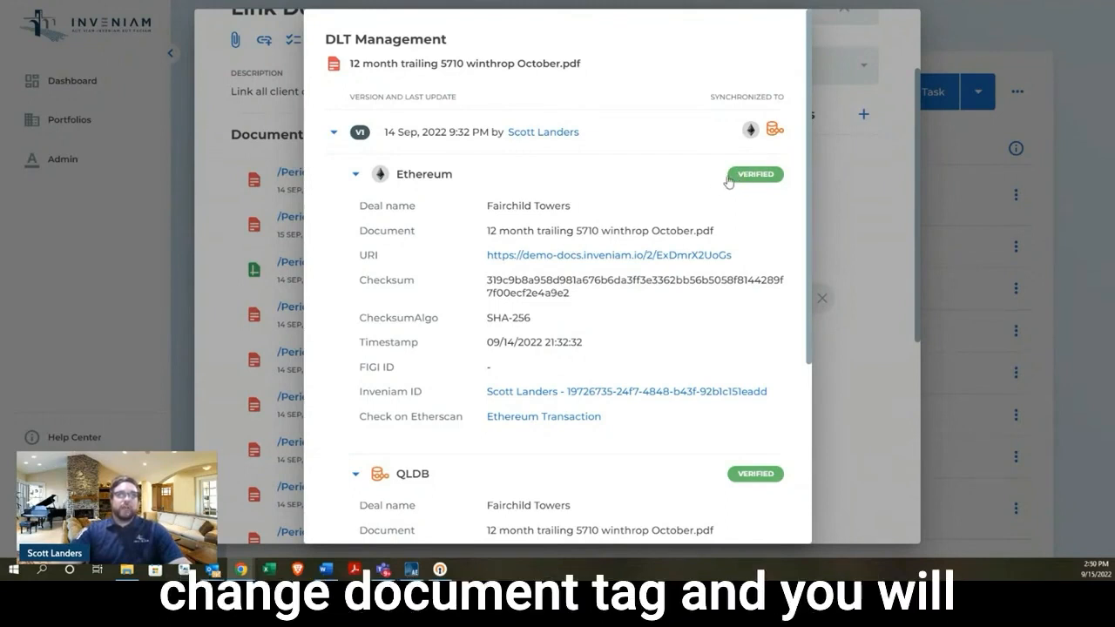
mouse_move(704, 192)
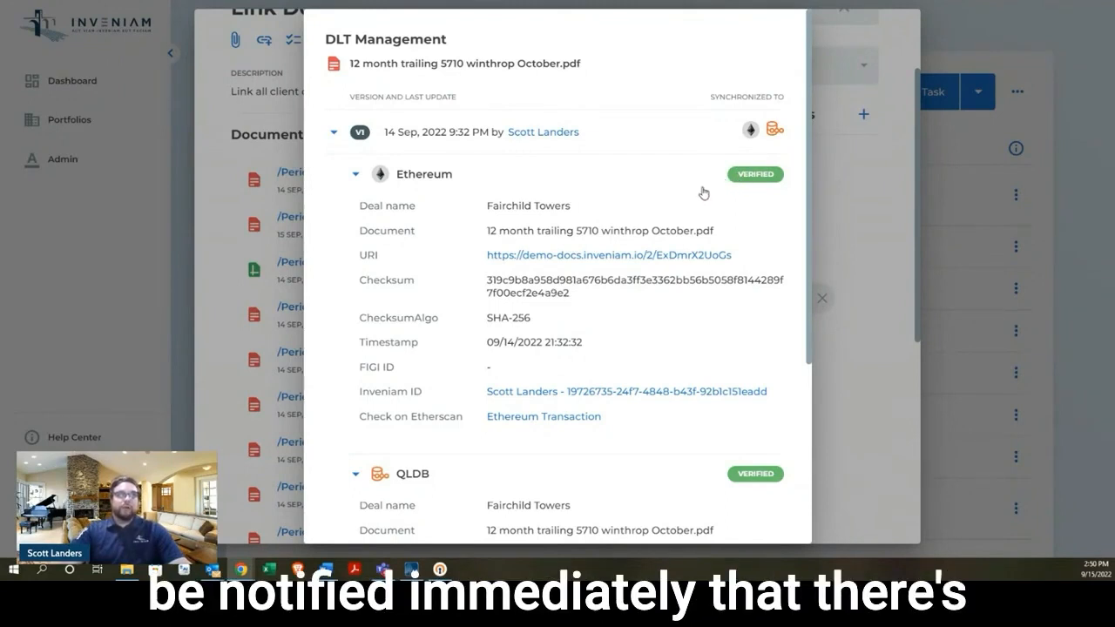
mouse_move(600, 261)
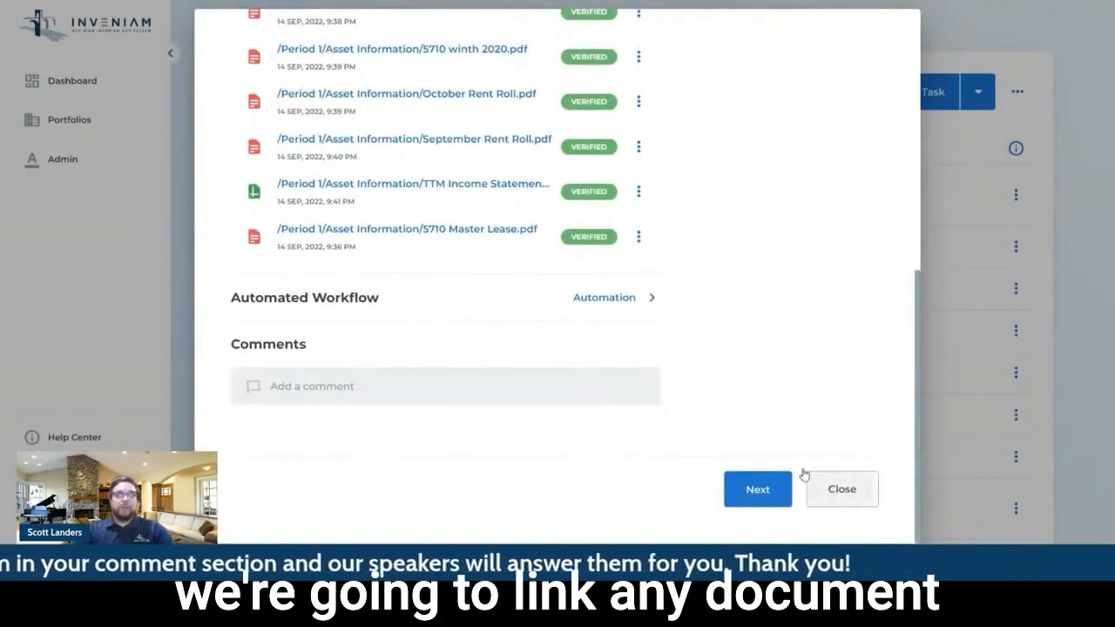
Close the verification details and return to Fairchild Towers' deal details with its actions menu shown
left_click(840, 488)
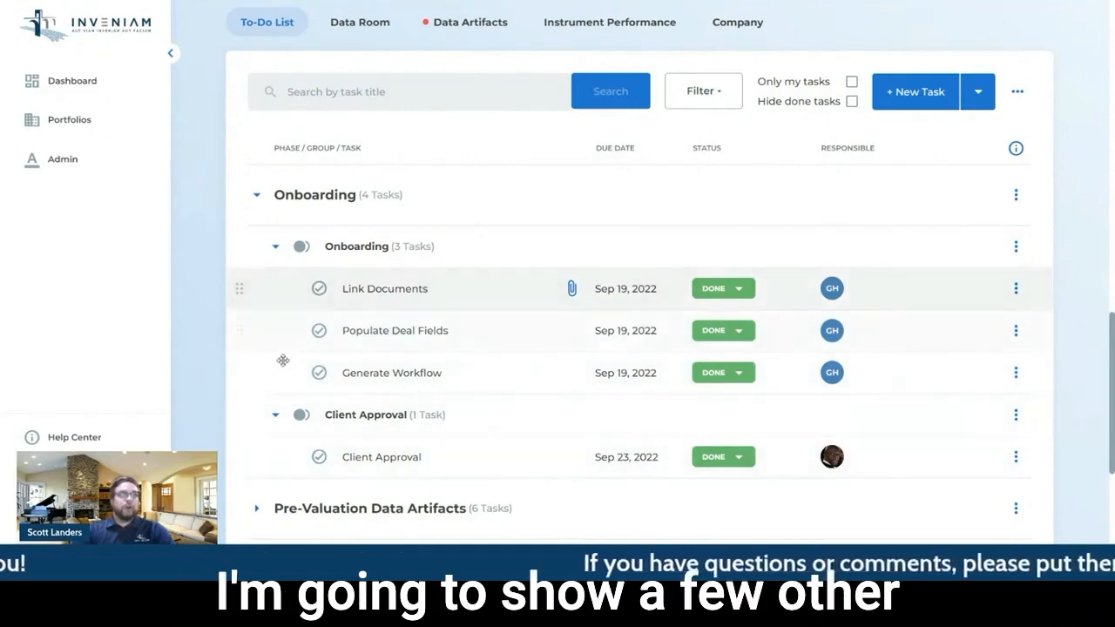
left_click(275, 248)
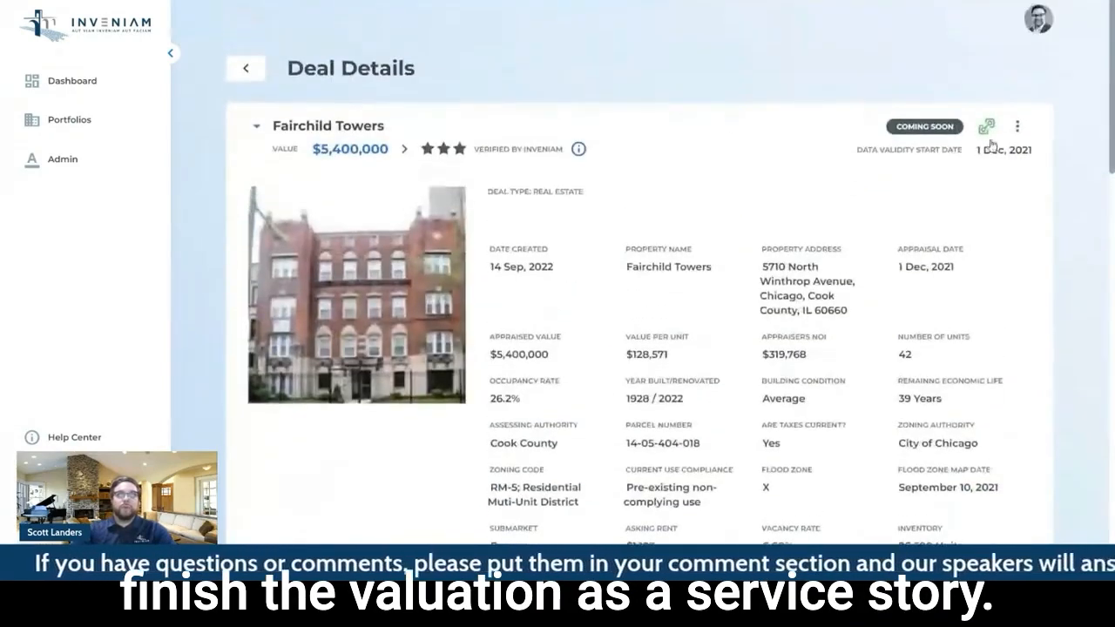
left_click(1017, 130)
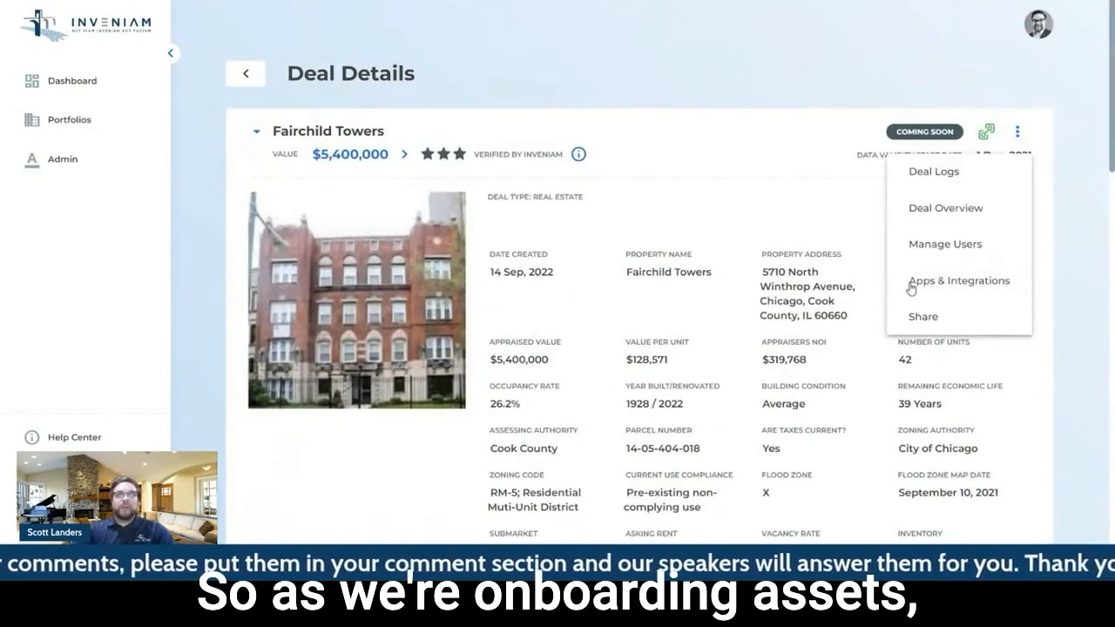
In Apps & Integrations, review the connected QLDB and Ethereum data validation blockchains, then the tokenization platform partners
left_click(957, 280)
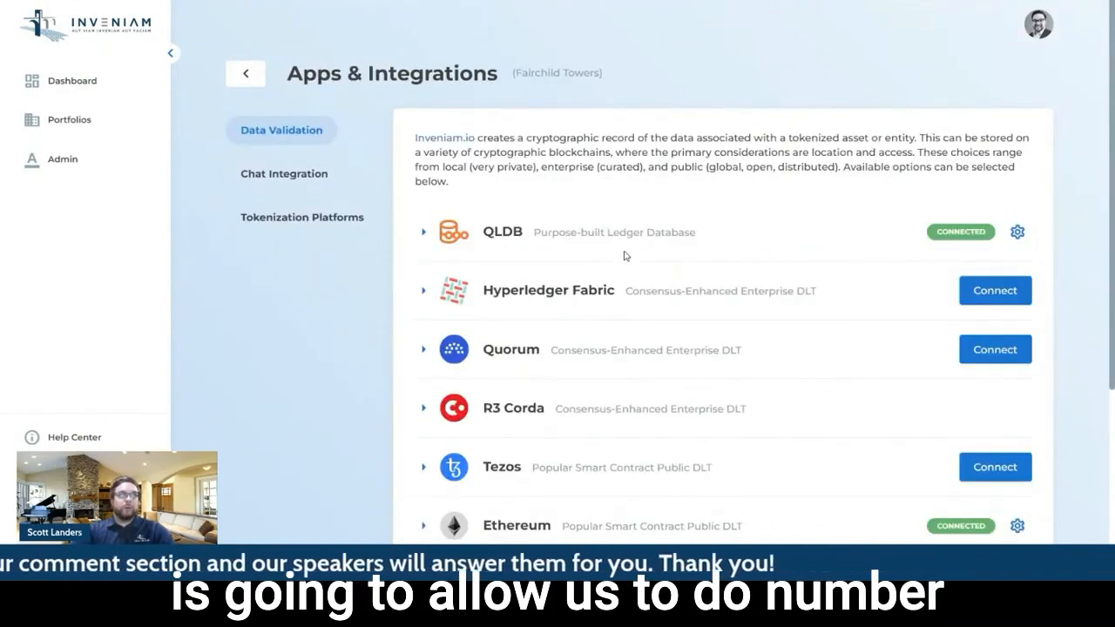
scroll("down", 3)
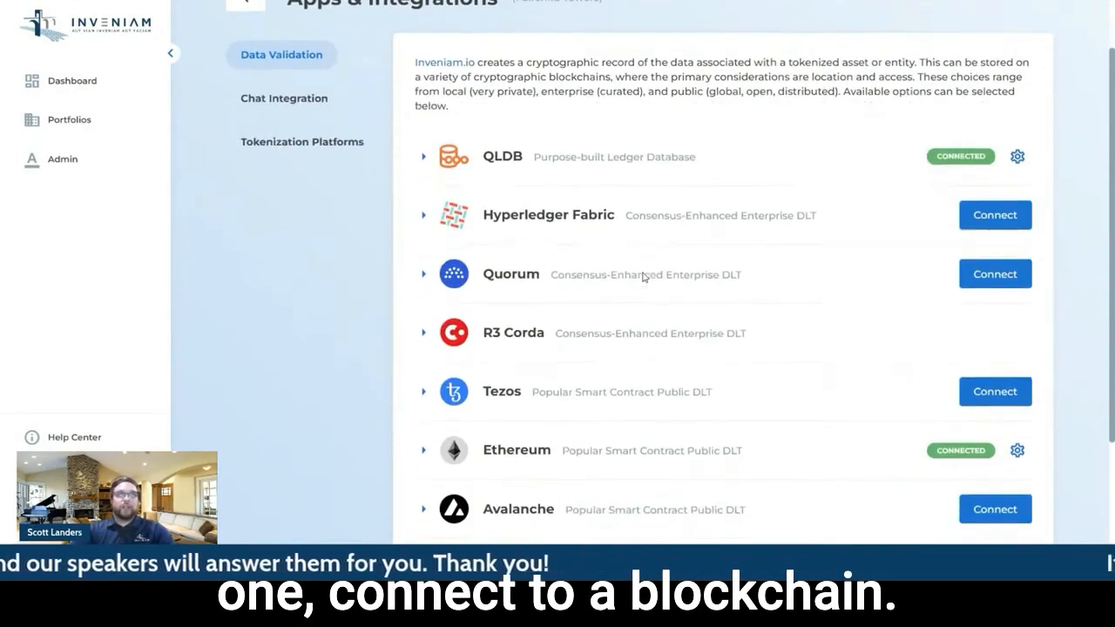
scroll("down", 3)
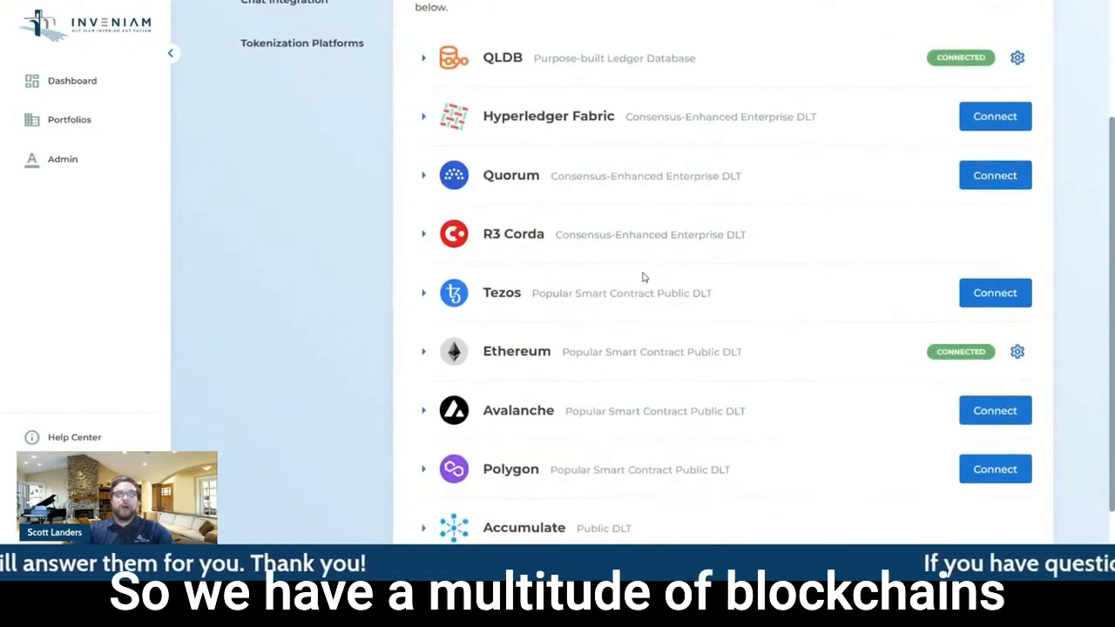
mouse_move(734, 275)
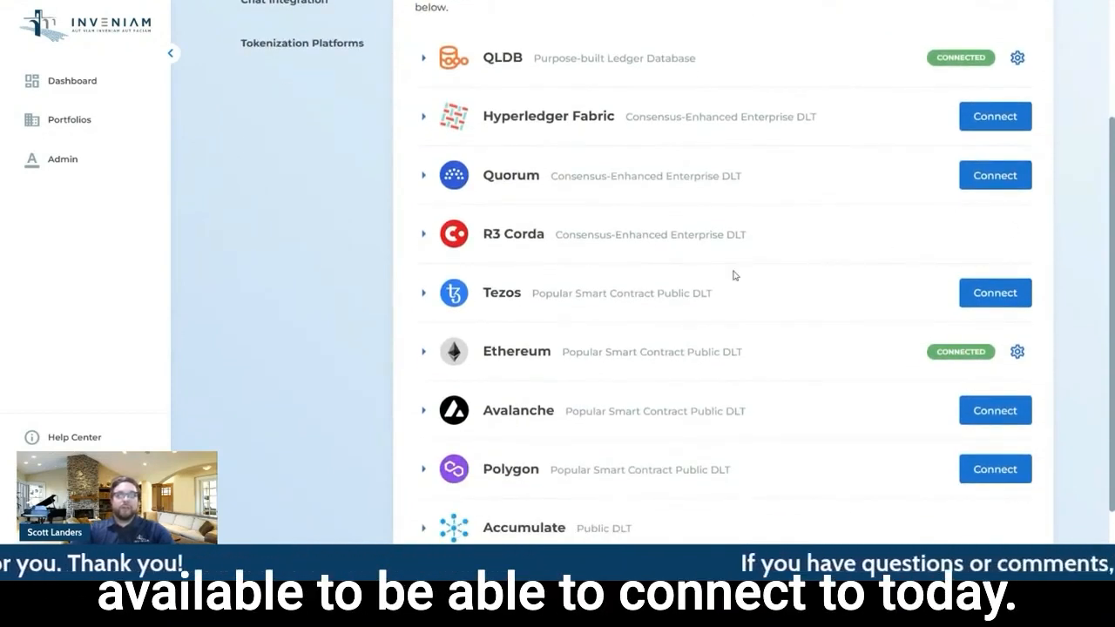
mouse_move(577, 279)
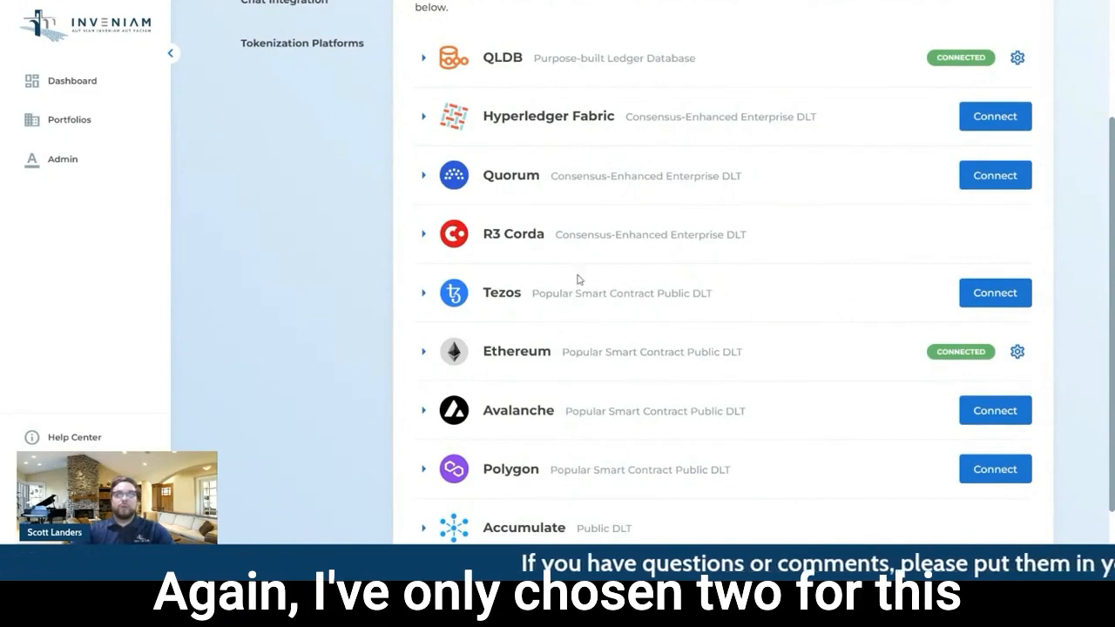
mouse_move(662, 318)
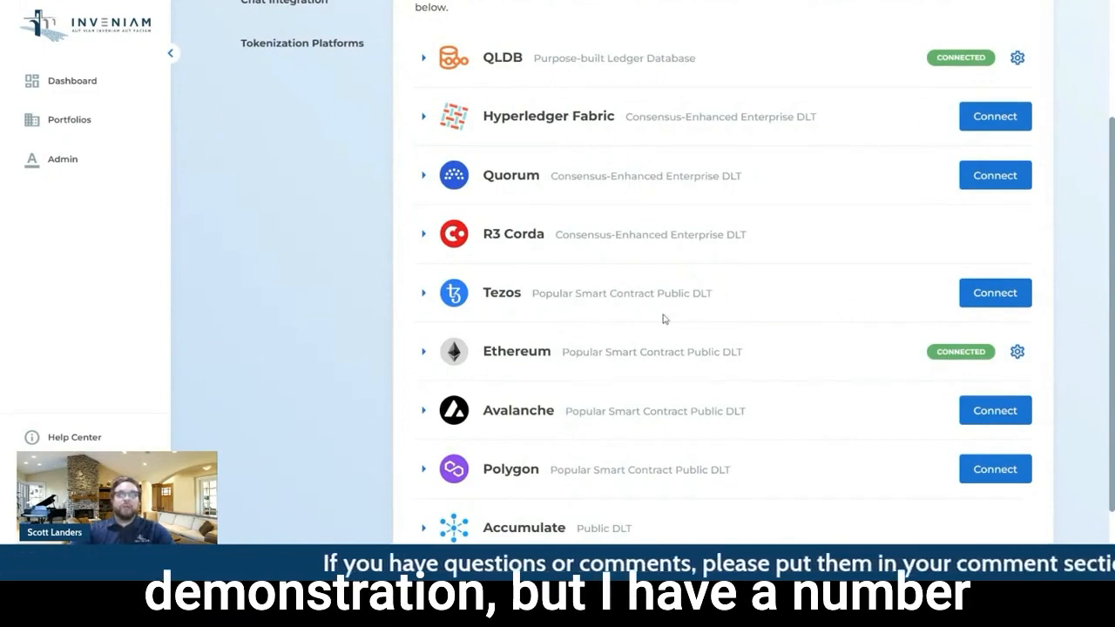
mouse_move(613, 540)
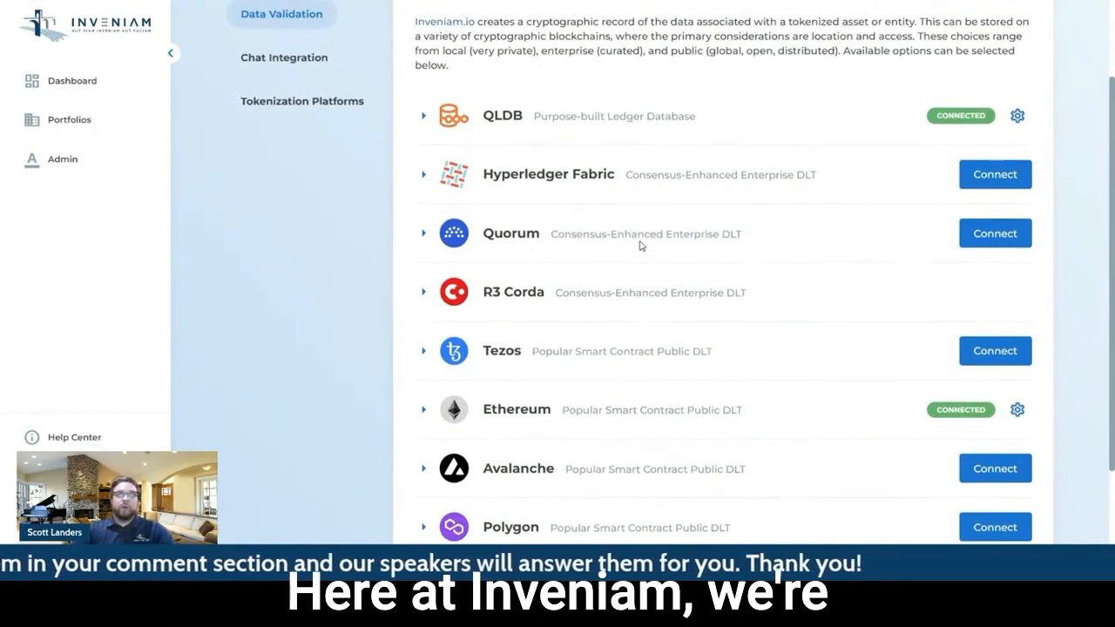
mouse_move(634, 271)
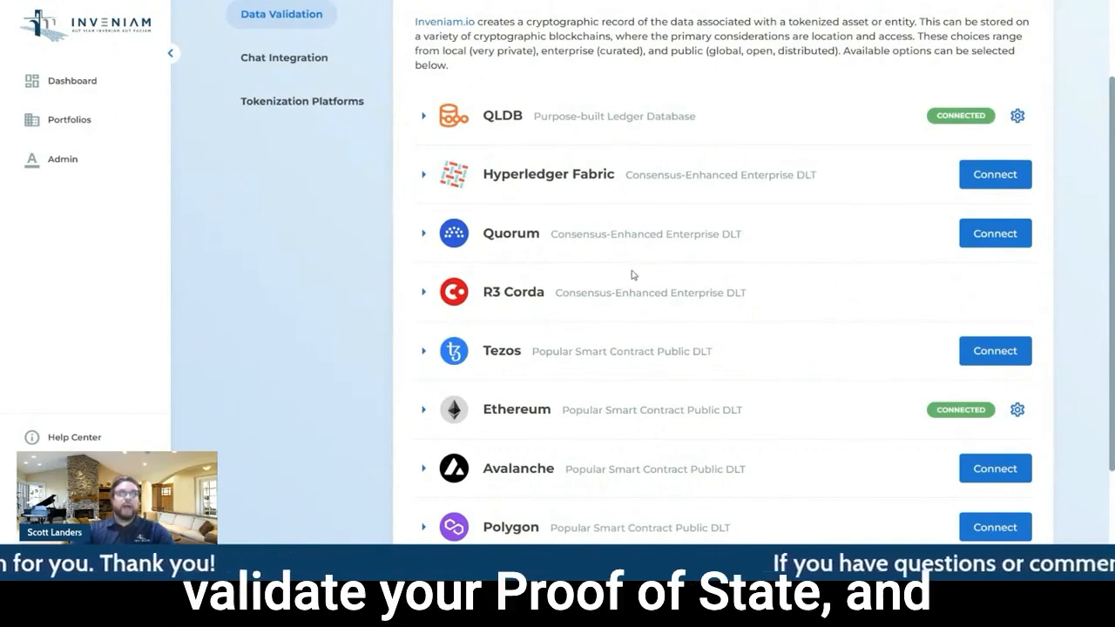
mouse_move(613, 284)
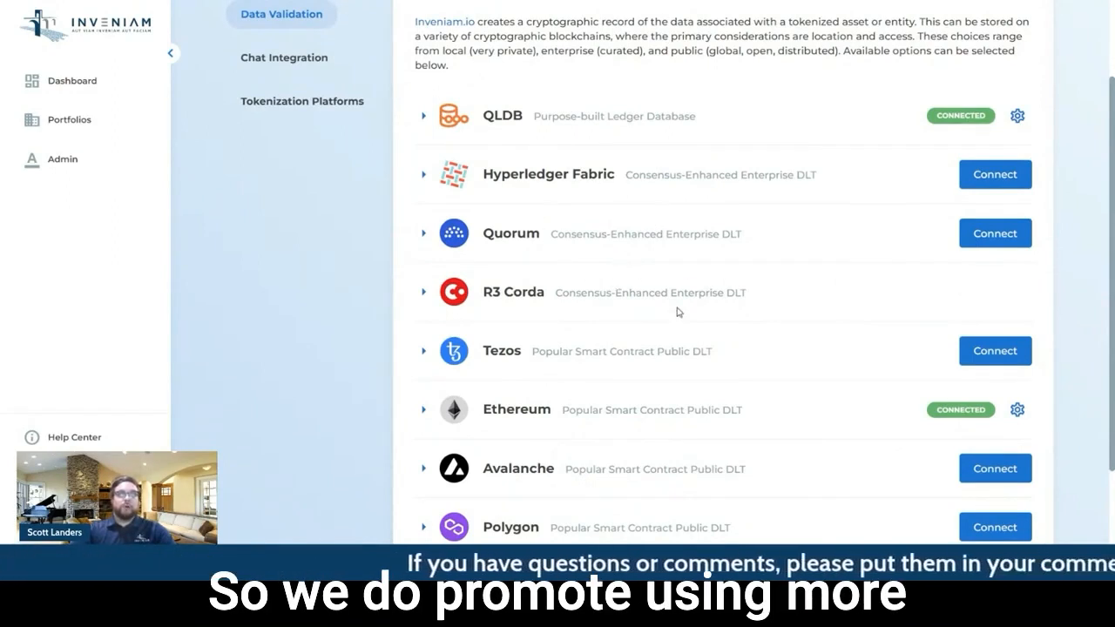
mouse_move(688, 348)
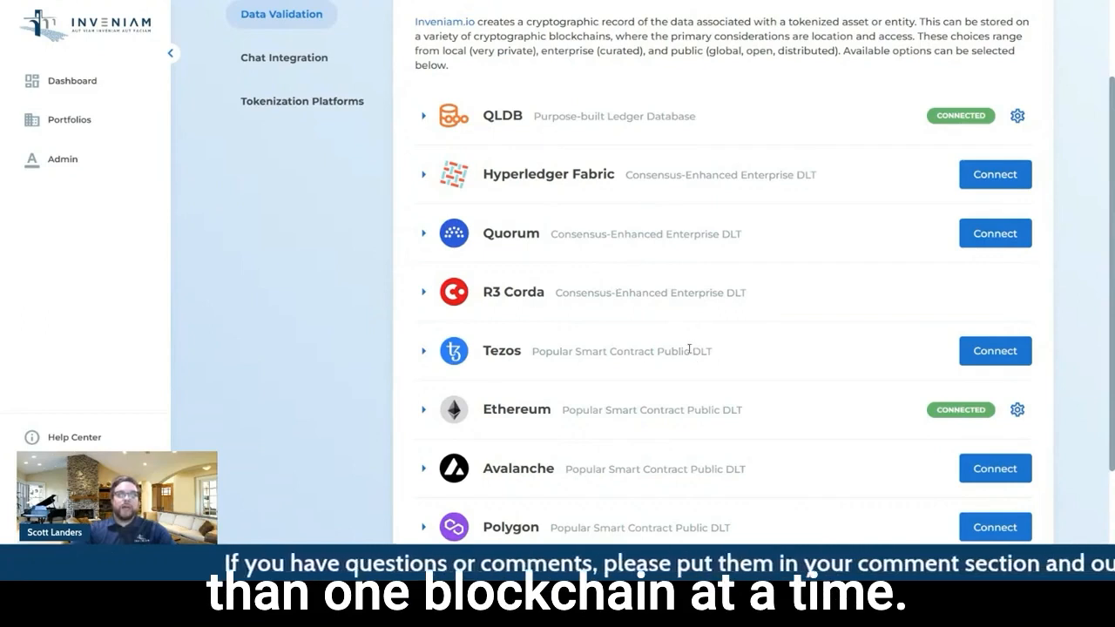
scroll("down", 3)
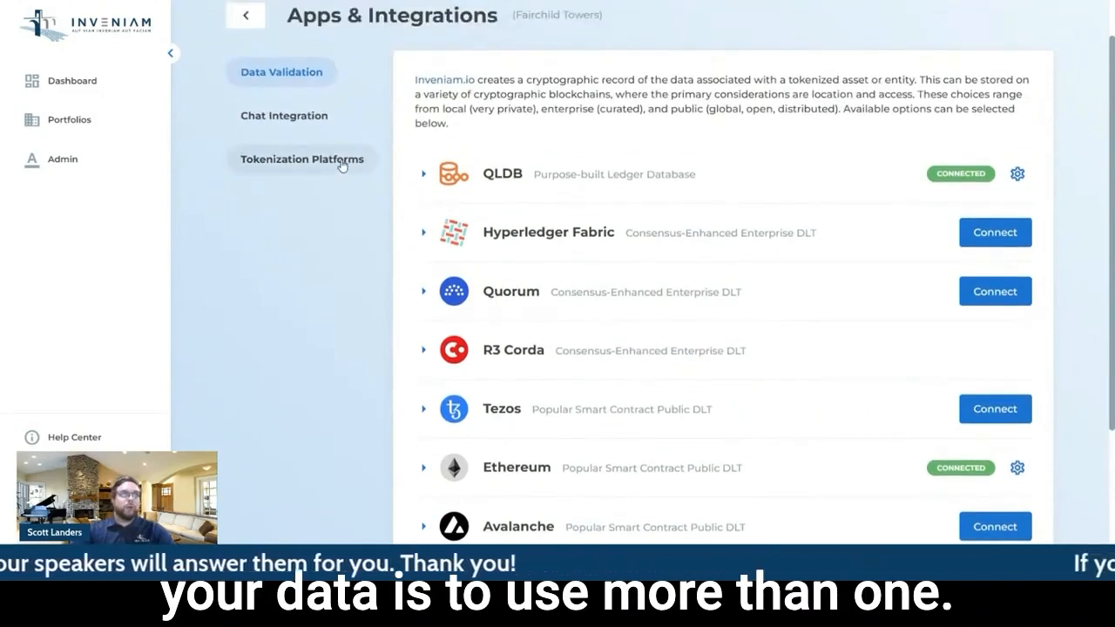
left_click(302, 158)
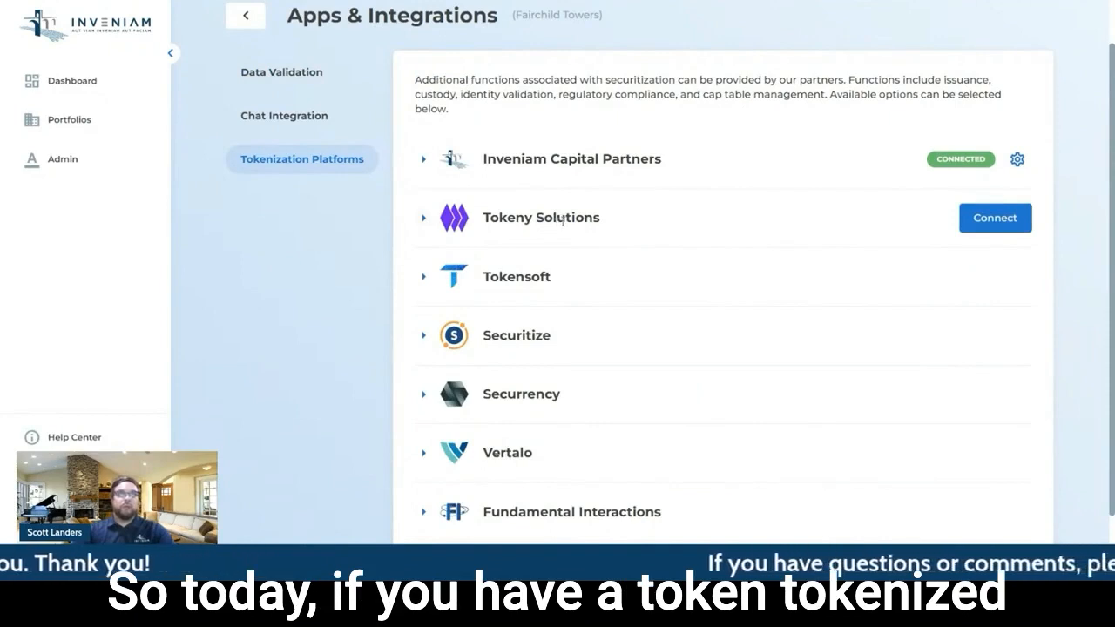
mouse_move(686, 233)
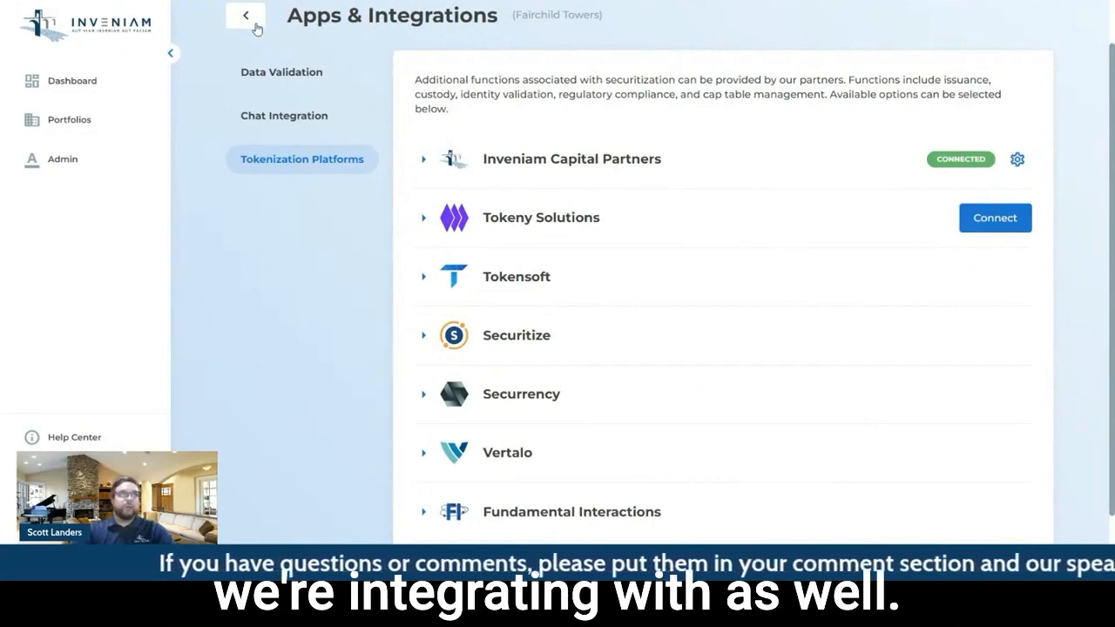
In the Data Room, expand Fairchild Towers Data Store down to Period 1's Argus Model files
left_click(244, 15)
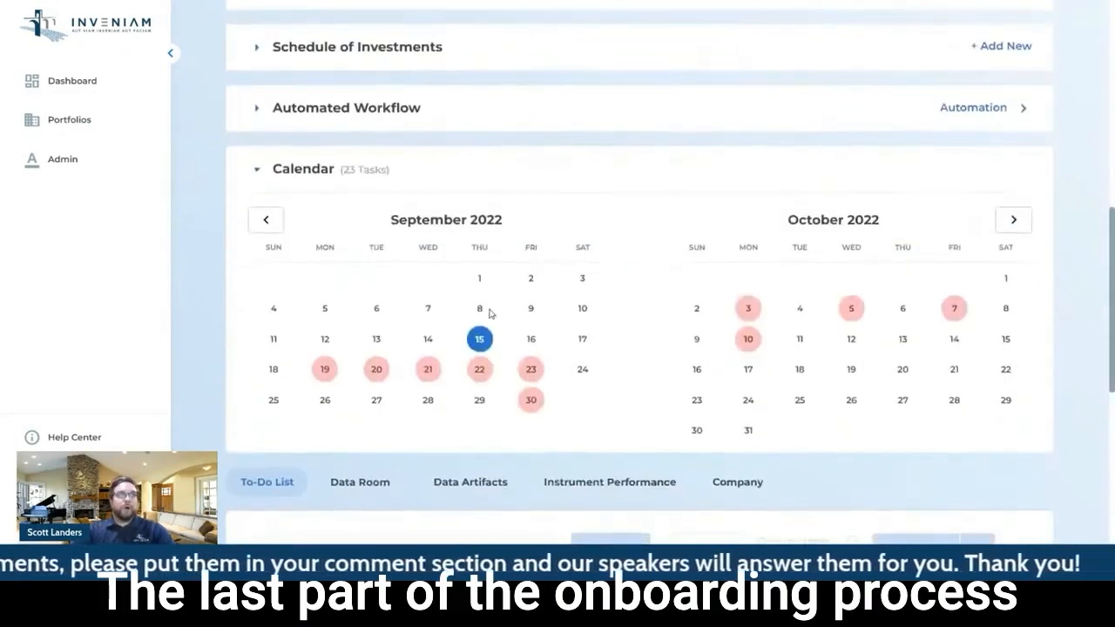
scroll("down", 3)
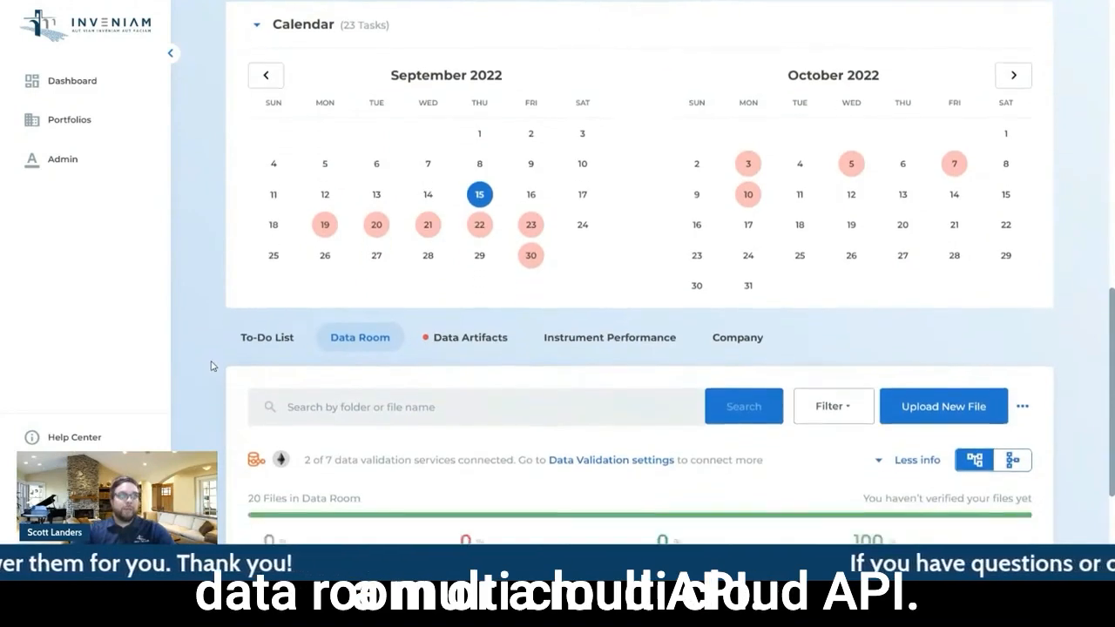
scroll("down", 3)
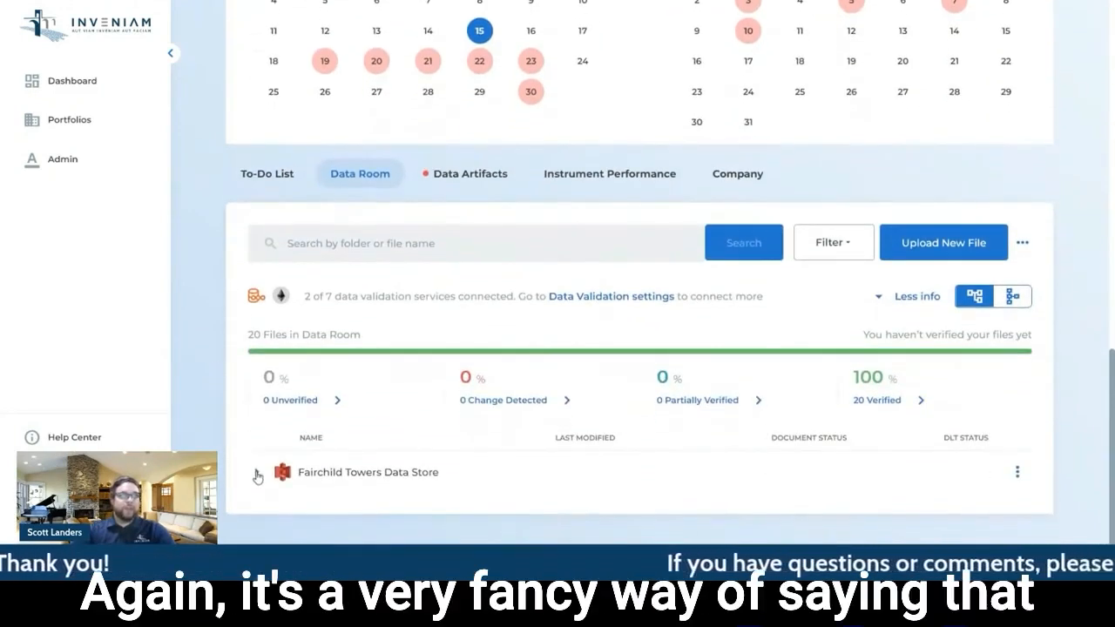
left_click(257, 470)
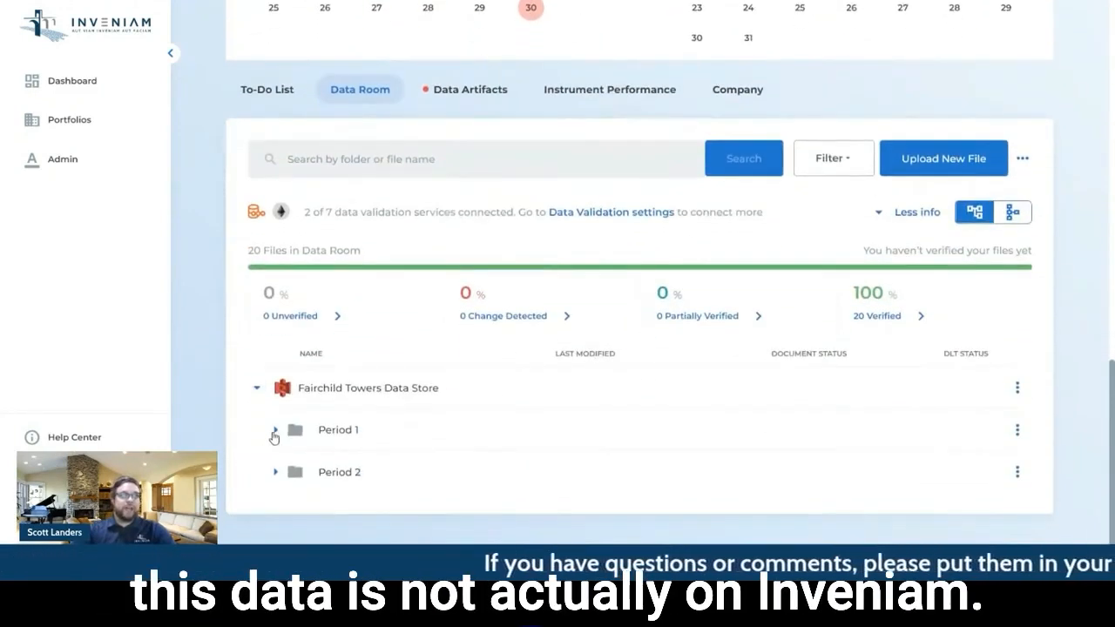
left_click(275, 429)
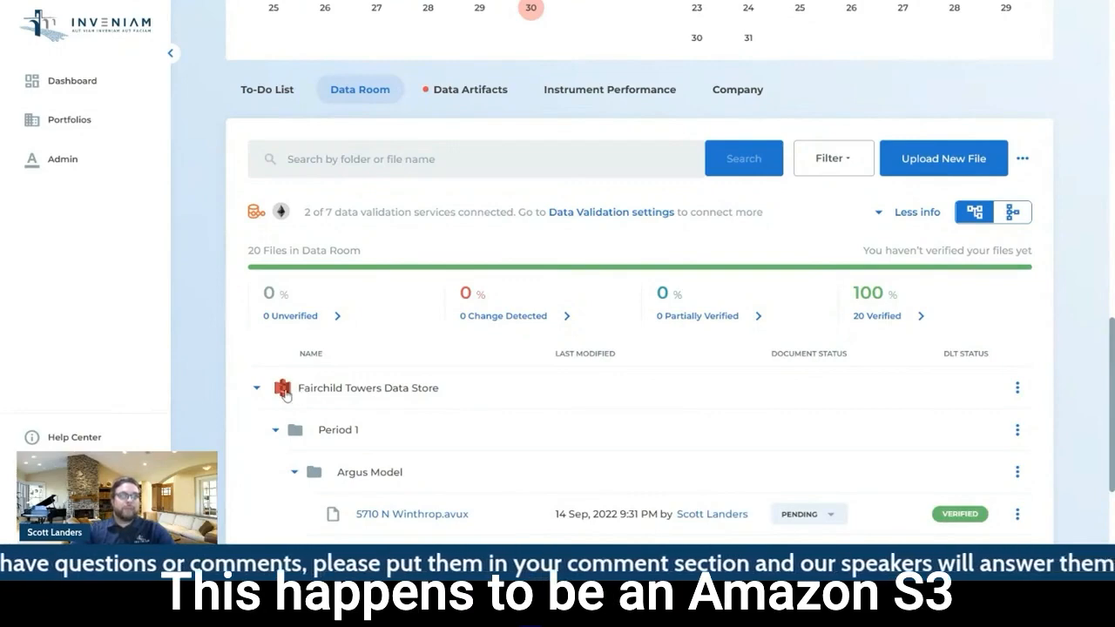
scroll("down", 3)
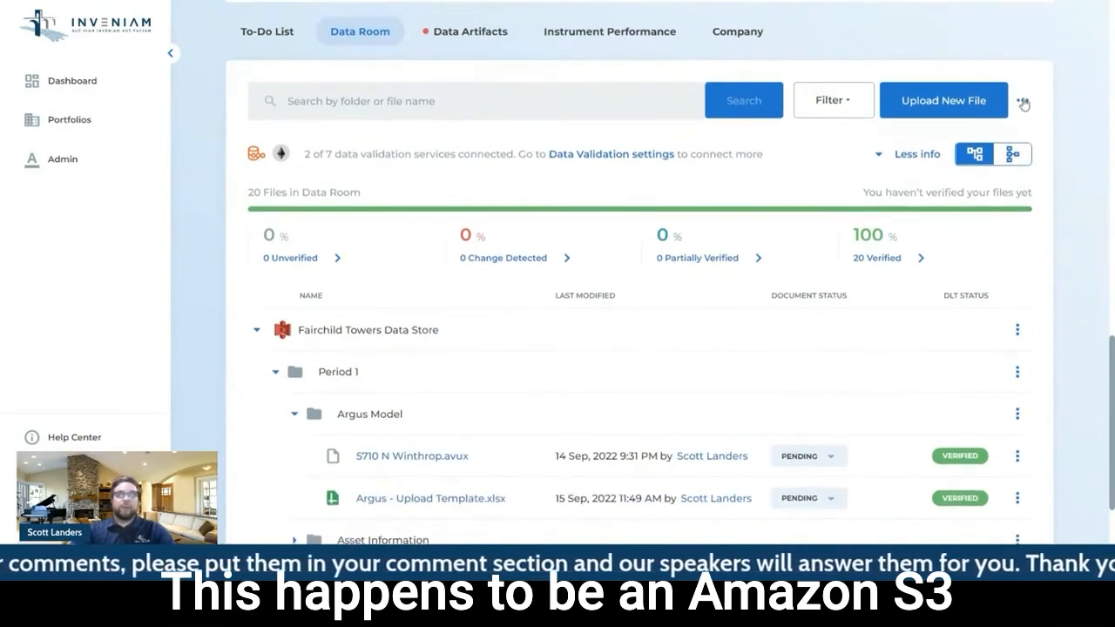
Check which storage providers can be connected via Connect Data Room Provider, then close the window
left_click(1023, 99)
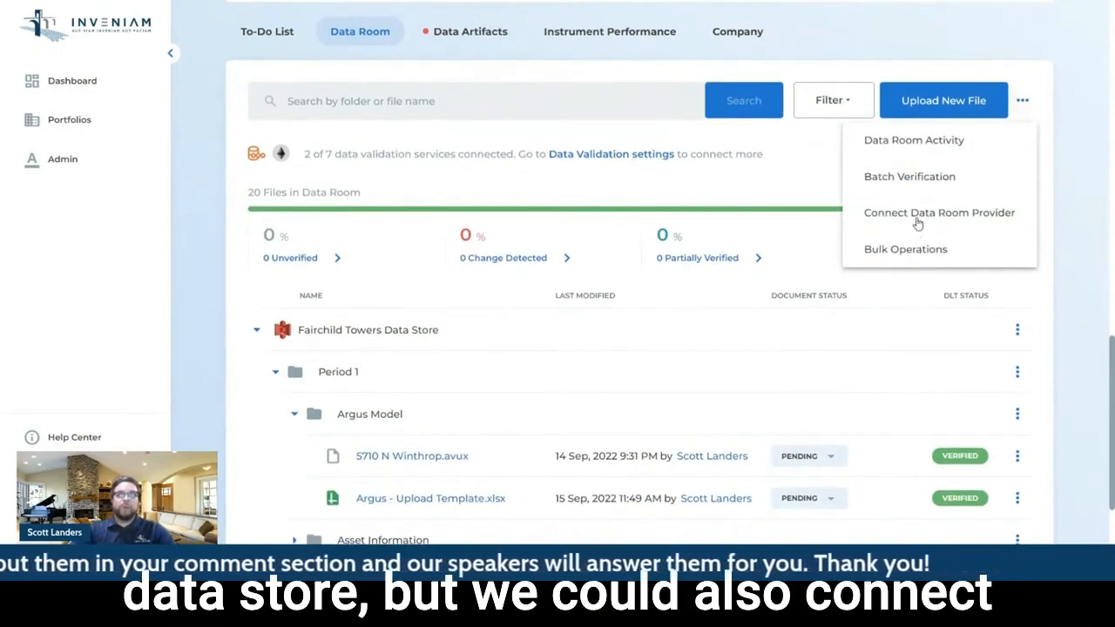
left_click(939, 213)
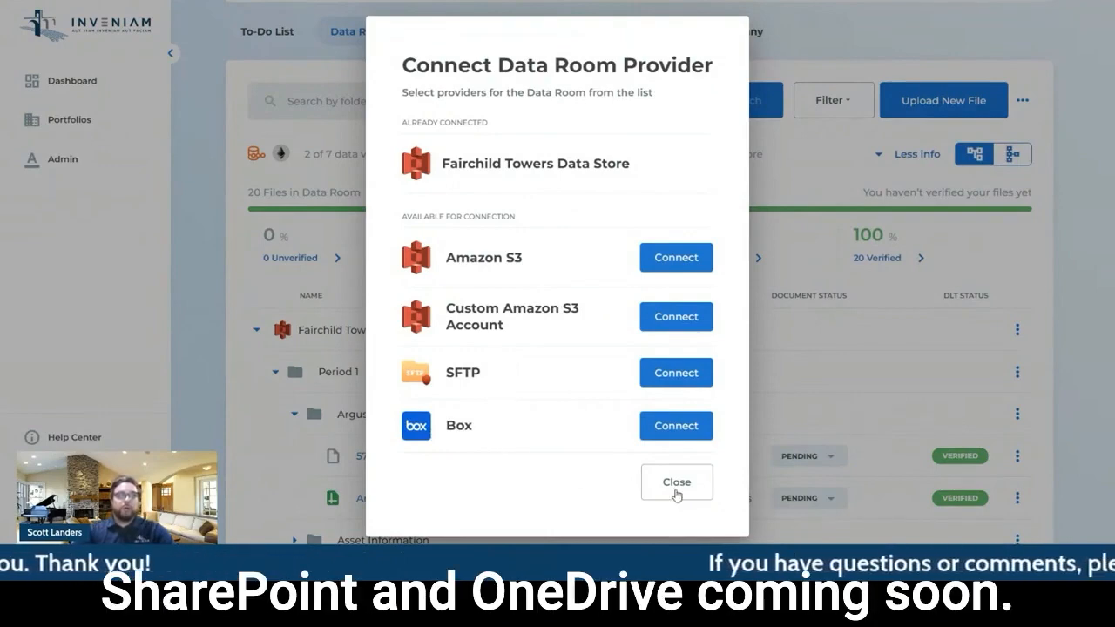
left_click(675, 481)
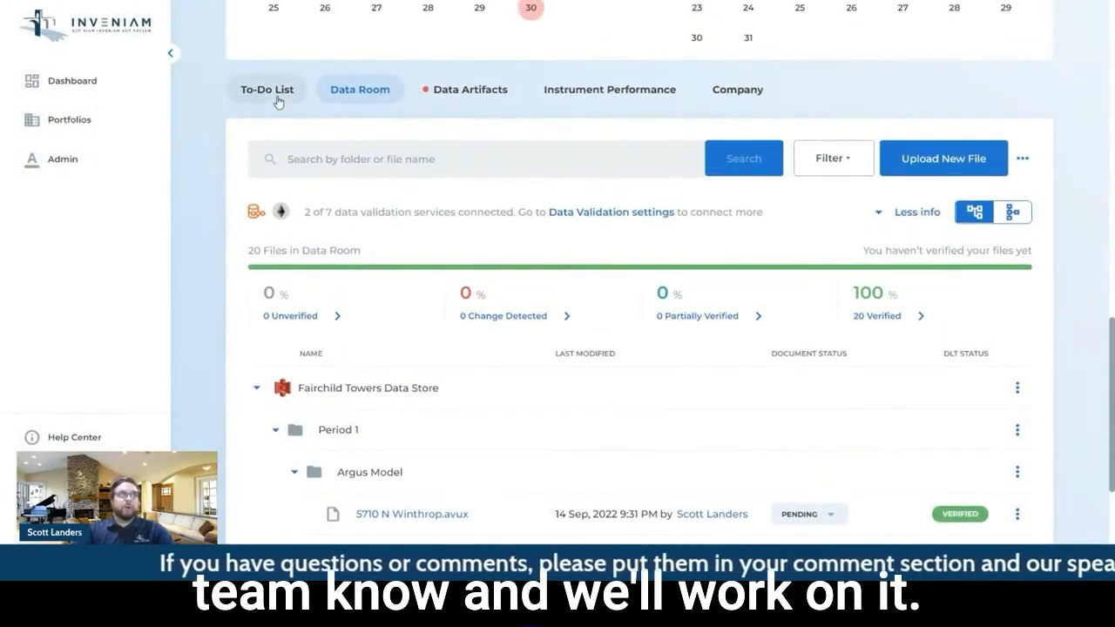
Return to the to-do list and expand the Income & Expenses tasks under Pre-Valuation Data Artifacts
left_click(266, 89)
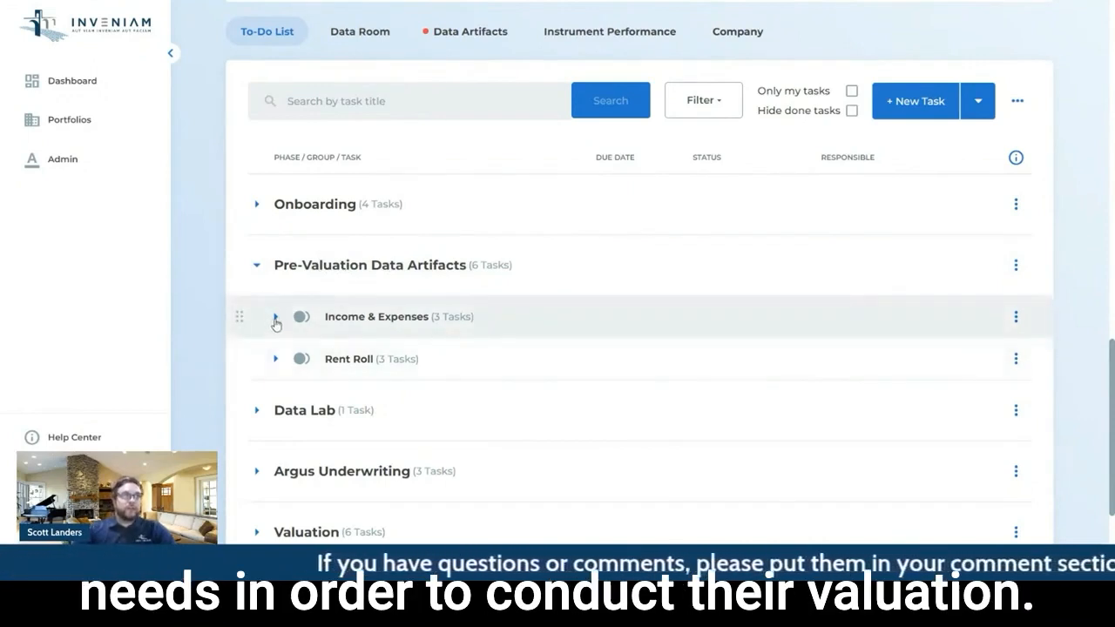
left_click(275, 317)
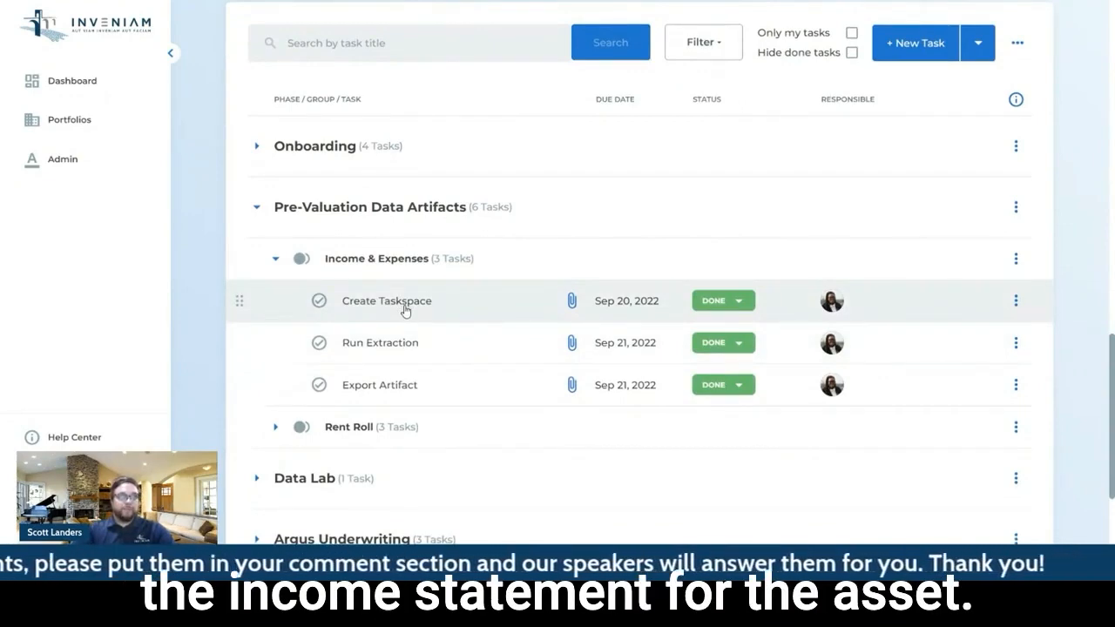
Open the Create Taskspace task showing its extraction steps, linked documents and AI Assist Taskspace link
left_click(387, 300)
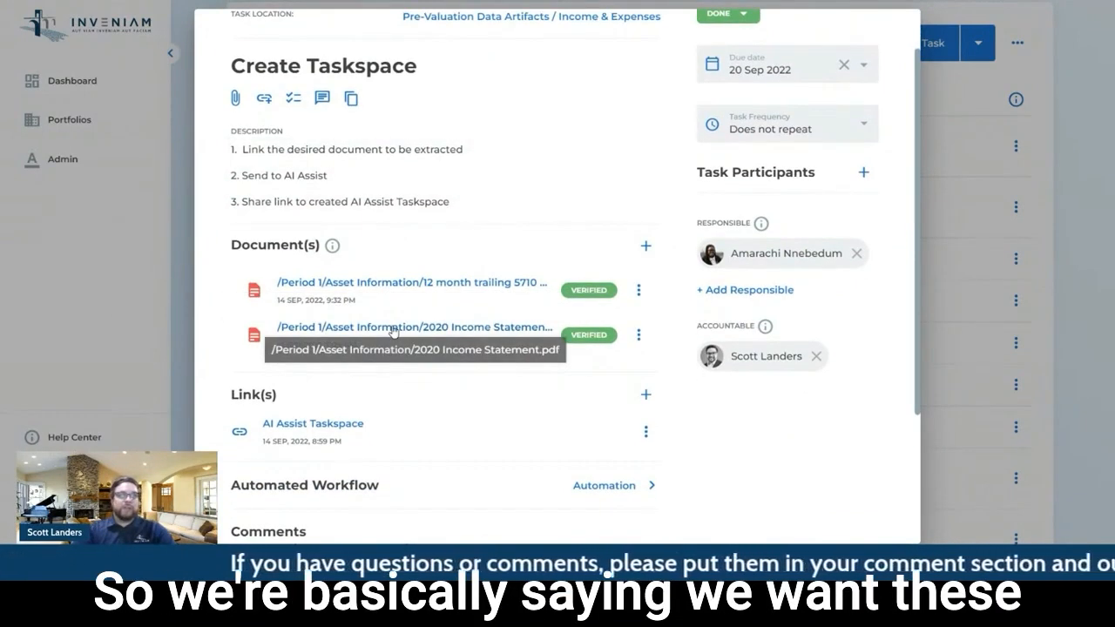
mouse_move(407, 288)
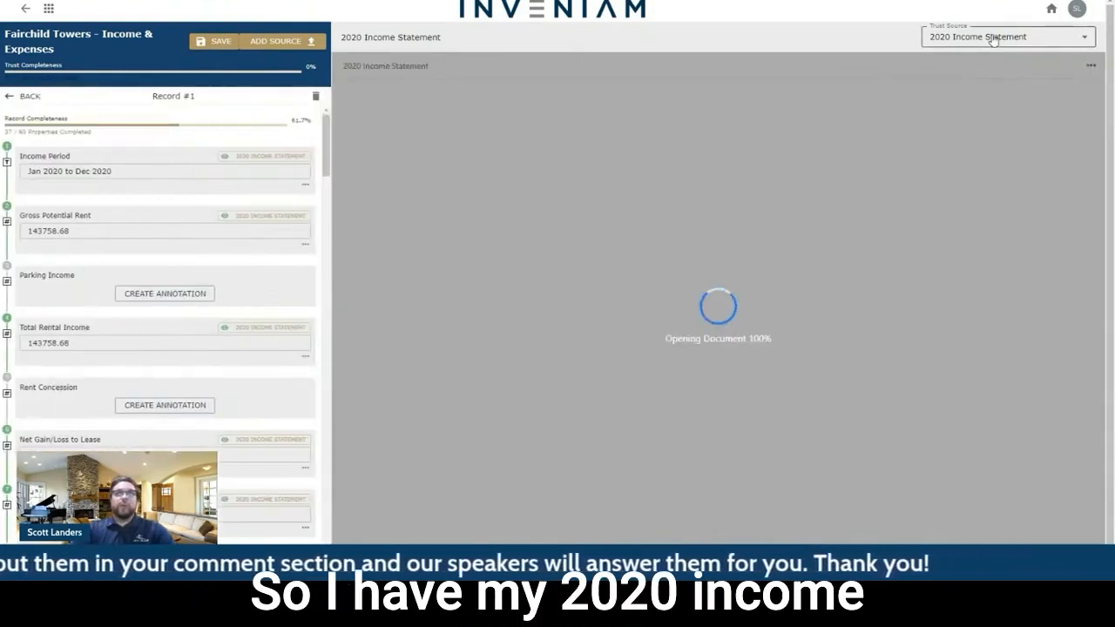
Leave the extracted 2020 Income Statement comparison and open the next task's AIA Taskspace link
left_click(1007, 36)
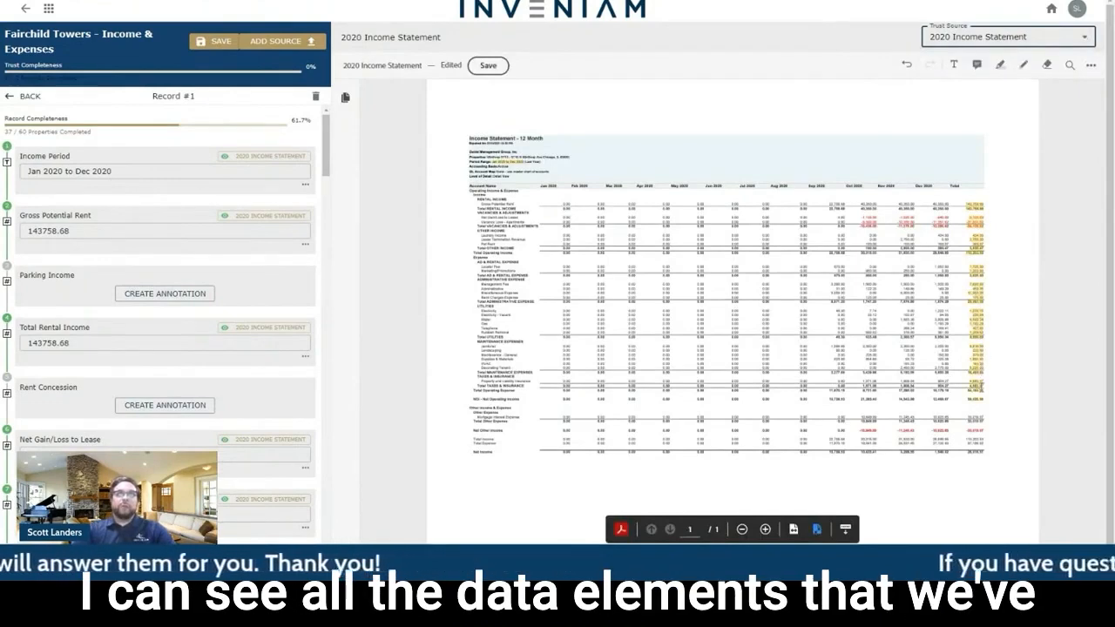
mouse_move(196, 219)
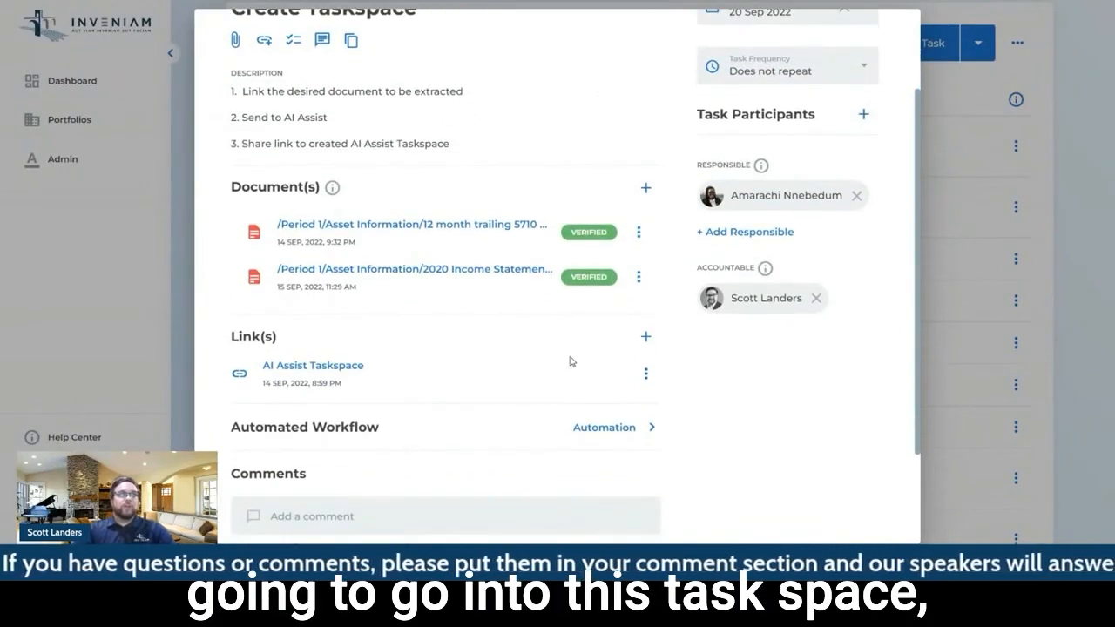
left_click(313, 365)
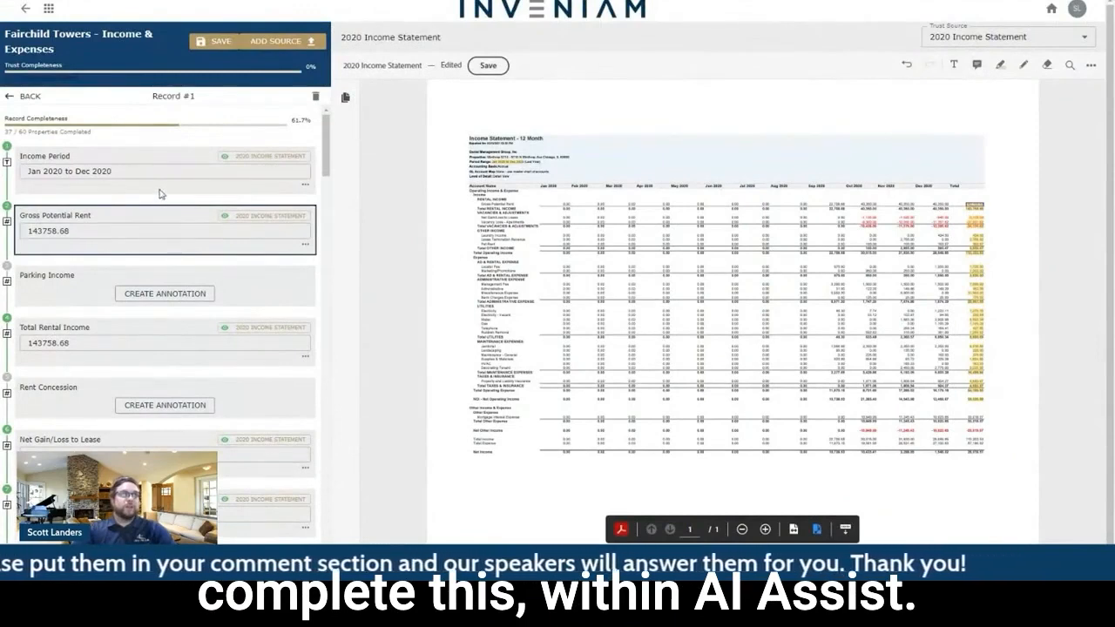
mouse_move(270, 252)
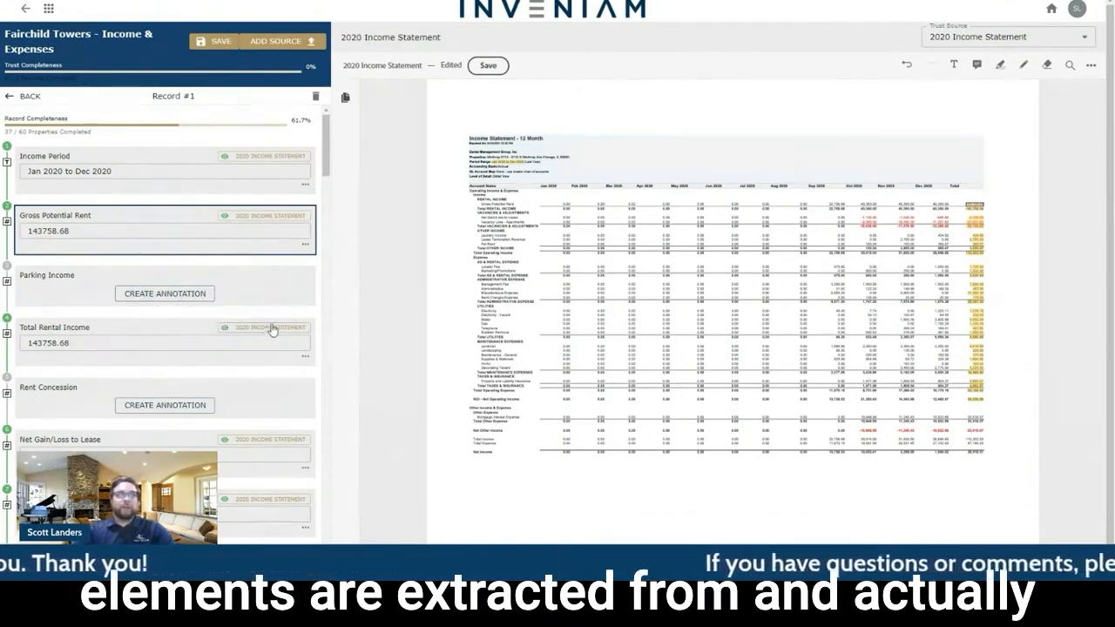
mouse_move(268, 125)
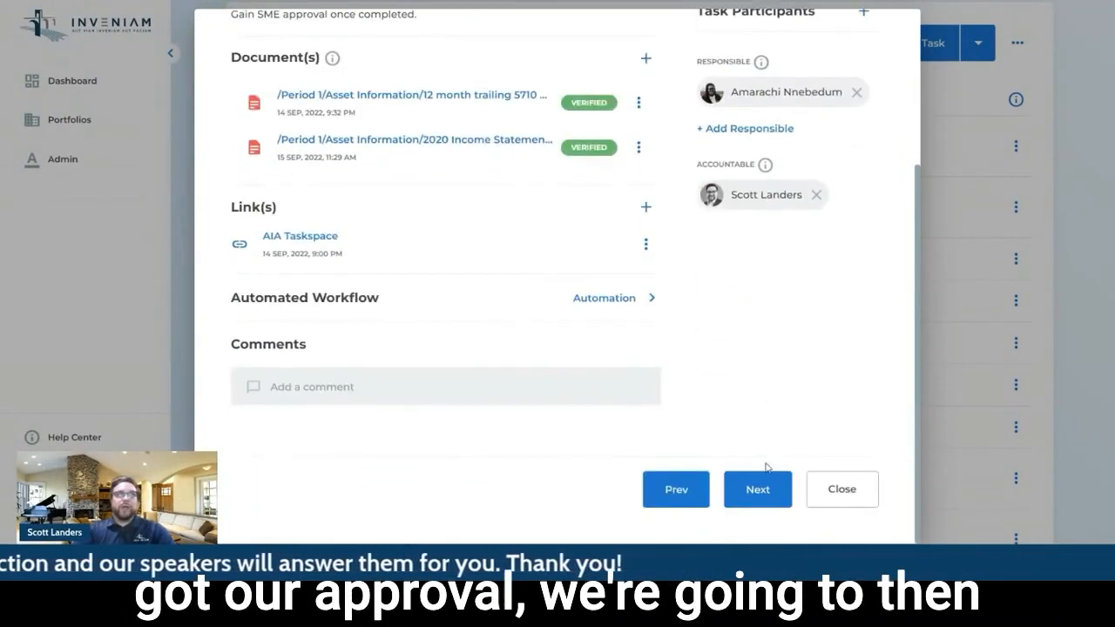
left_click(755, 487)
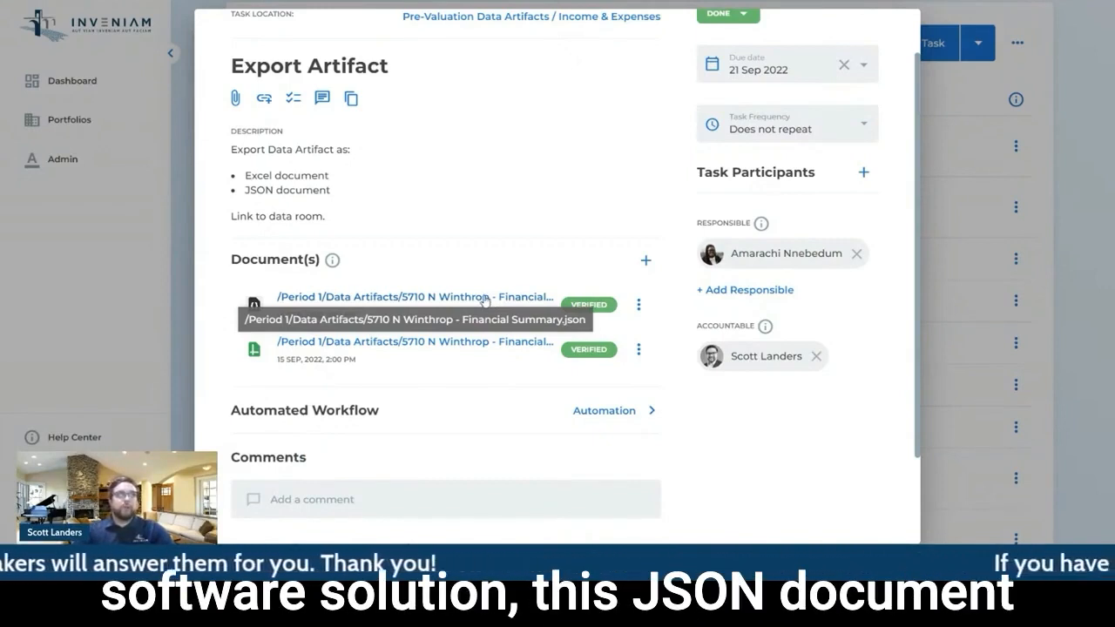
mouse_move(496, 305)
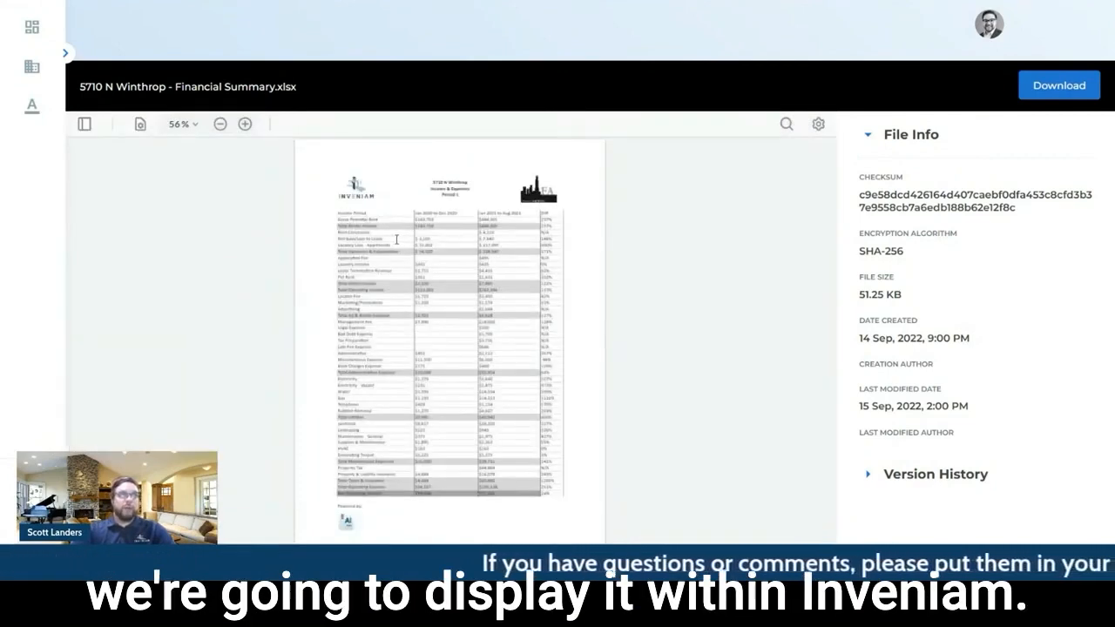
Dismiss the spreadsheet preview and close the Export Artifact task, returning to the task list
double_click(282, 88)
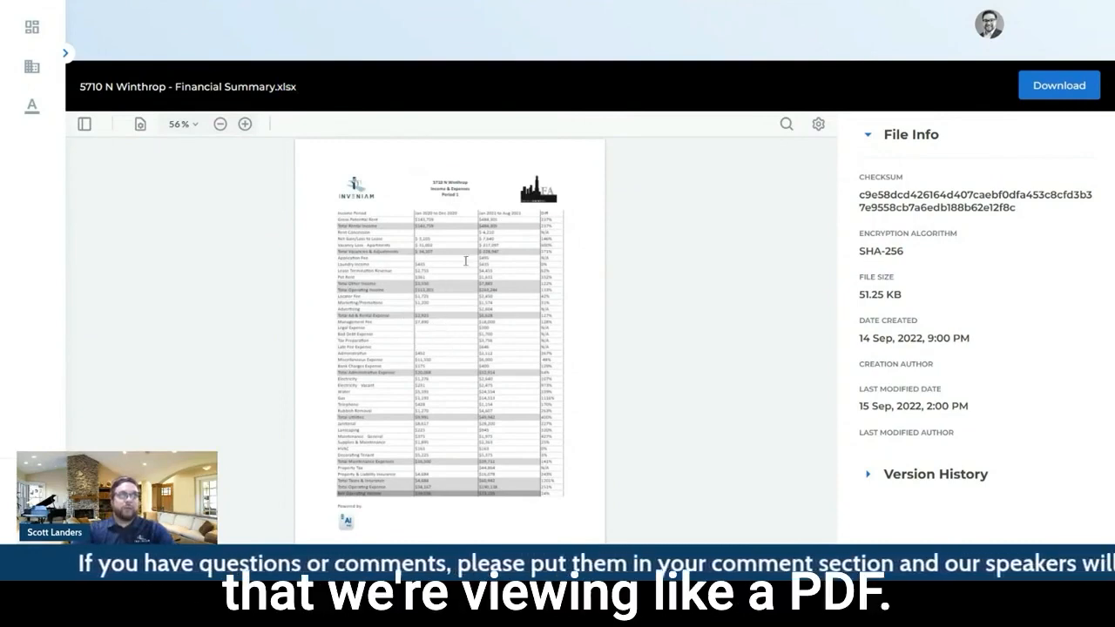
mouse_move(636, 233)
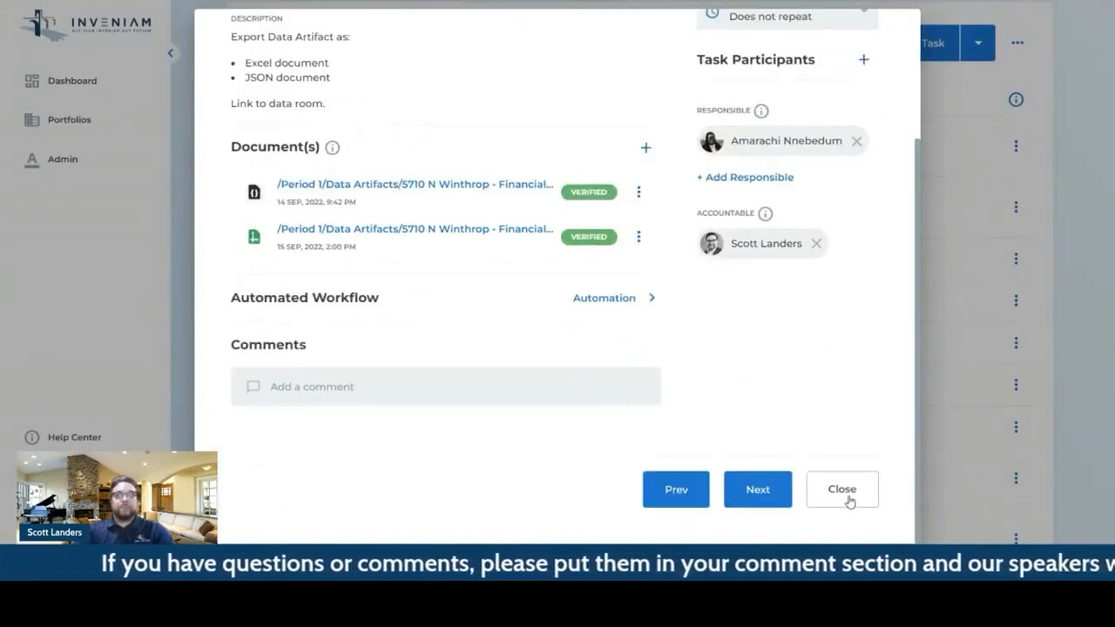
left_click(841, 487)
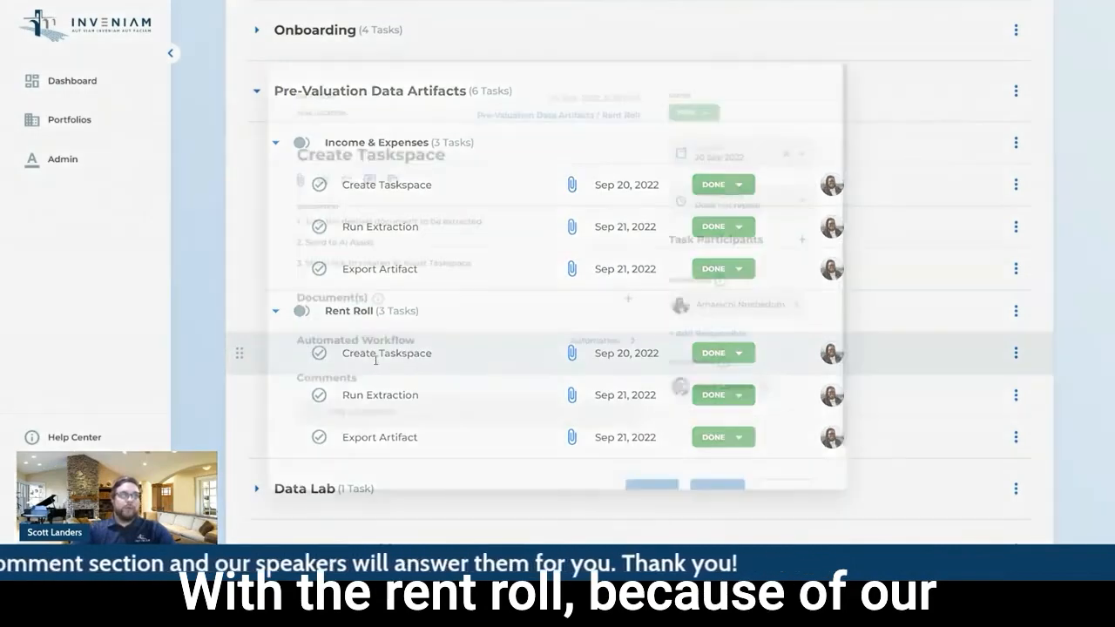
Expand Rent Roll and open its Export Artifact task with the Rent Roll spreadsheet preview
left_click(387, 351)
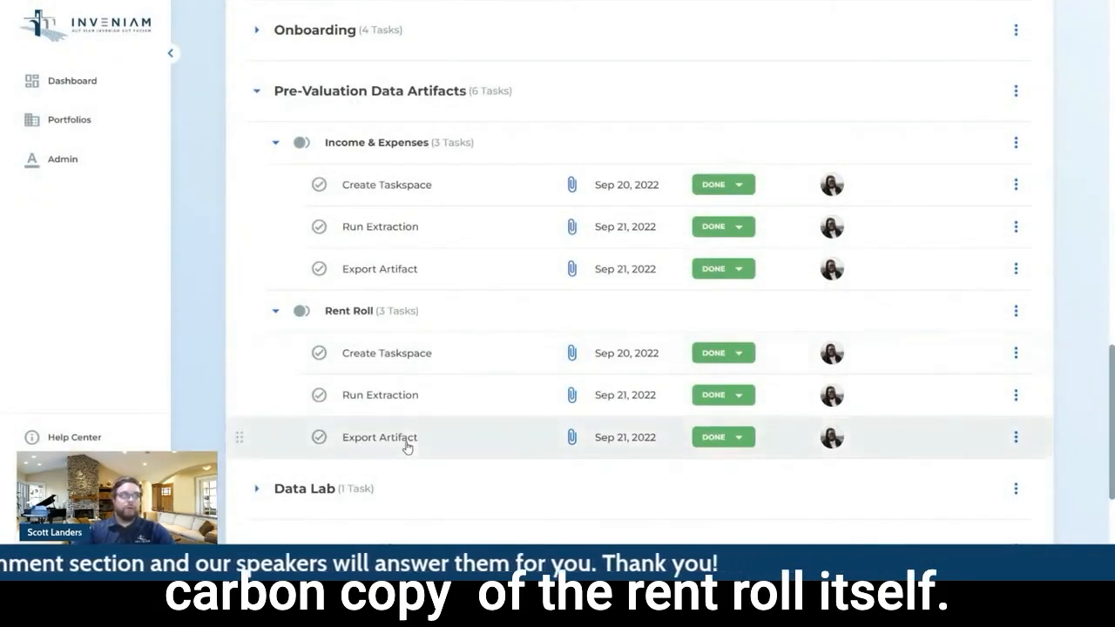
left_click(379, 437)
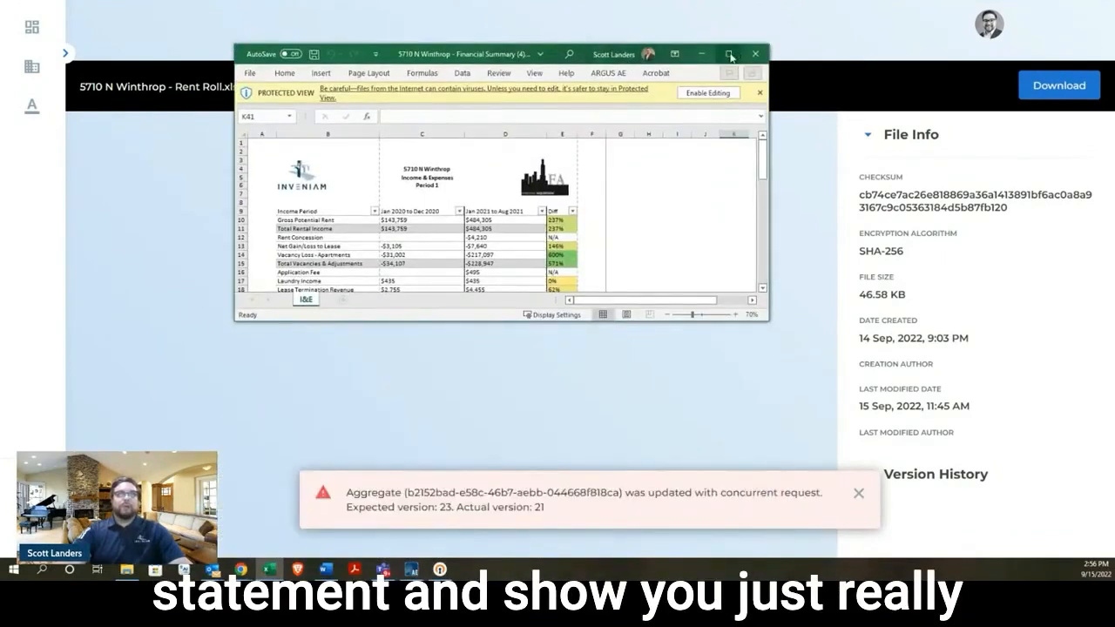
Maximise the Income & Expenses workbook in Excel and review the Period 1 comparison with Diff percentages
left_click(729, 53)
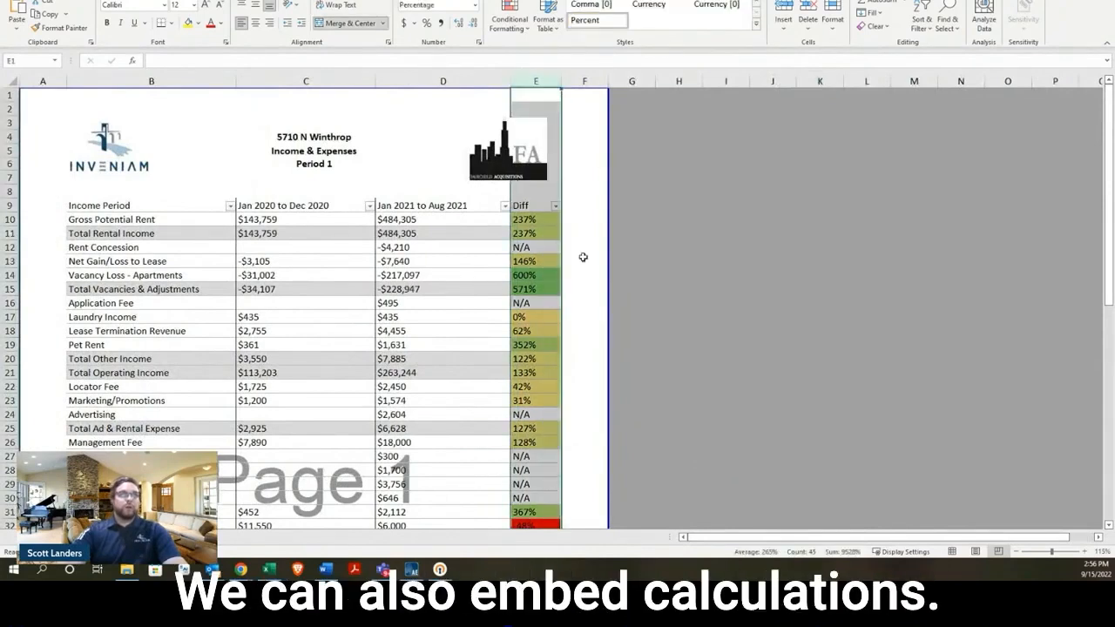
mouse_move(595, 331)
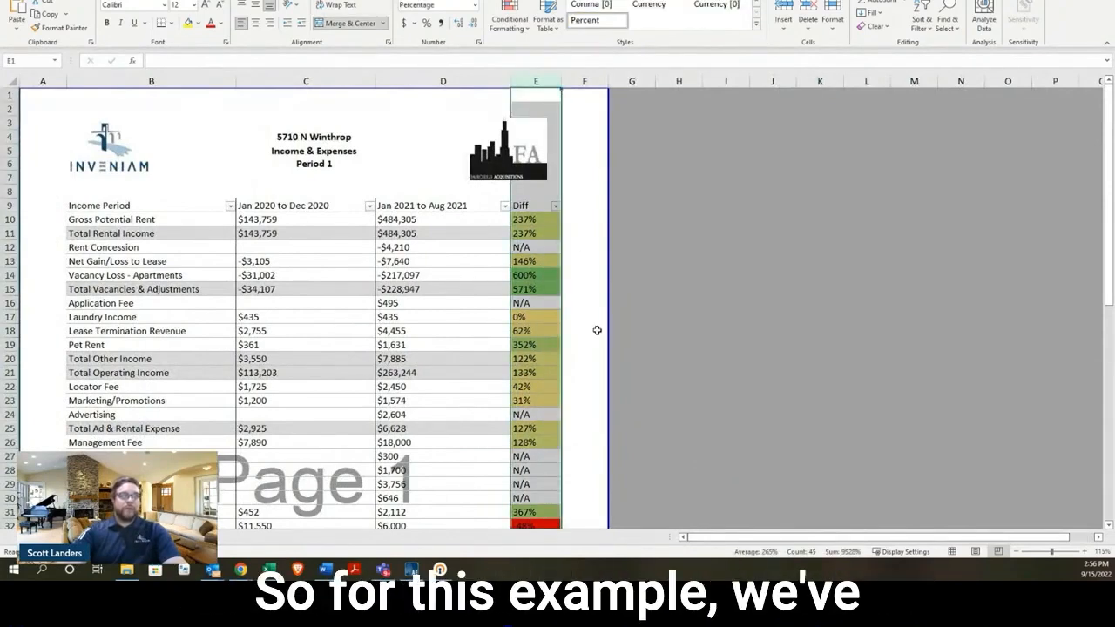
mouse_move(594, 333)
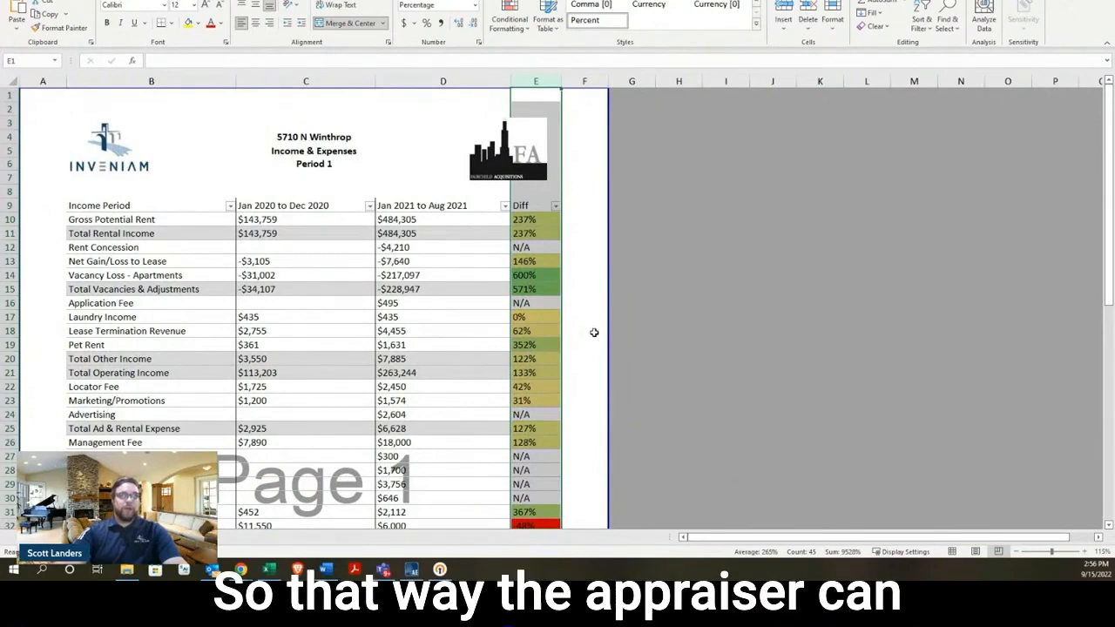
scroll("down", 3)
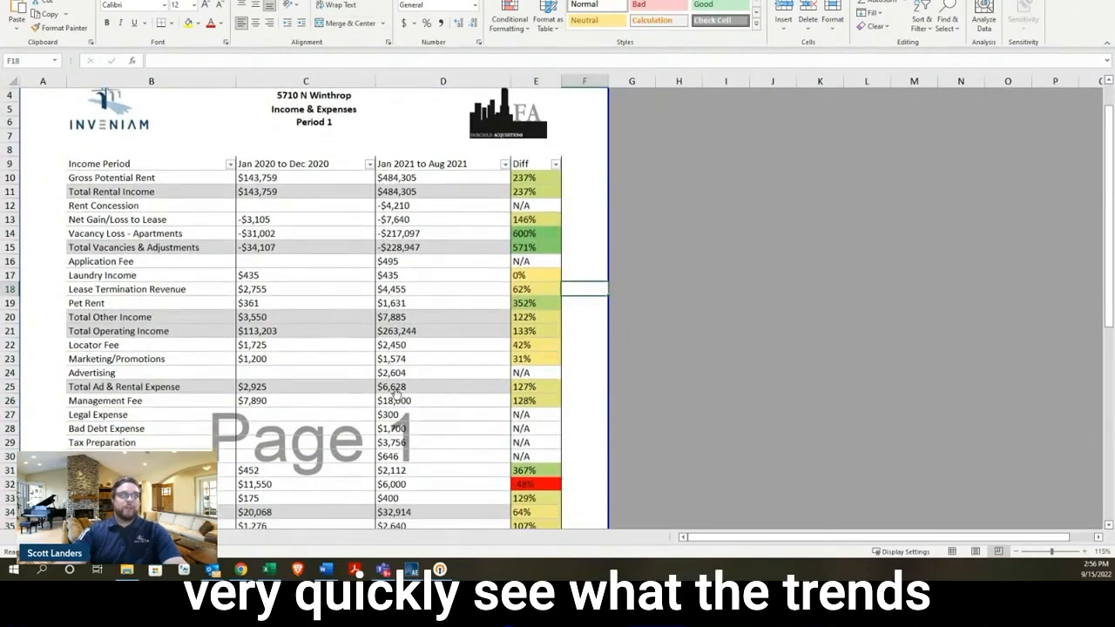
mouse_move(444, 369)
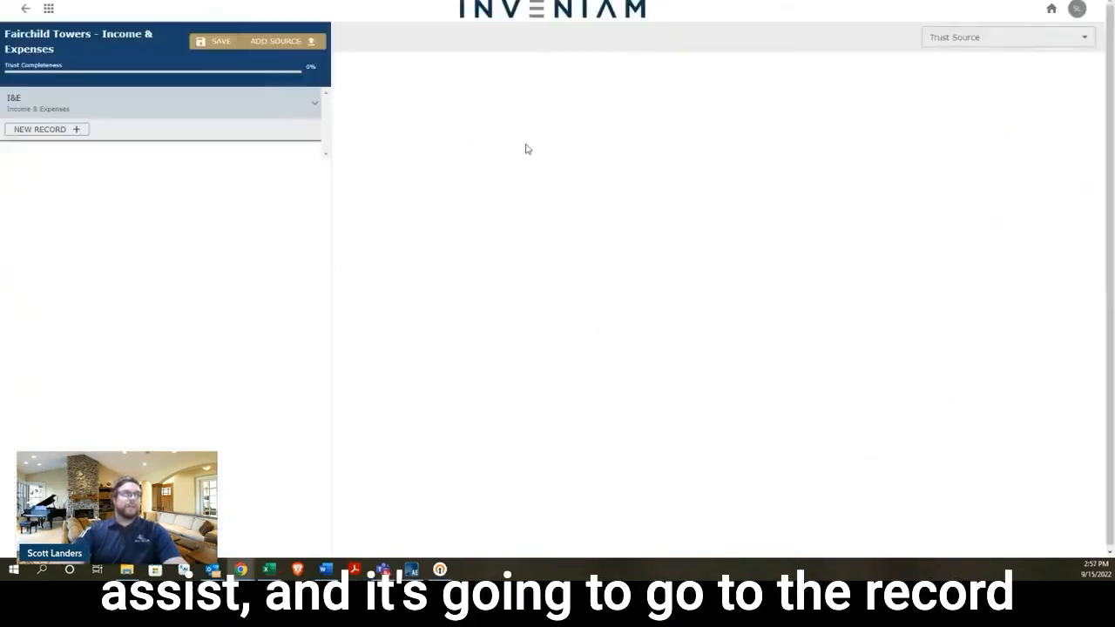
Open the Income & Expenses Record #1 beside the 2020 Income Statement source PDF
left_click(47, 129)
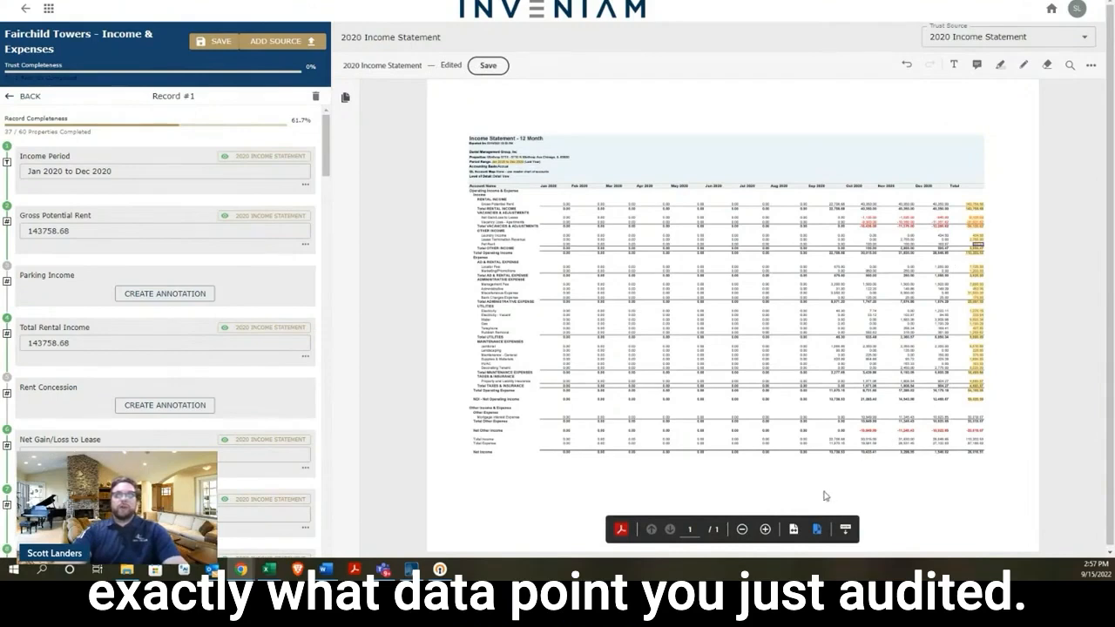
left_click(765, 529)
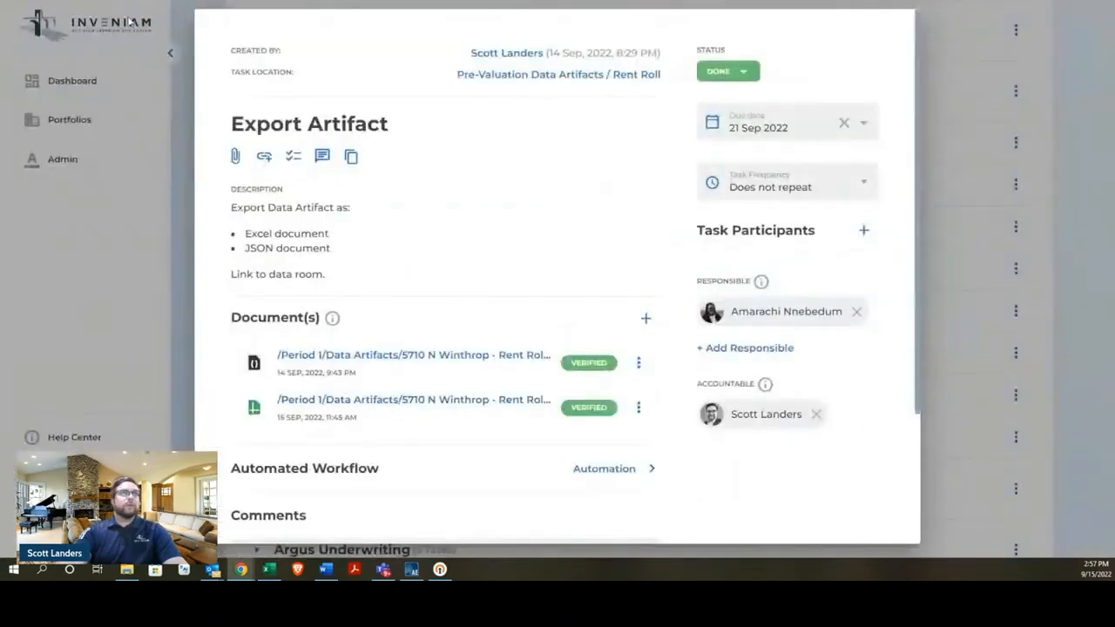
Close the task details, collapse Pre-Valuation Data Artifacts, and expand Data Lab showing its Link Artifacts task
left_click(170, 52)
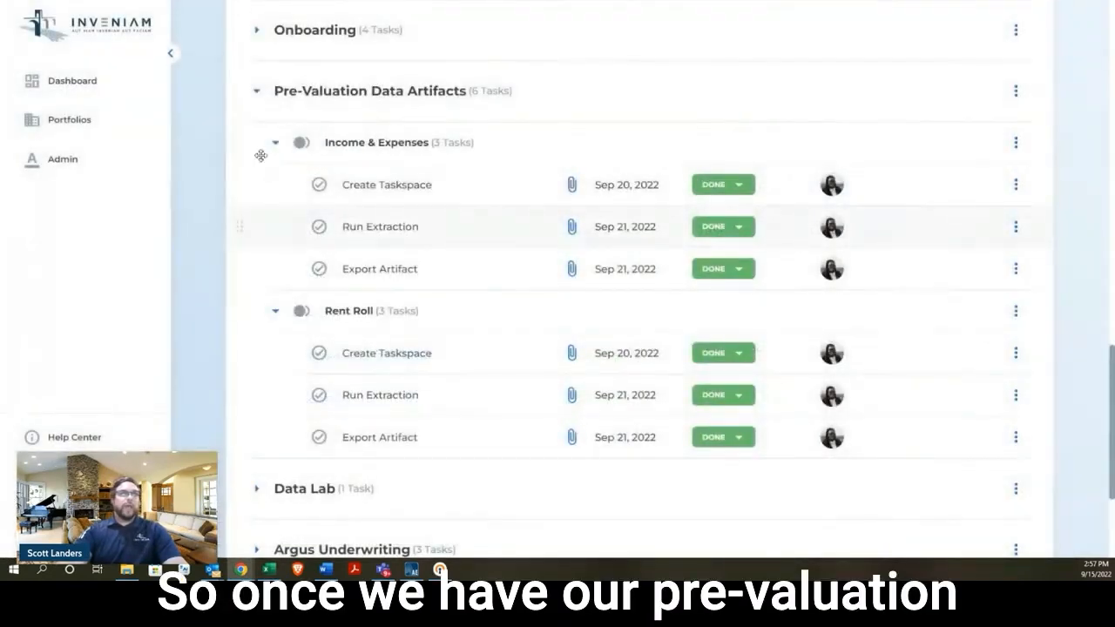
left_click(256, 91)
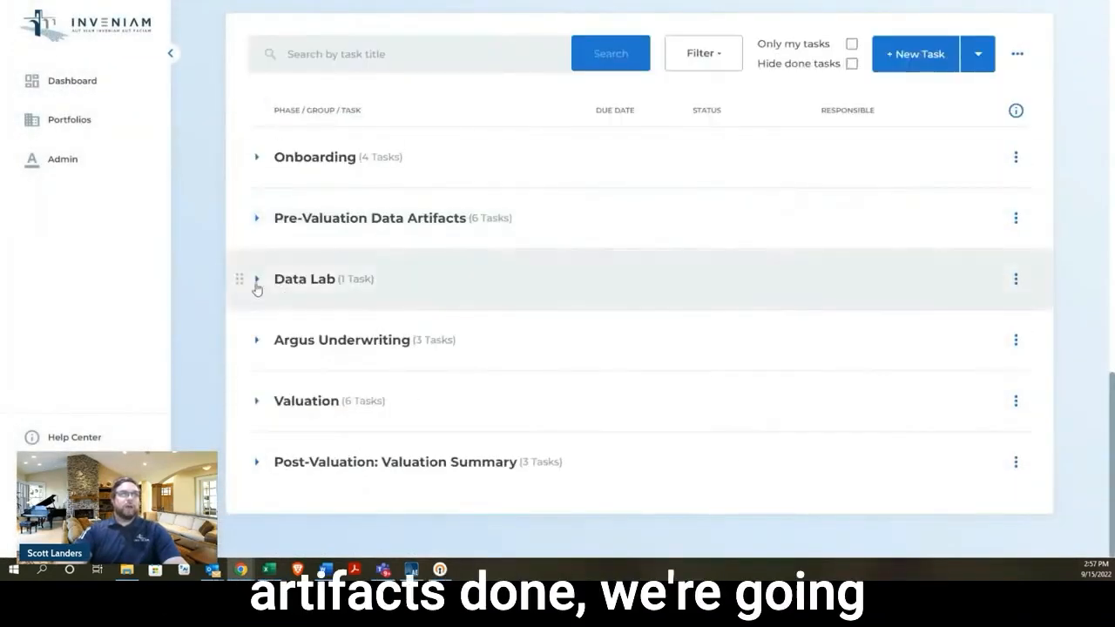
left_click(258, 279)
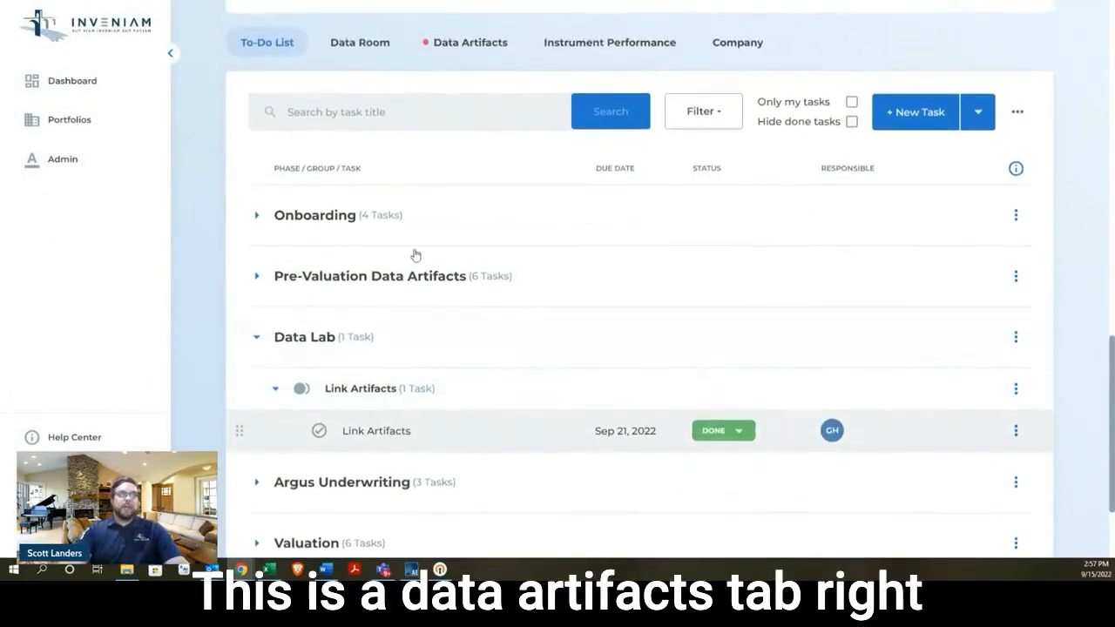
left_click(470, 42)
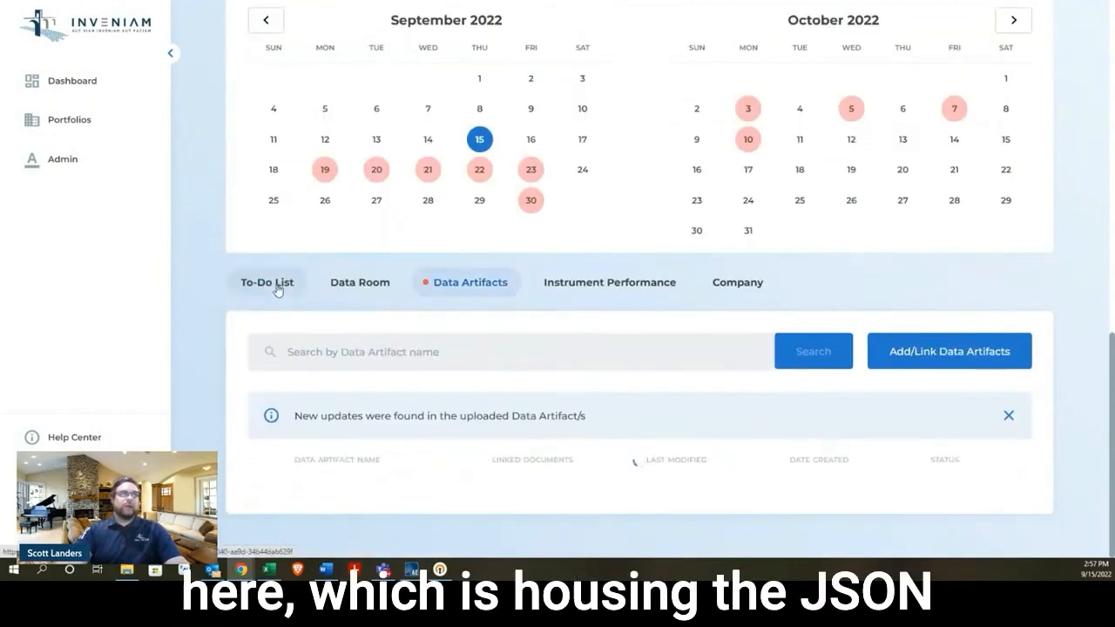
scroll("down", 3)
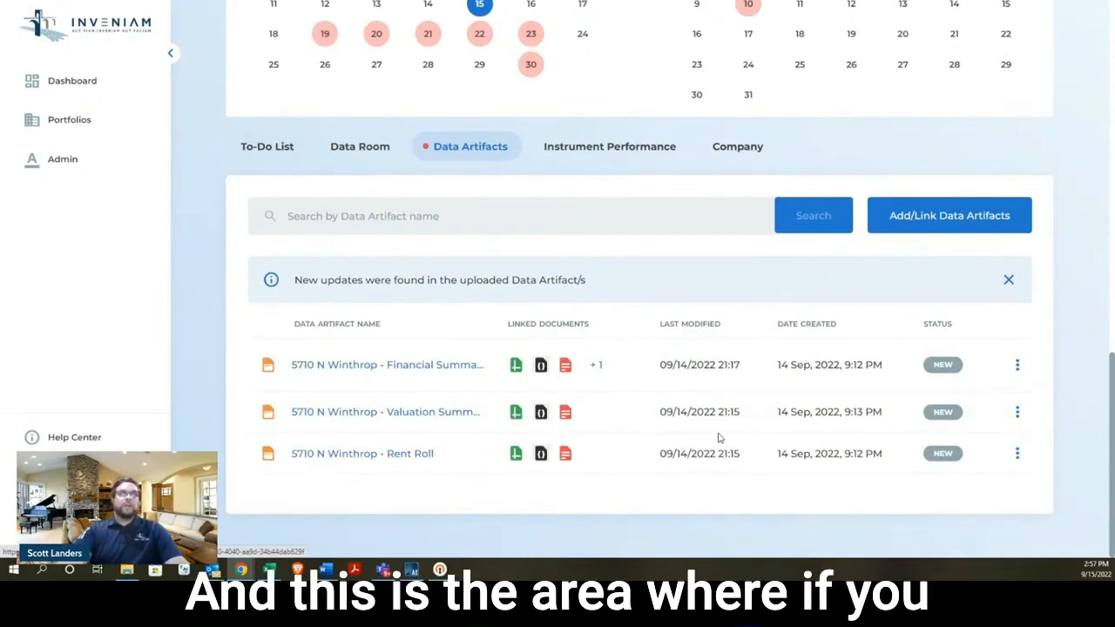
left_click(268, 147)
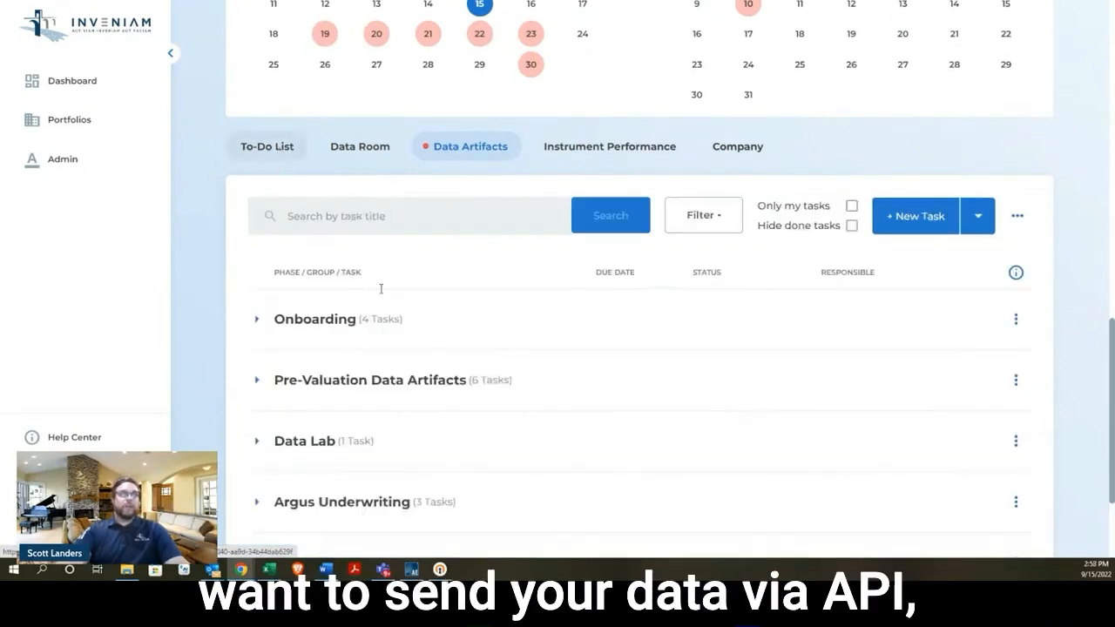
Expand Argus Underwriting and its Argus Model group to reveal three completed tasks
left_click(266, 146)
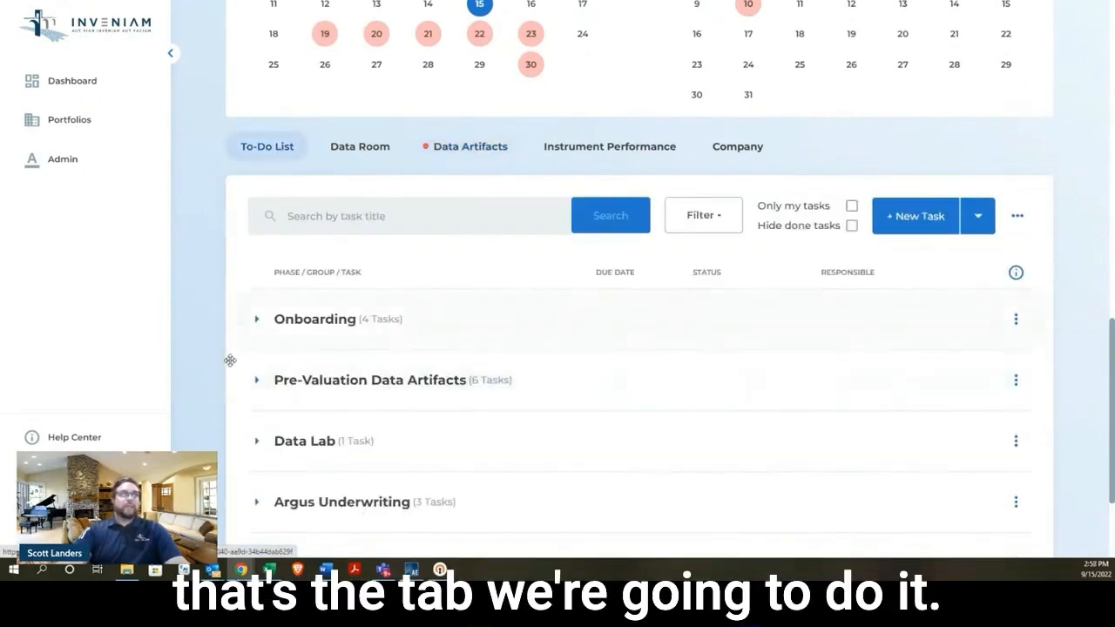
scroll("down", 3)
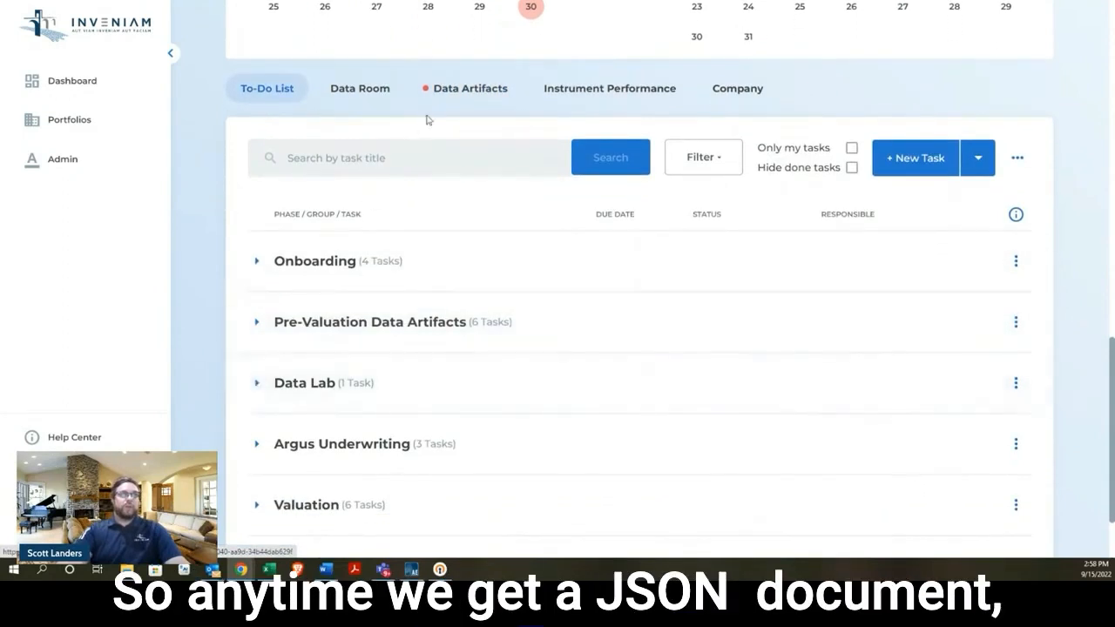
mouse_move(356, 341)
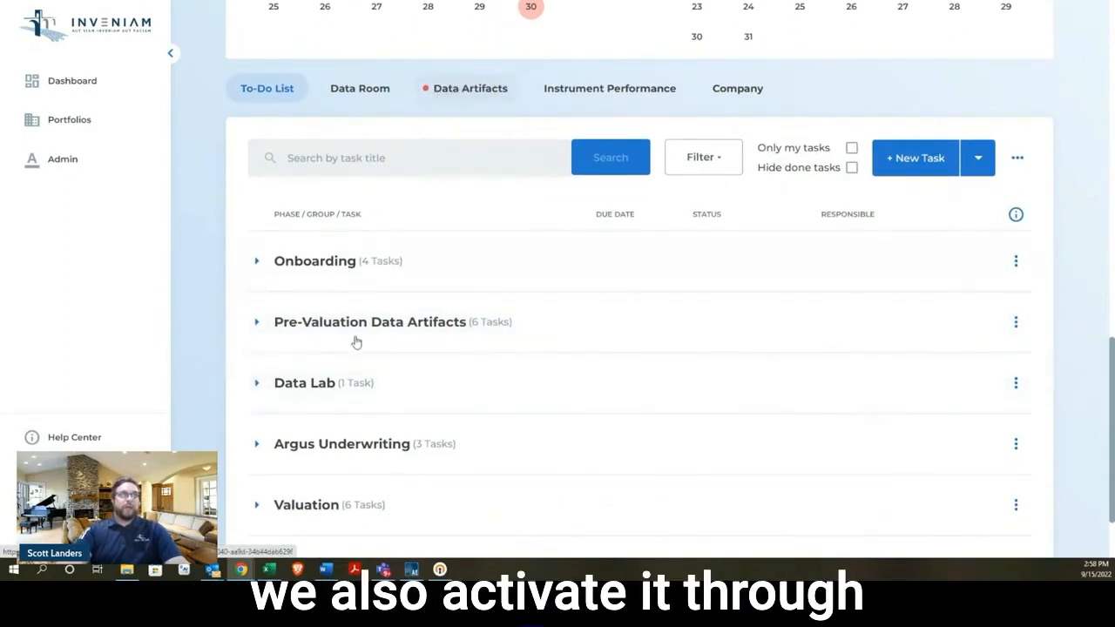
scroll("down", 3)
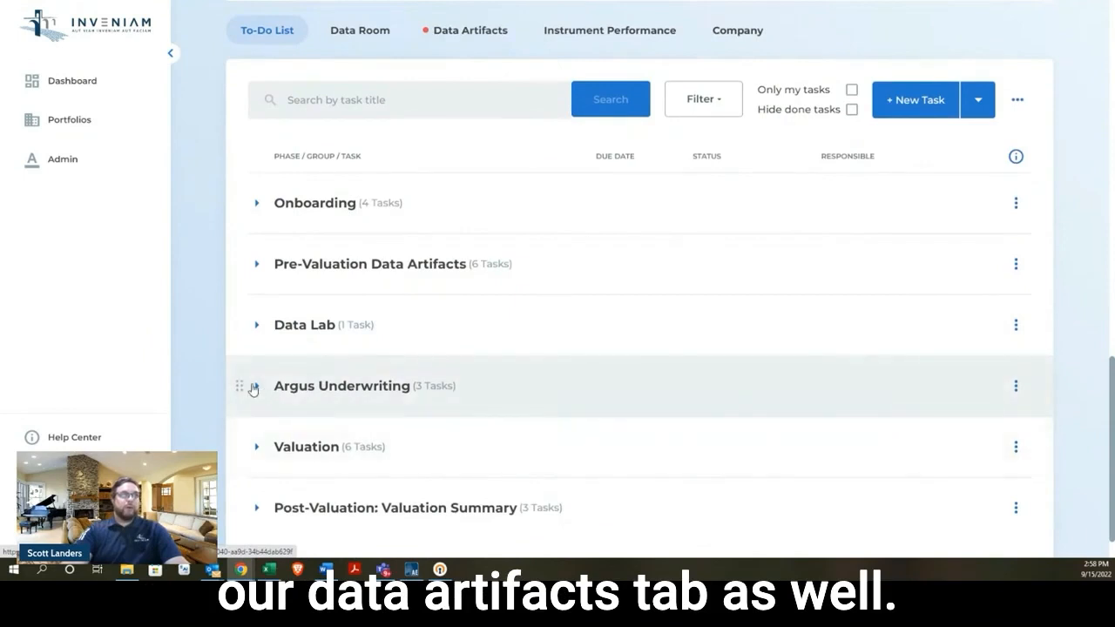
left_click(256, 387)
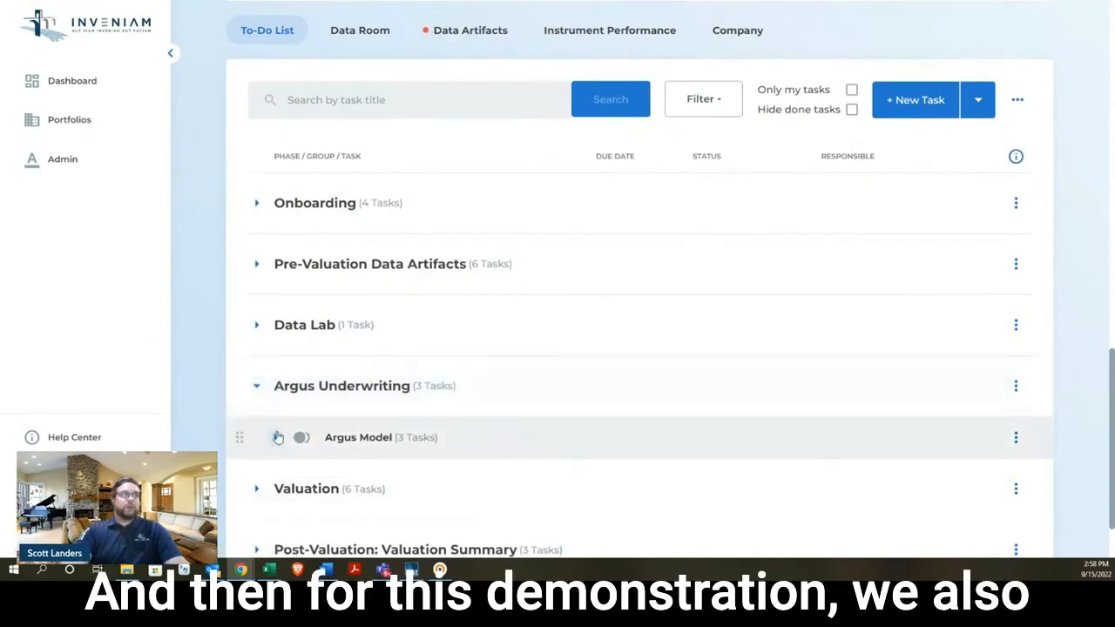
left_click(277, 437)
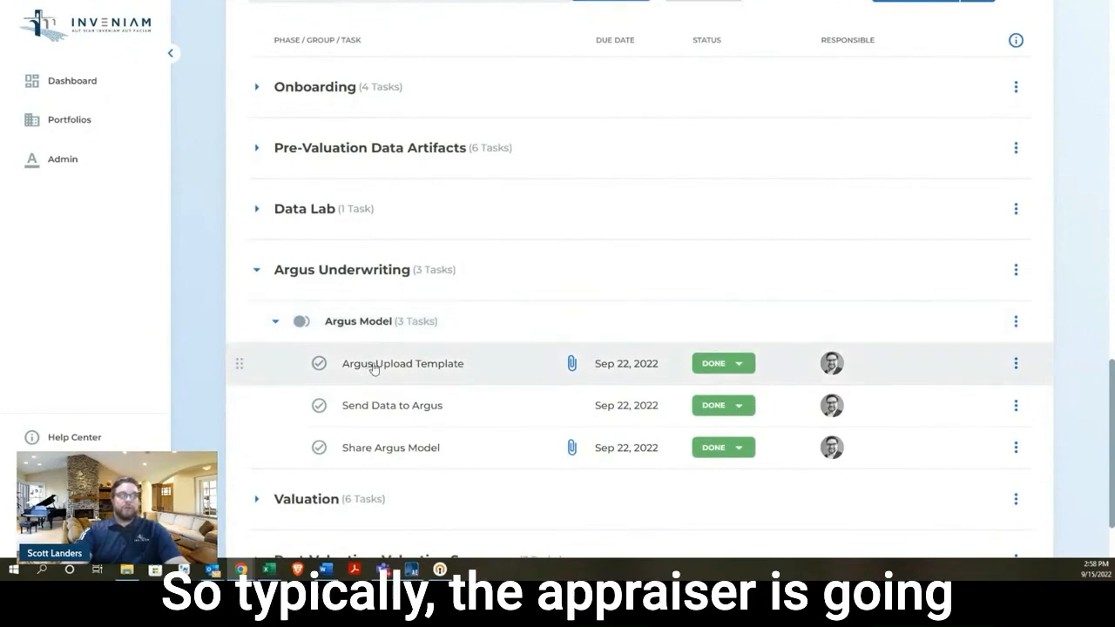
Open the Argus Upload Template task card with its verified upload template spreadsheet
left_click(402, 364)
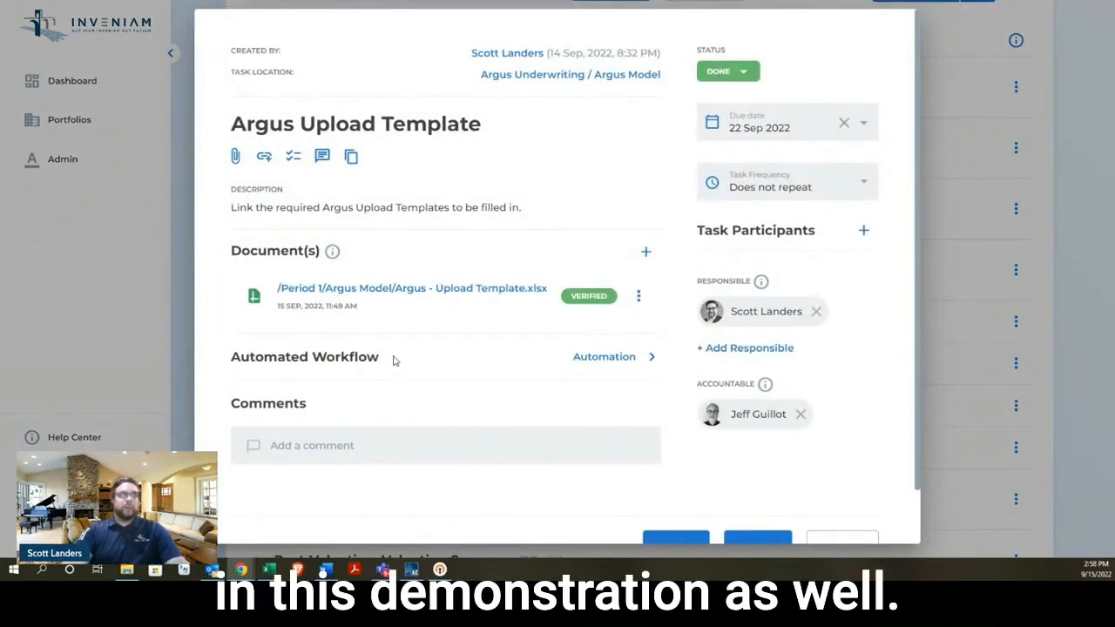
mouse_move(436, 272)
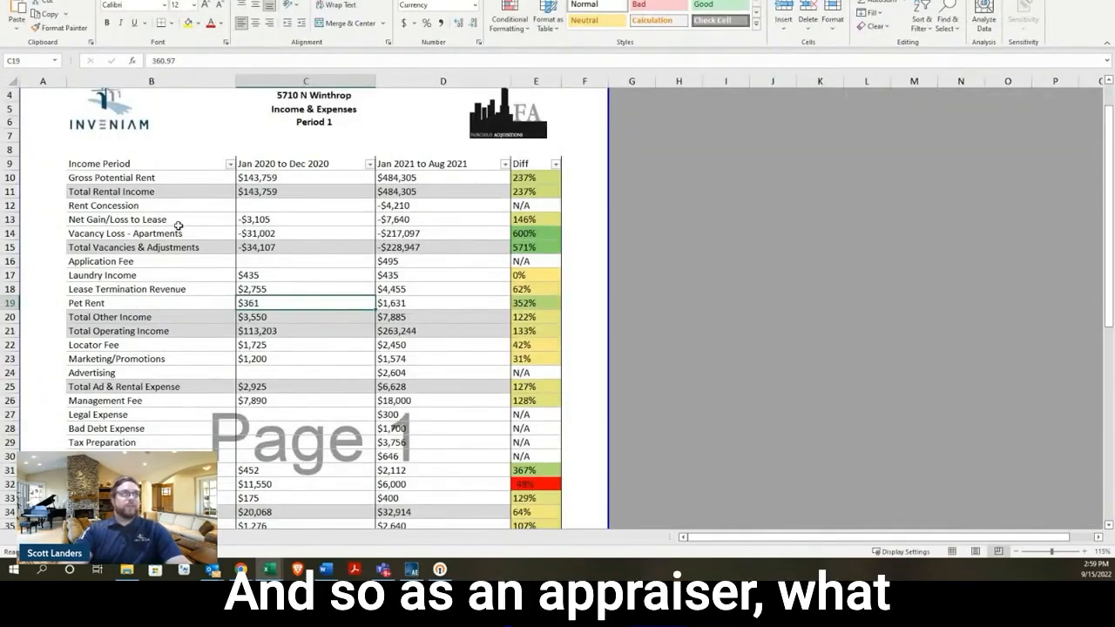
Review the income statement and the Fairchild - Chicago Argus upload template in Excel, then return to Inveniam
scroll("down", 3)
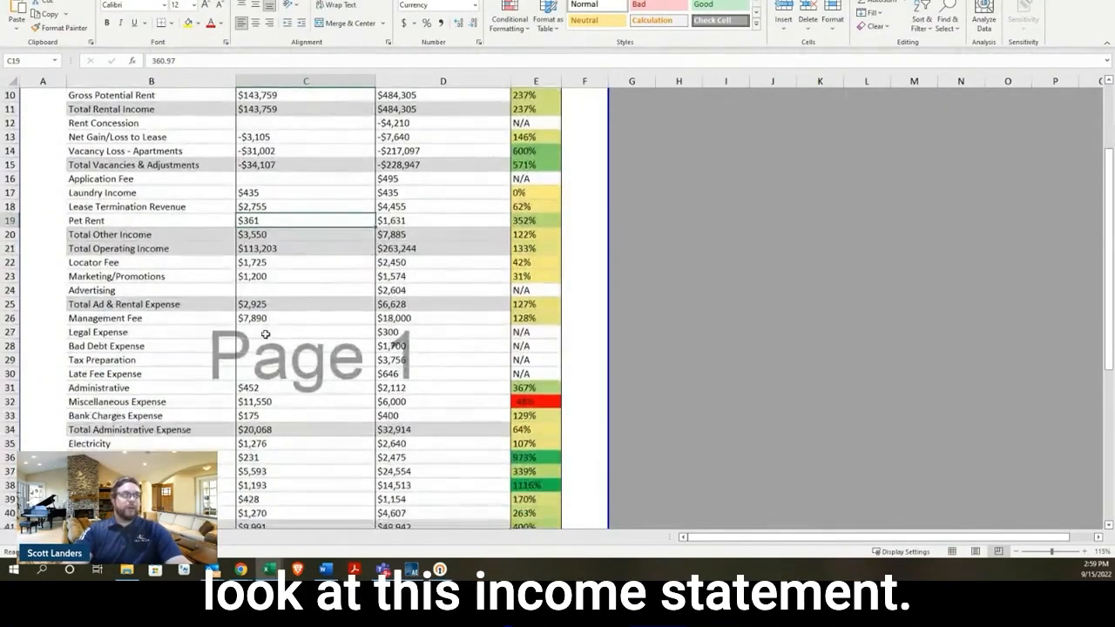
scroll("down", 3)
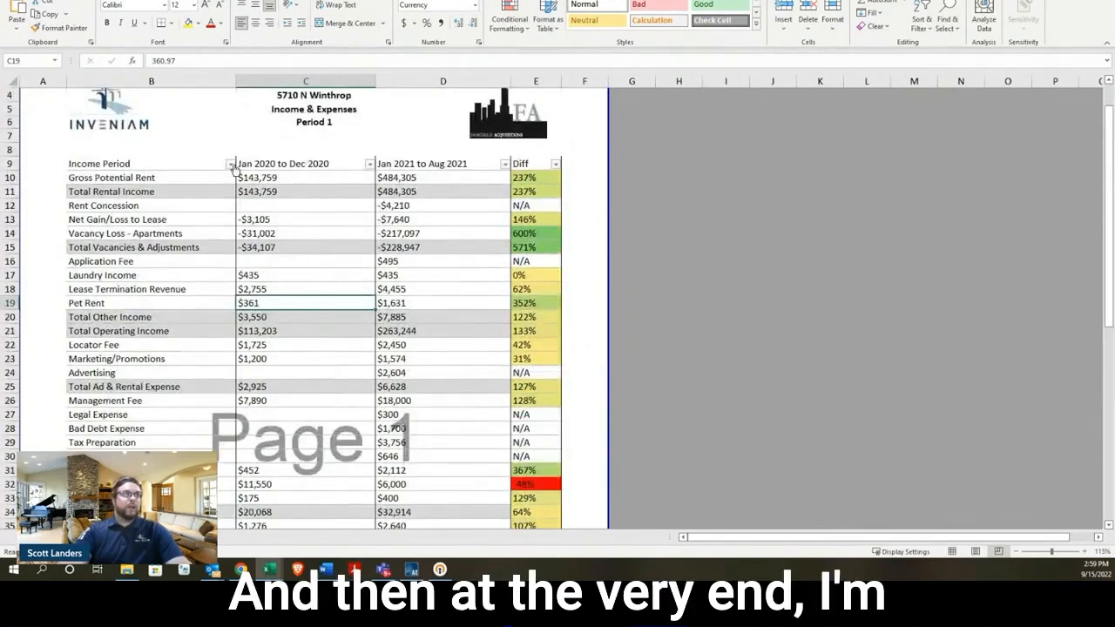
left_click(230, 164)
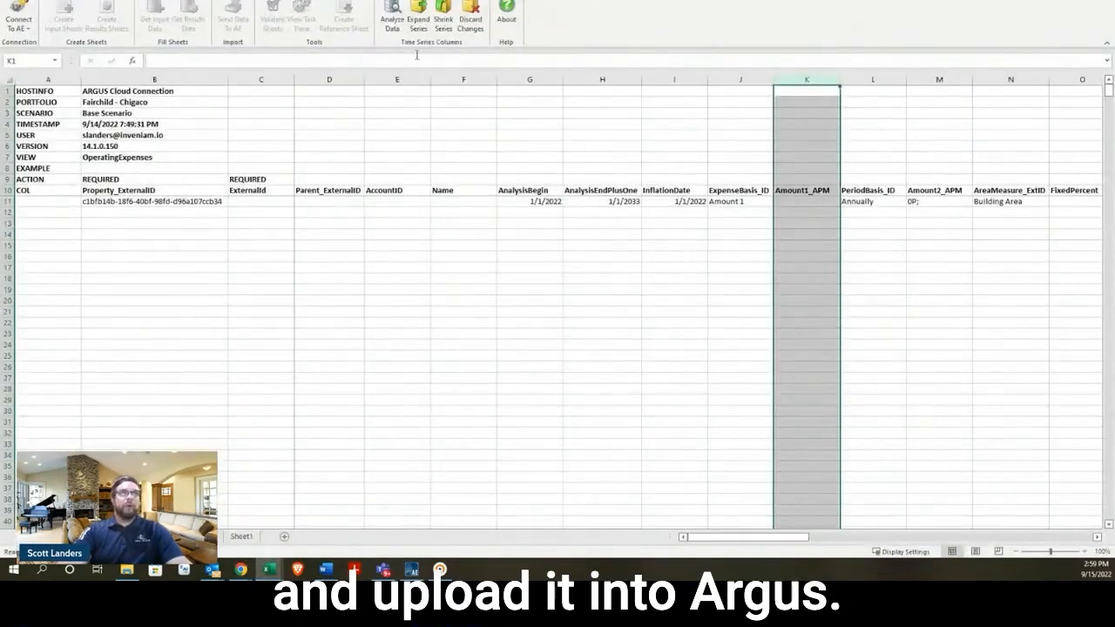
left_click(397, 256)
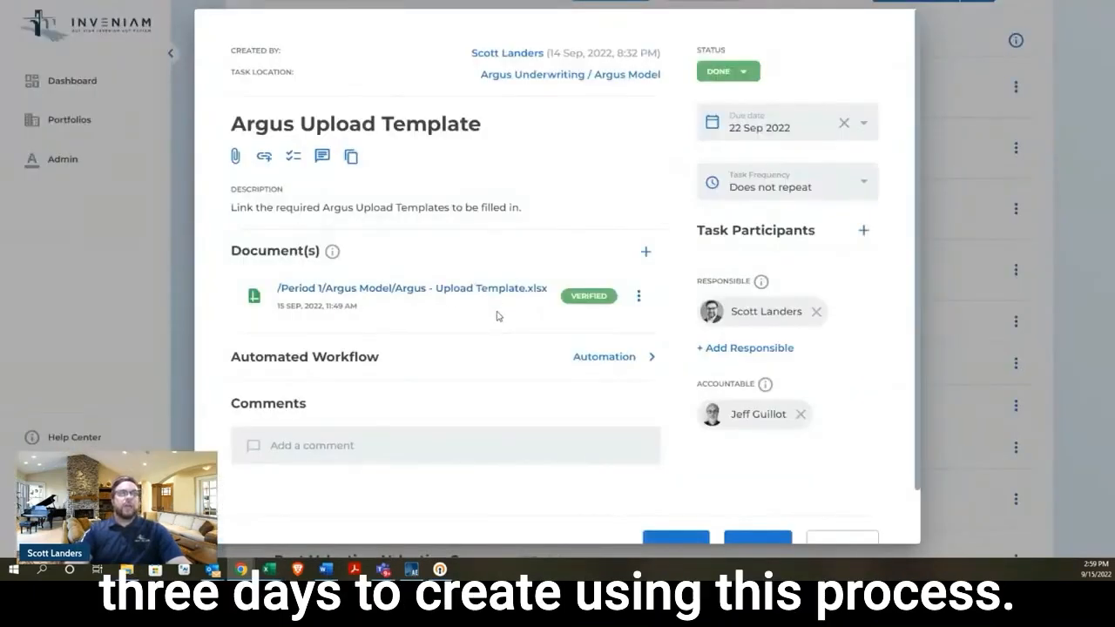
mouse_move(655, 341)
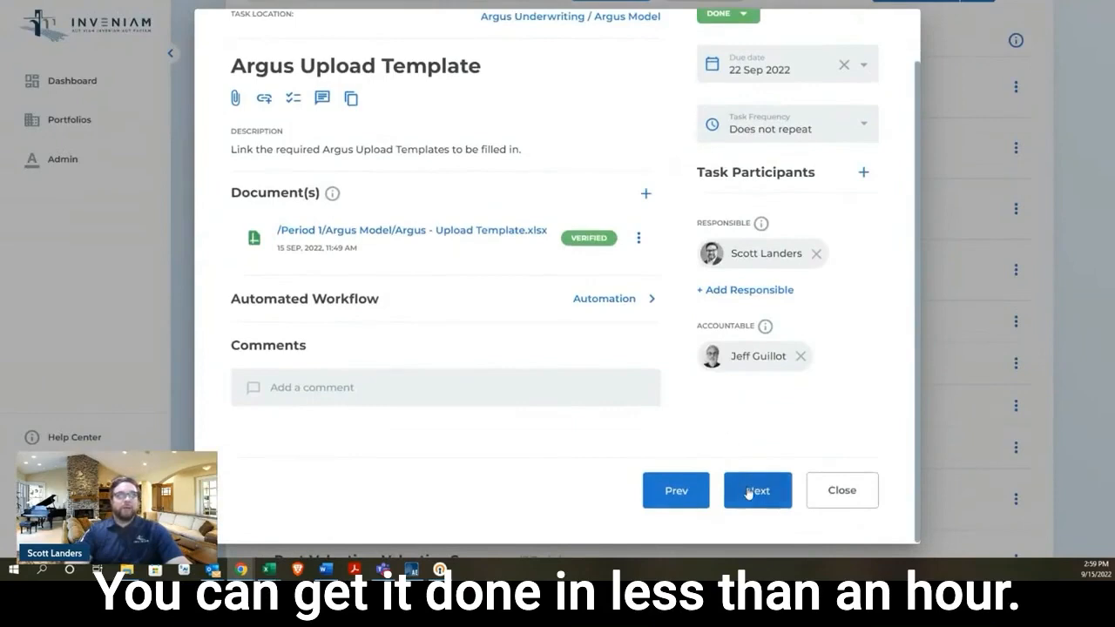
Step past Send Data to Argus to Share Argus Model with its AVUX file and Argus Cloud link
left_click(756, 489)
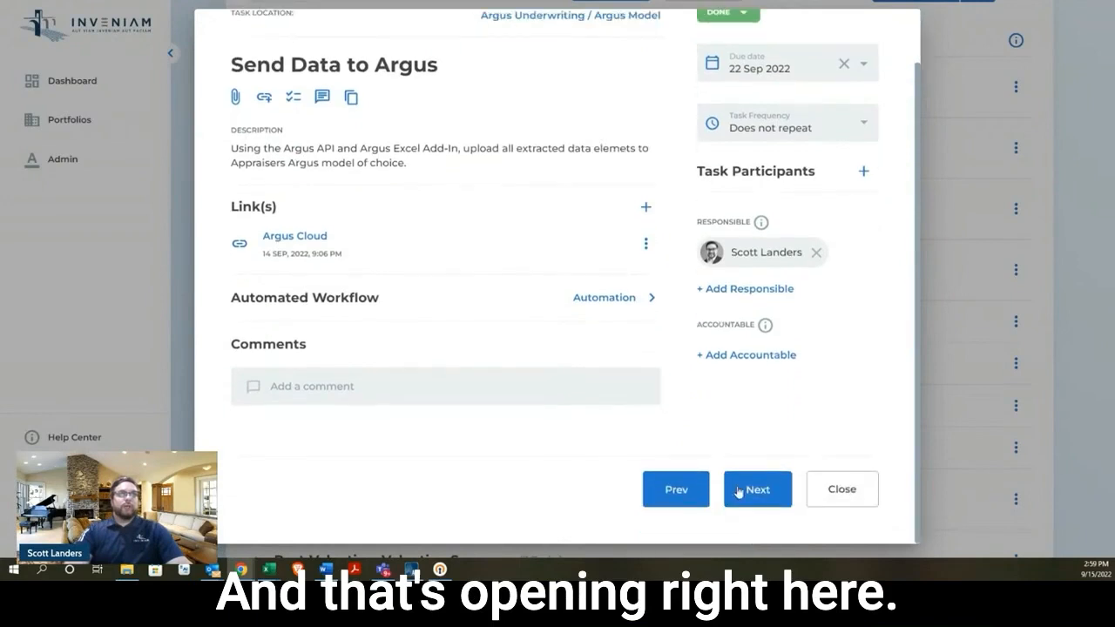
left_click(756, 488)
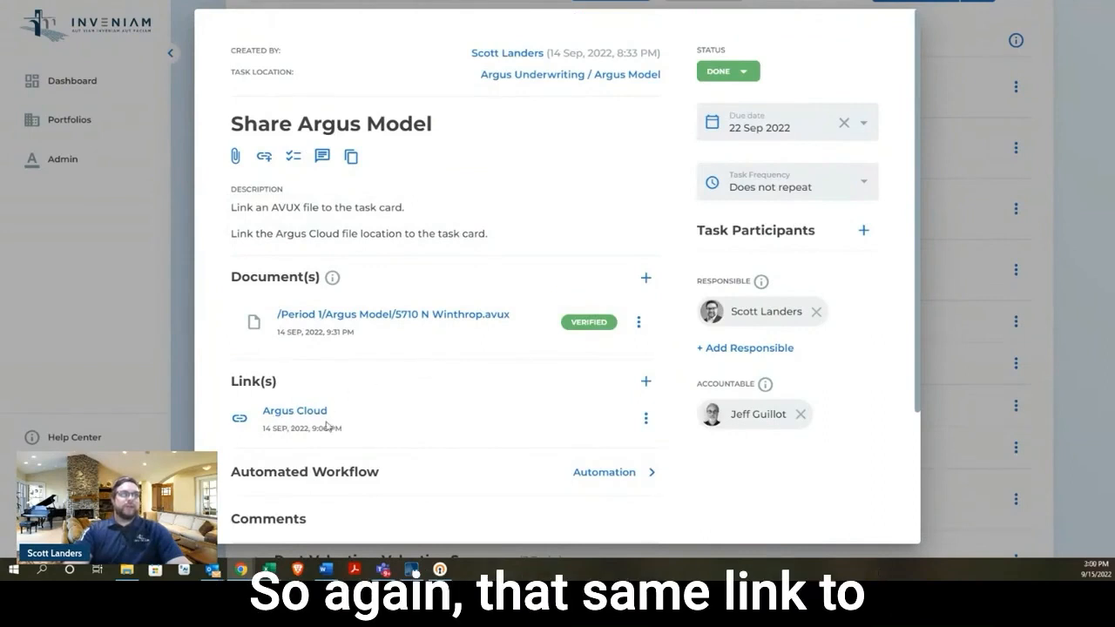
mouse_move(427, 317)
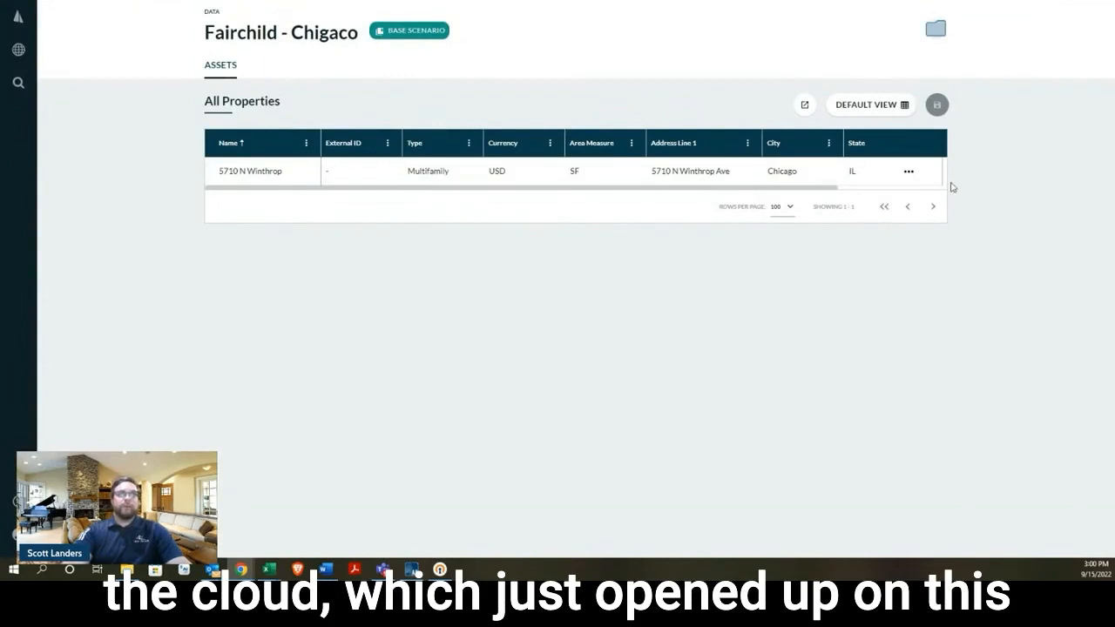
Show the row actions for the 5710 N Winthrop property in the Fairchild - Chicago asset list
left_click(909, 171)
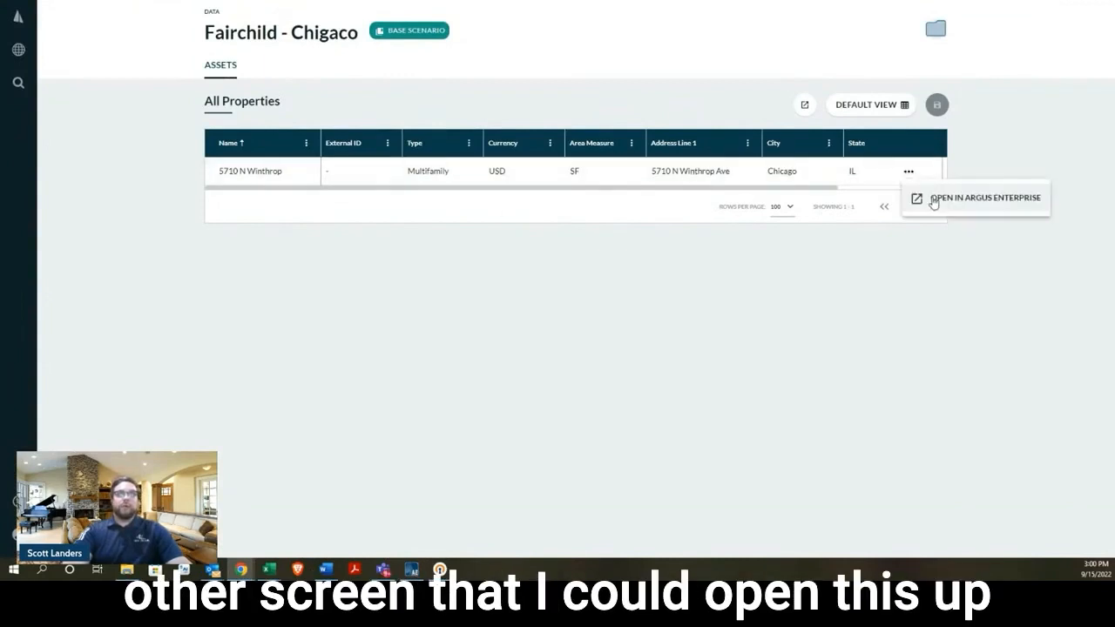
mouse_move(798, 300)
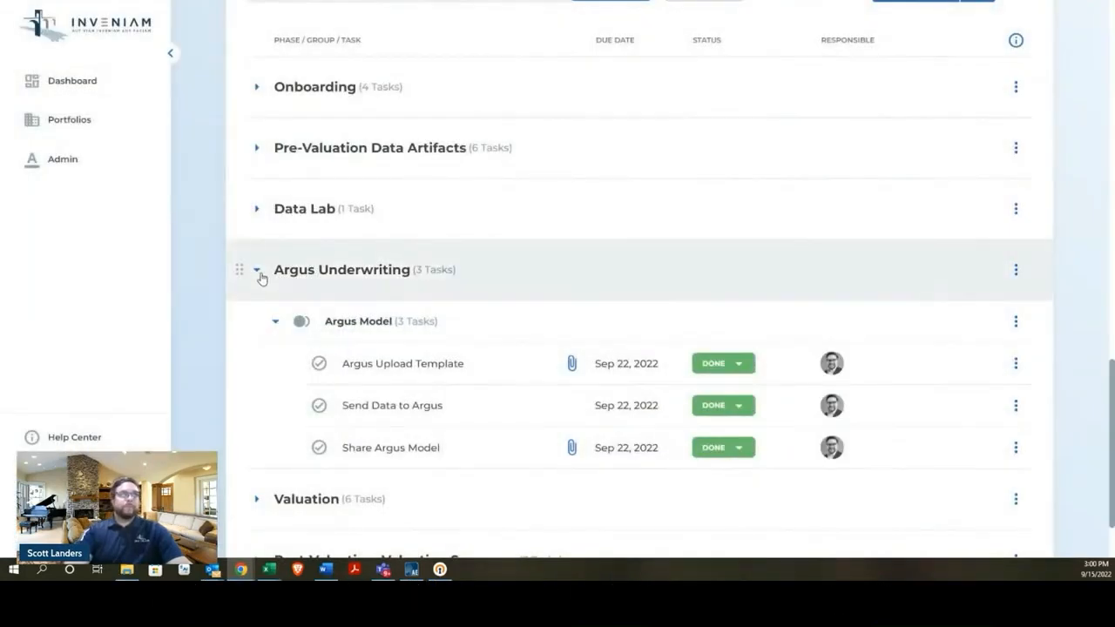
Collapse Argus Underwriting and expand Valuation with its Appraisal Kickoff and Appraisal Review tasks
left_click(258, 268)
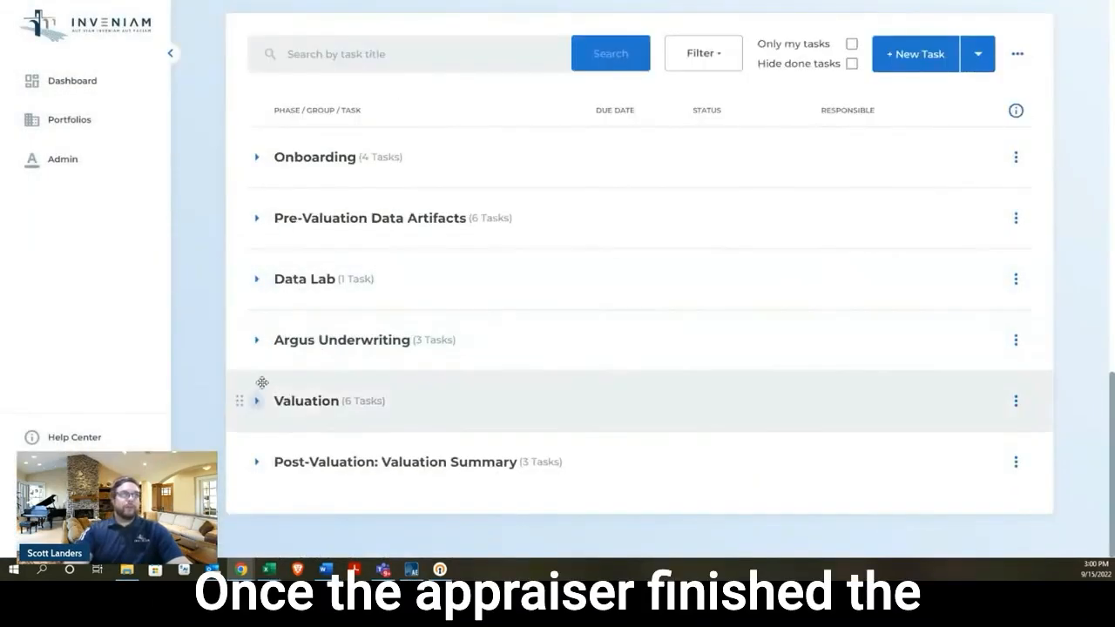
left_click(257, 400)
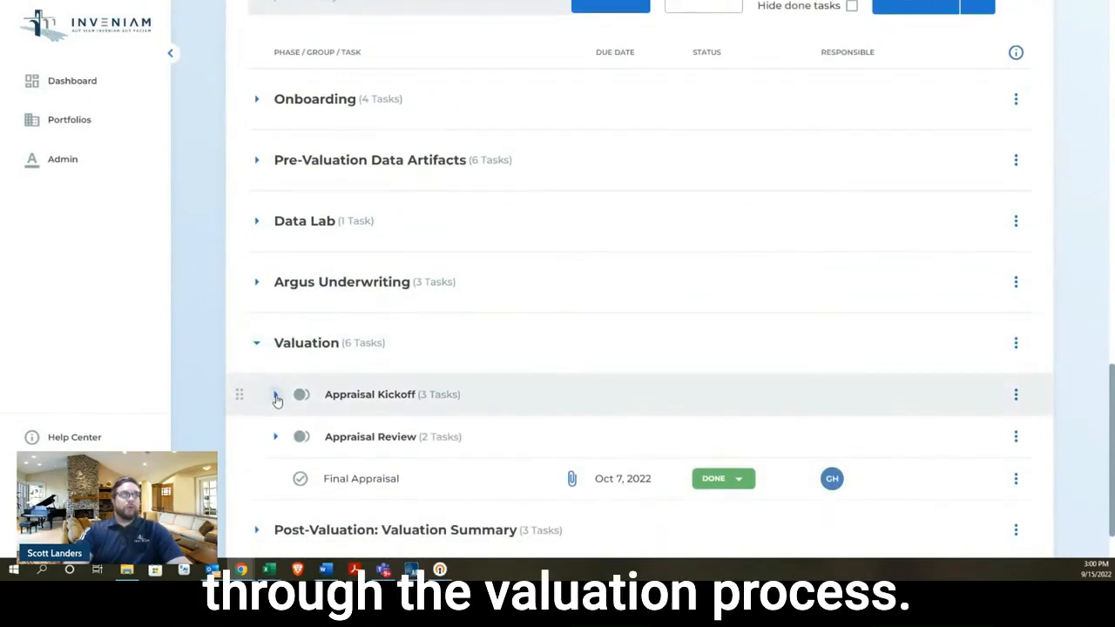
left_click(275, 393)
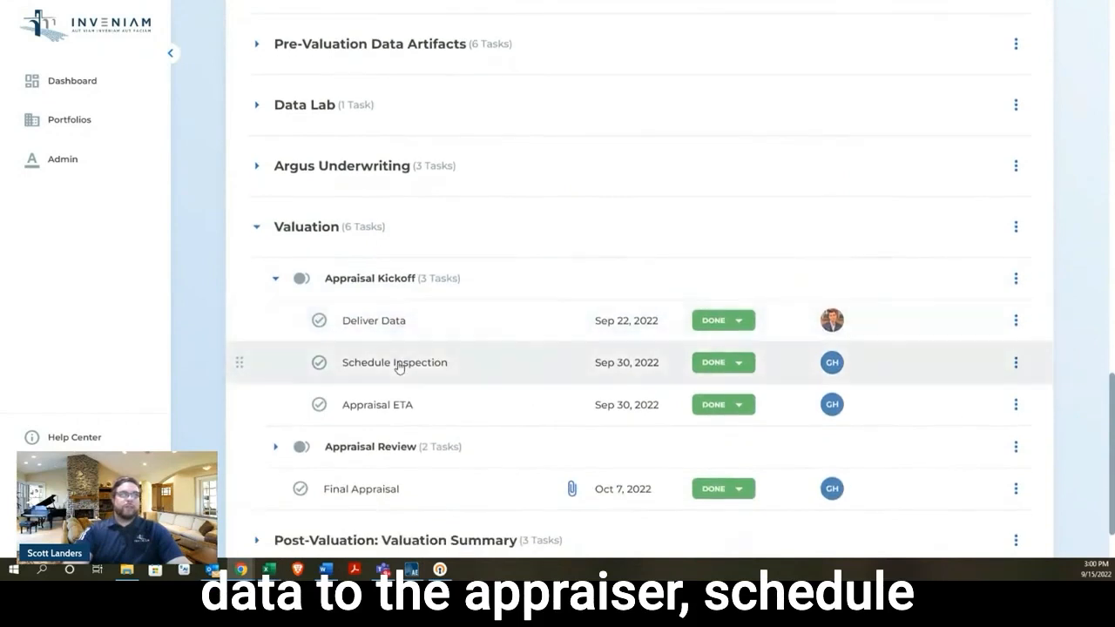
scroll("down", 3)
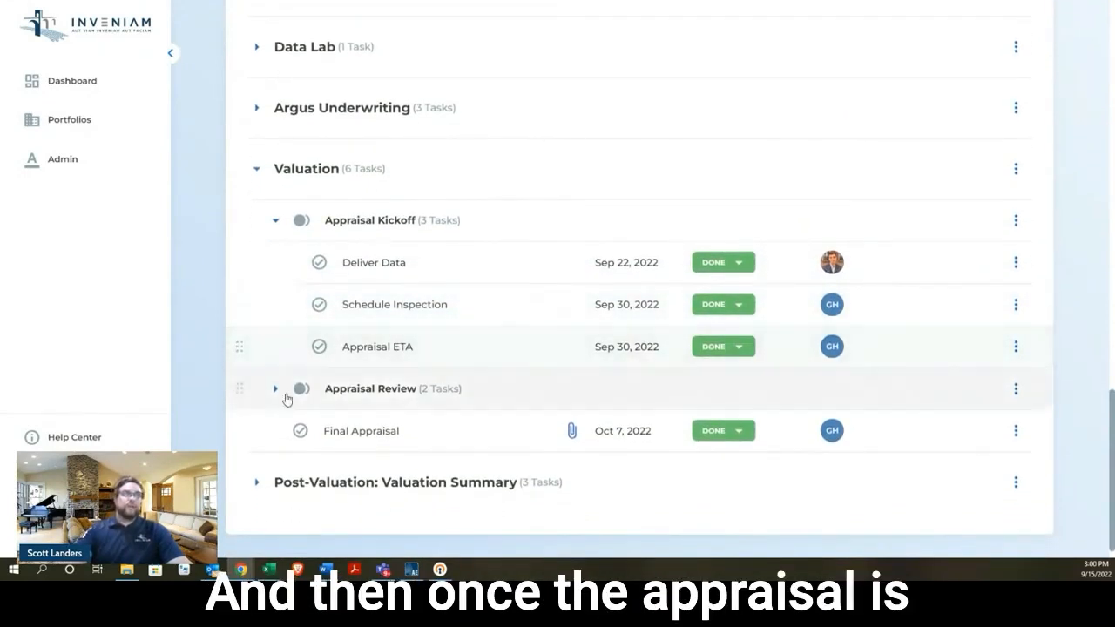
left_click(275, 388)
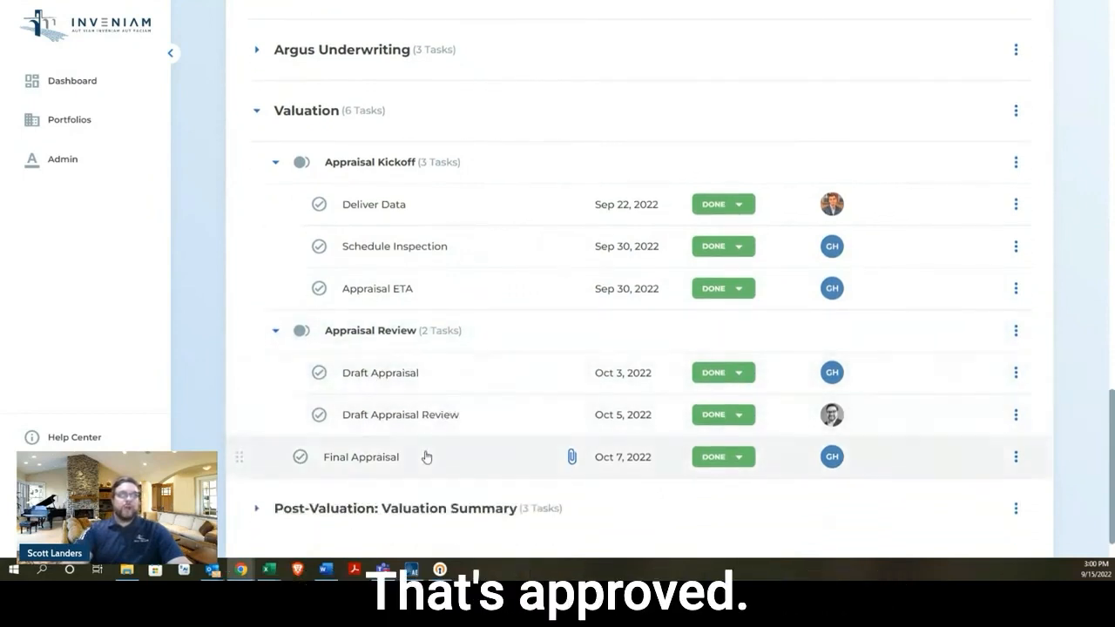
Review the Final Appraisal task details, then expand the Valuation Summary phase's tasks
left_click(360, 456)
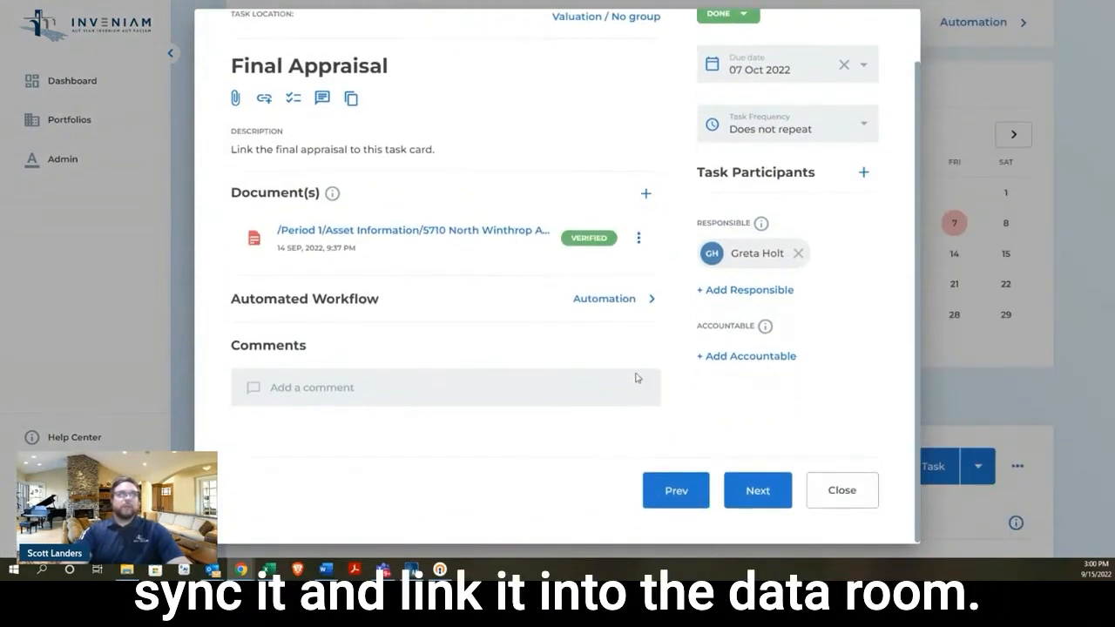
left_click(839, 490)
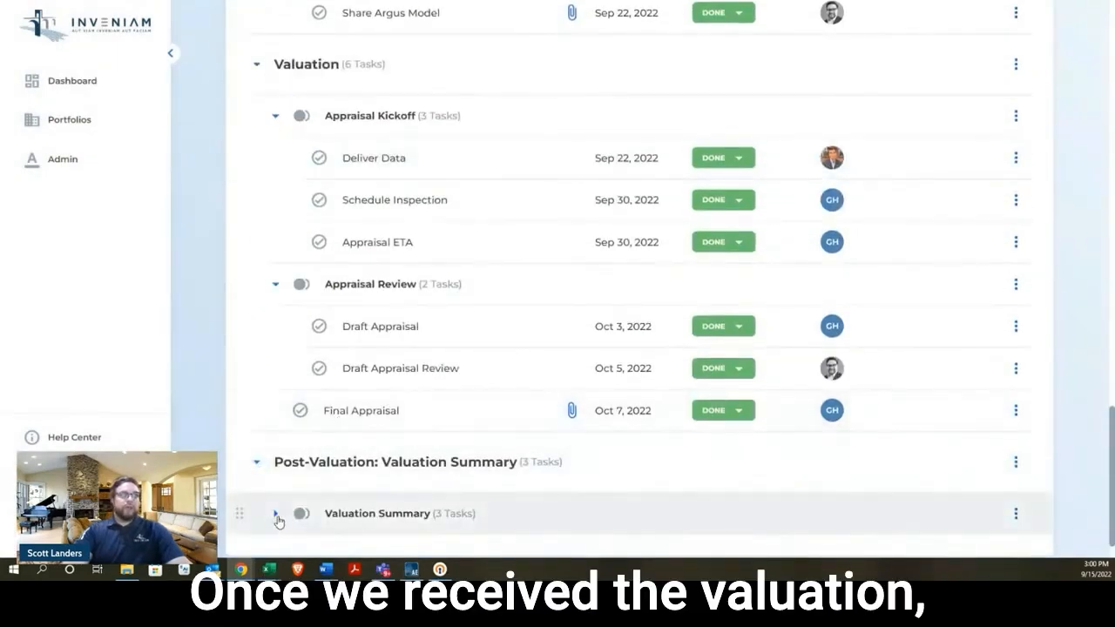
left_click(276, 512)
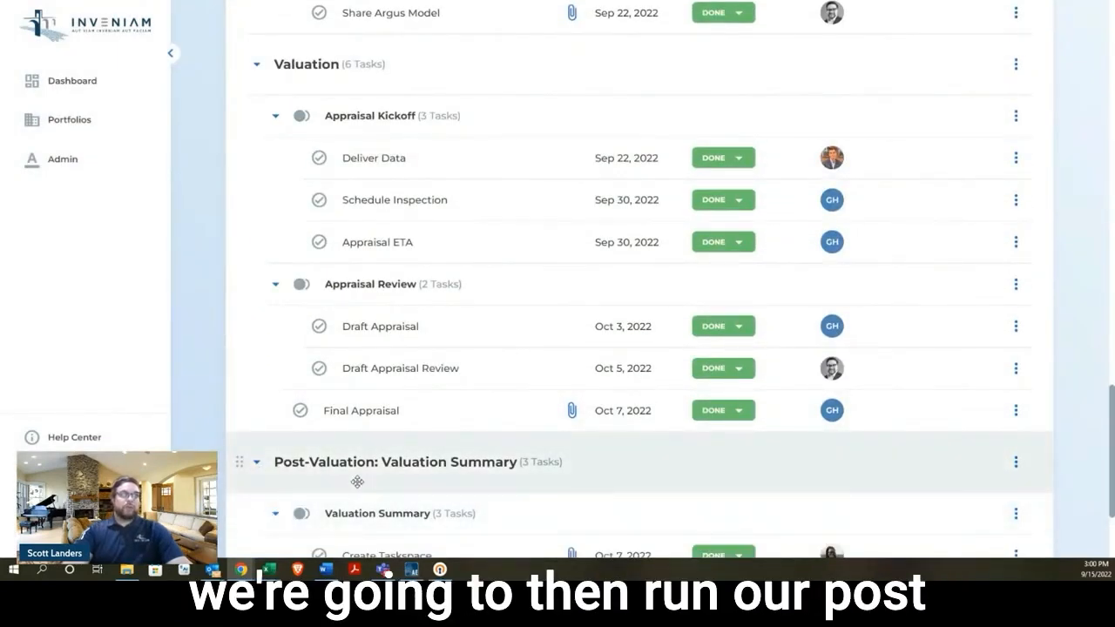
scroll("down", 3)
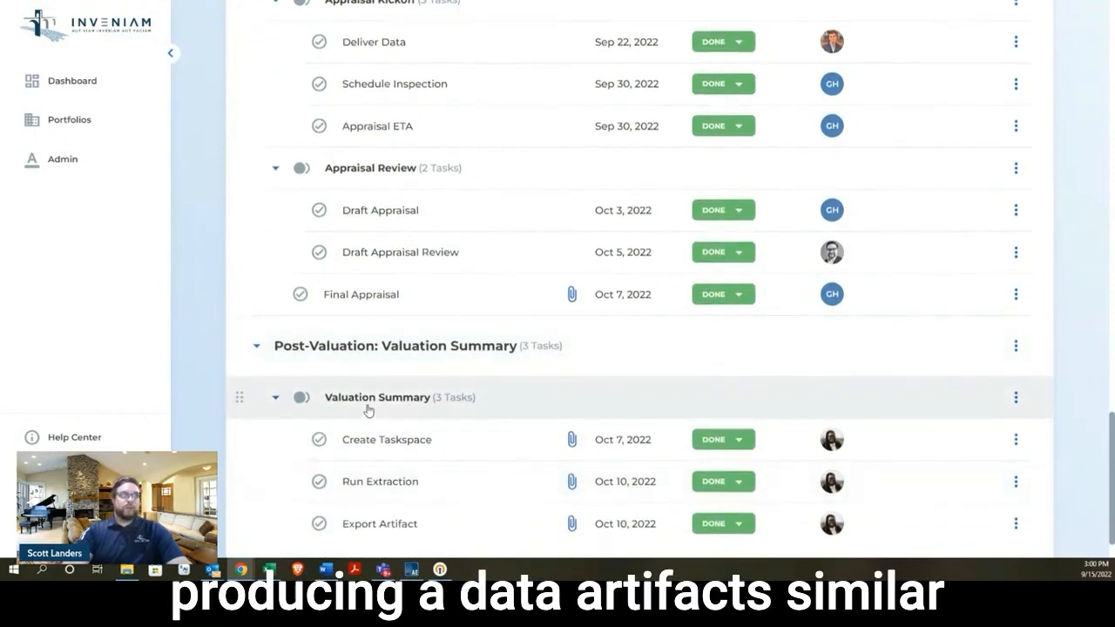
scroll("down", 3)
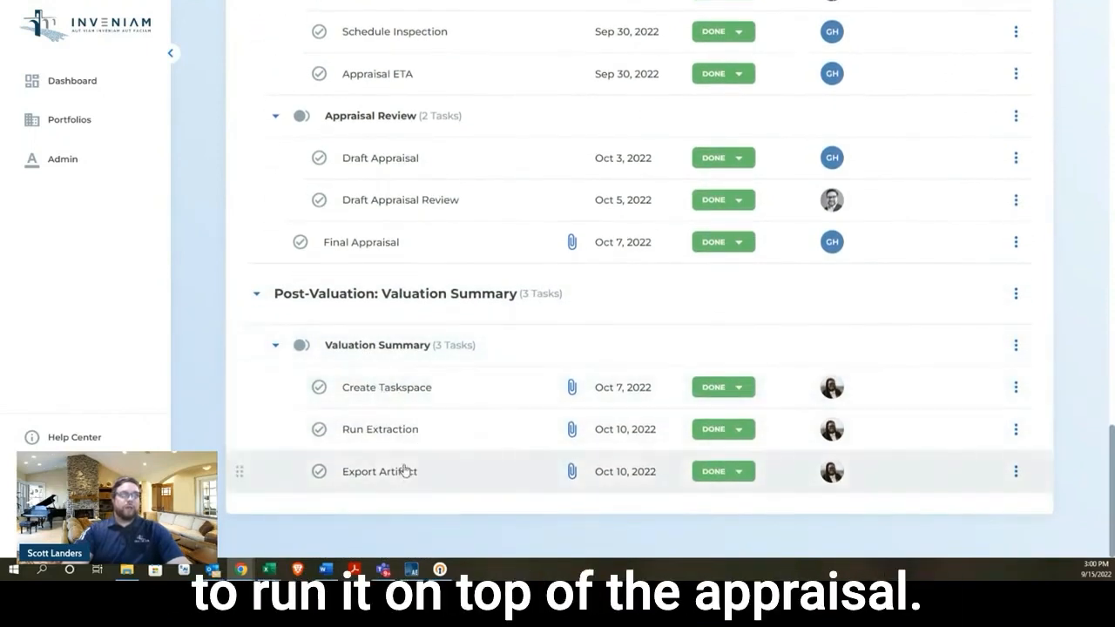
View the Export Artifact task and launch its attached valuation summary Excel document
left_click(380, 470)
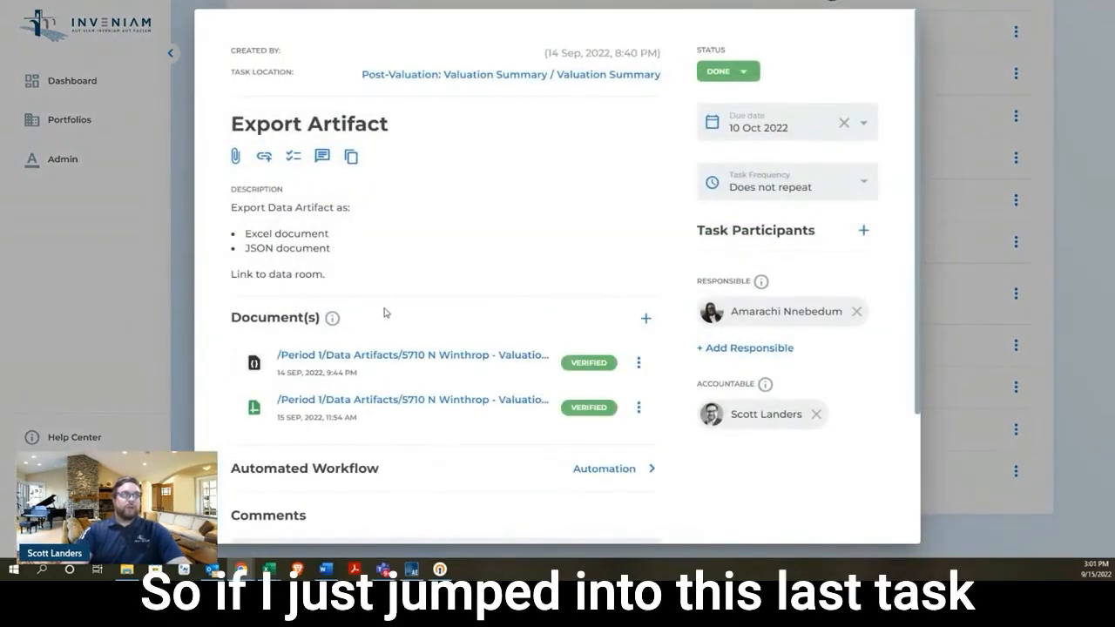
mouse_move(411, 404)
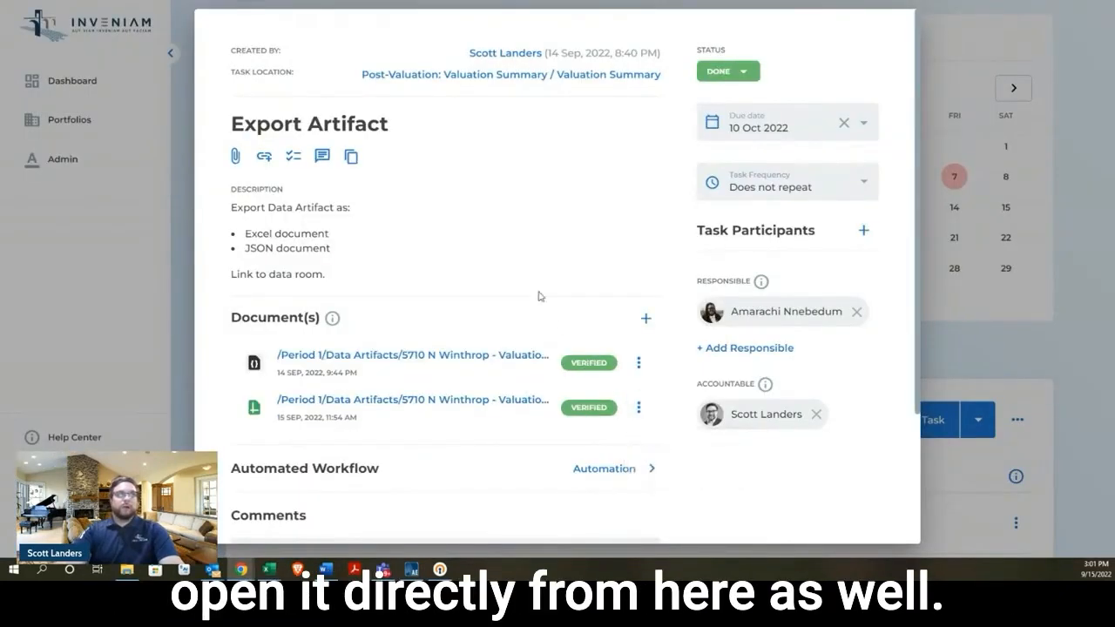
left_click(410, 355)
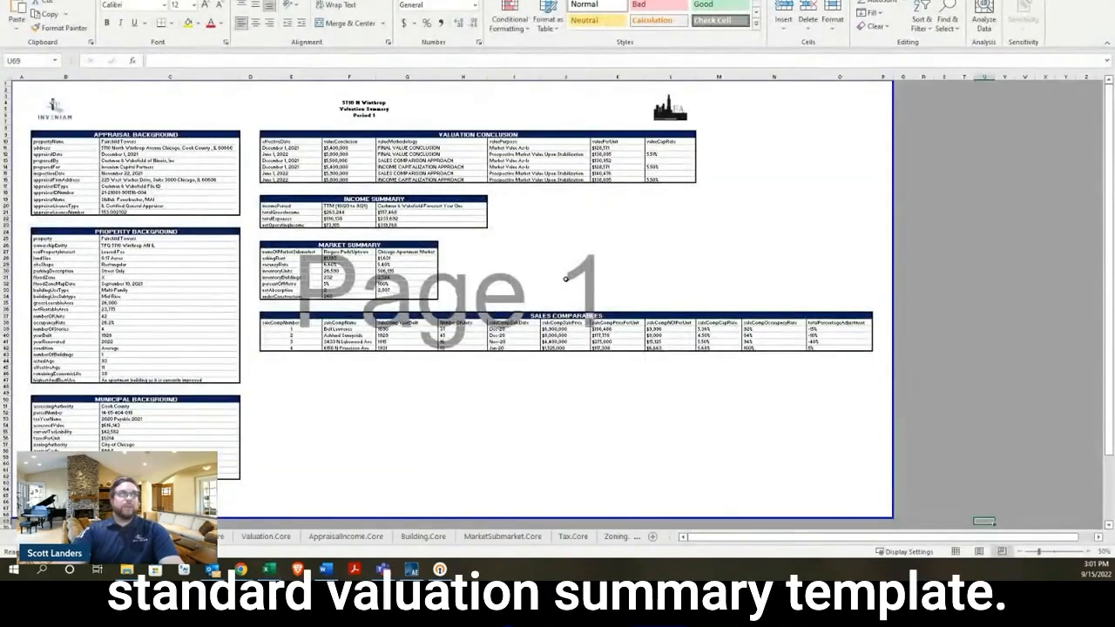
Zoom the 5710 N Winthrop Valuation Summary sheet so its tables are readable
left_click(407, 463)
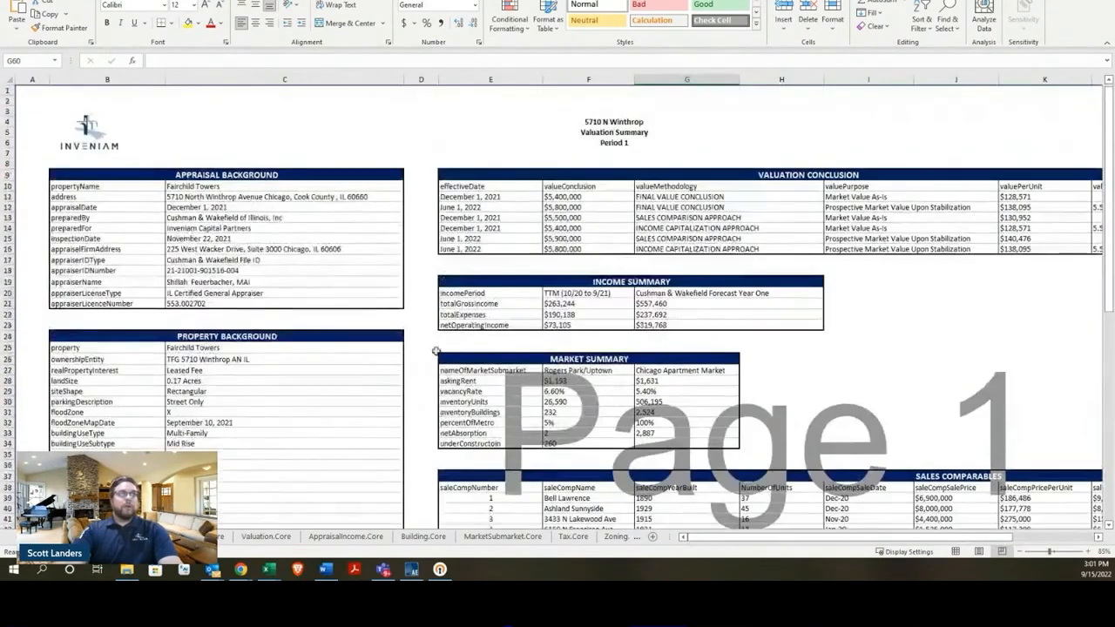
mouse_move(474, 237)
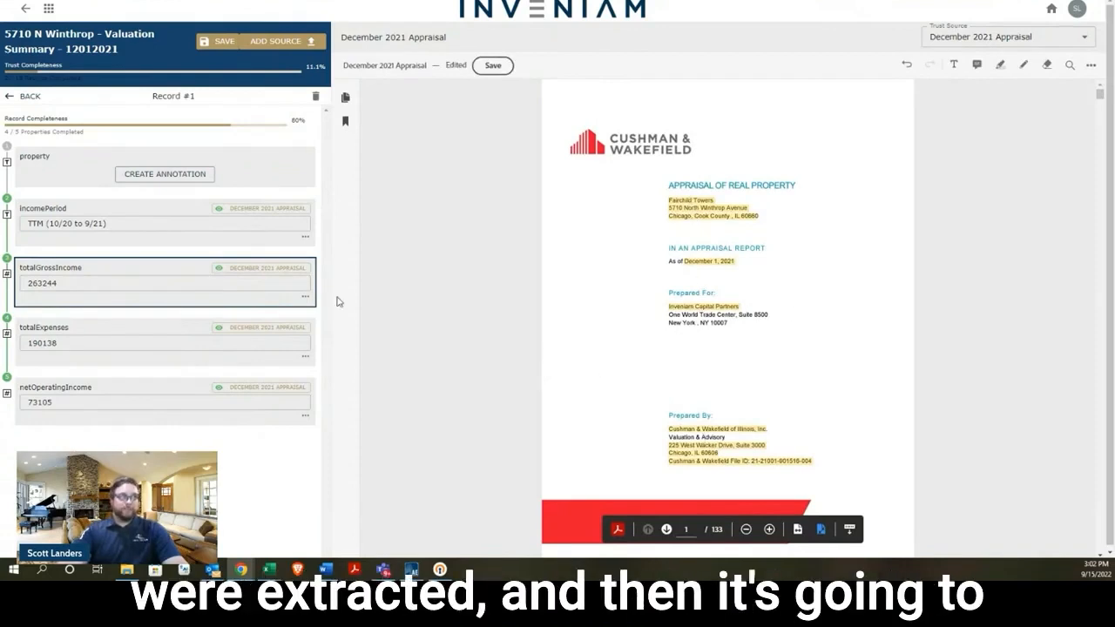
mouse_move(355, 490)
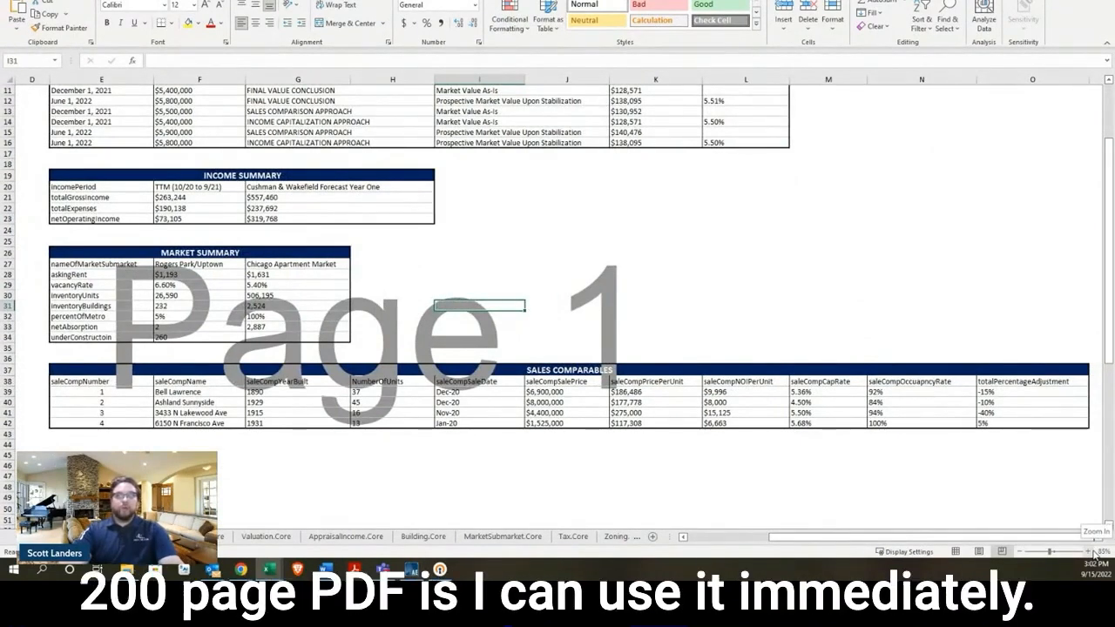
Paste the copied sales comparables rows into an empty cell below the Sales Comparables table
left_click(655, 498)
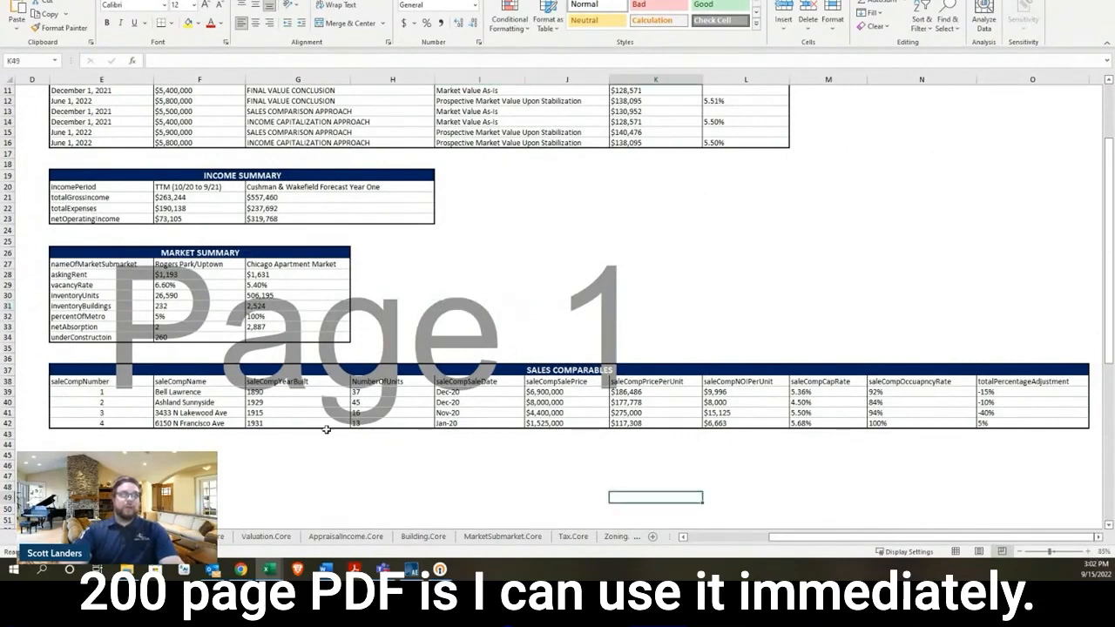
mouse_move(573, 446)
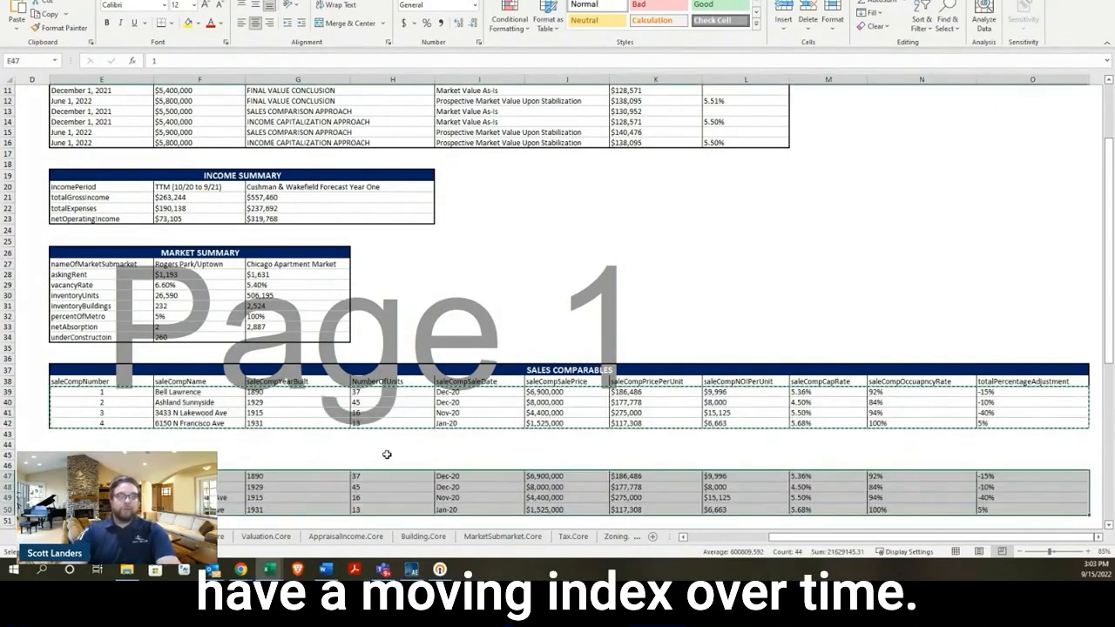
scroll("down", 3)
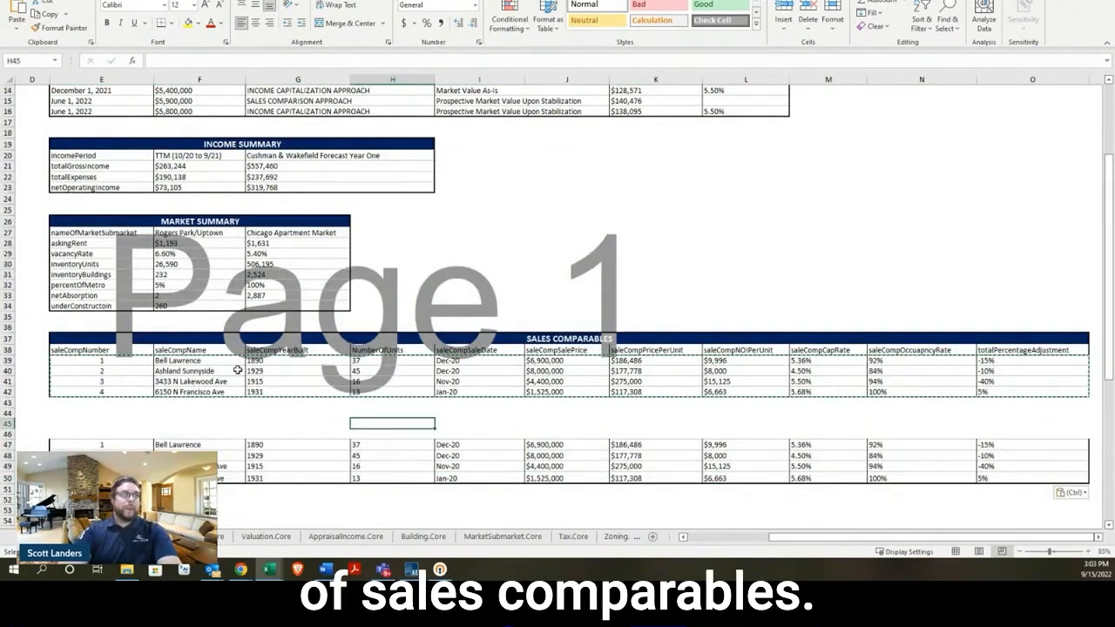
mouse_move(322, 381)
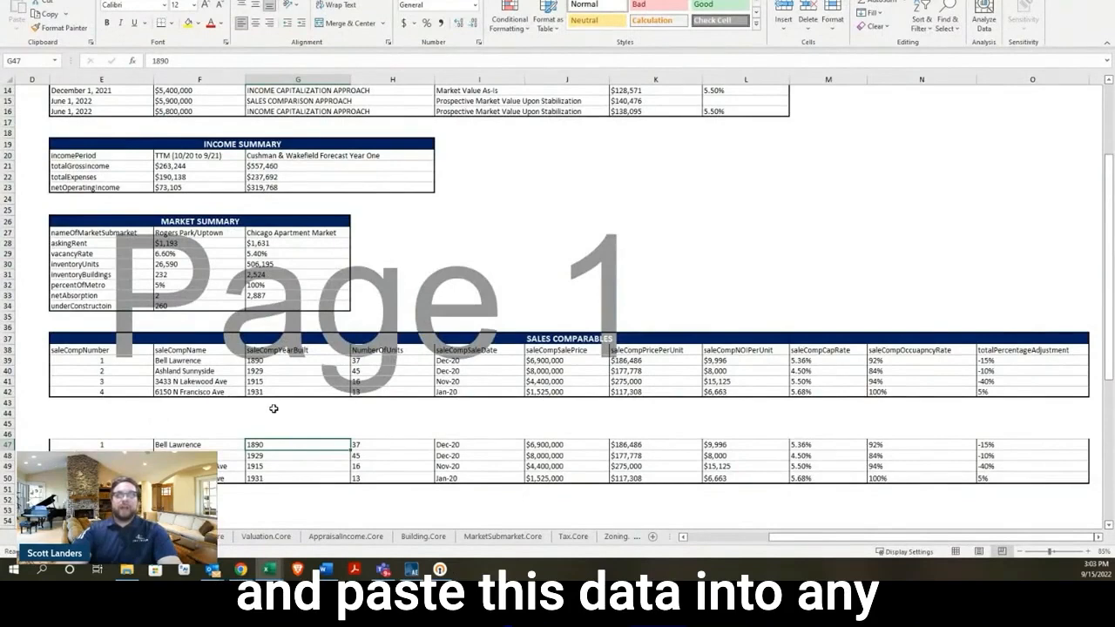
mouse_move(119, 425)
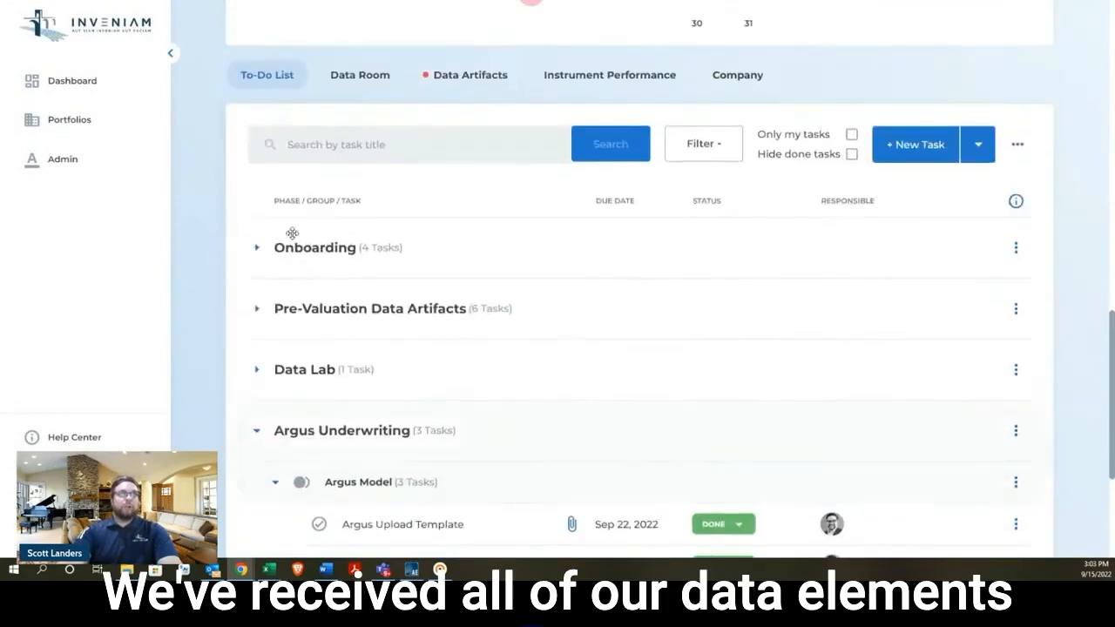
scroll("down", 3)
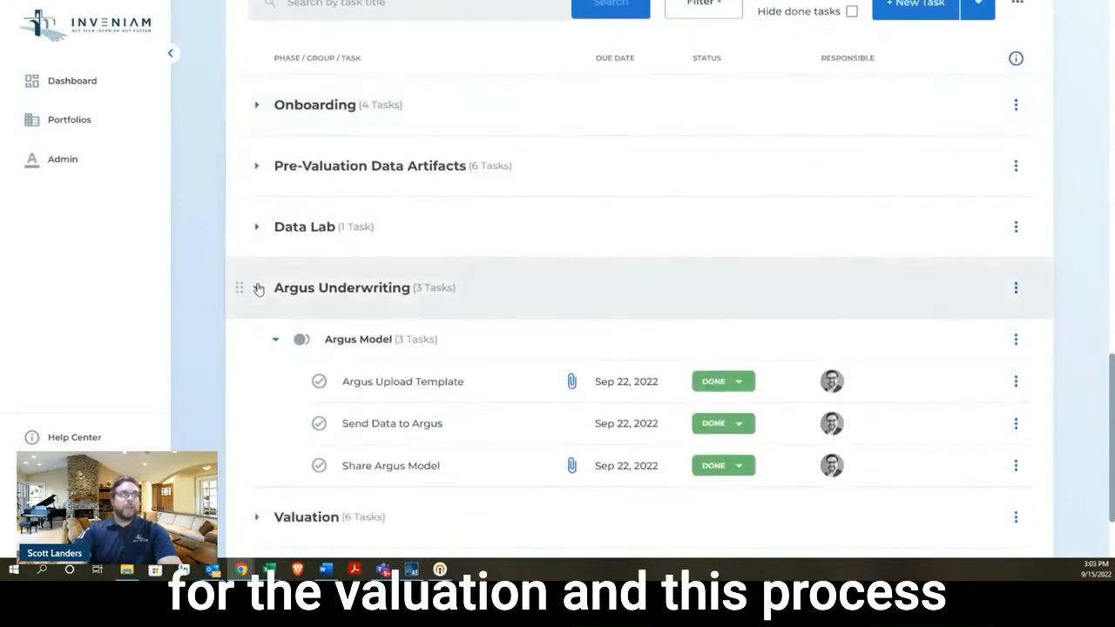